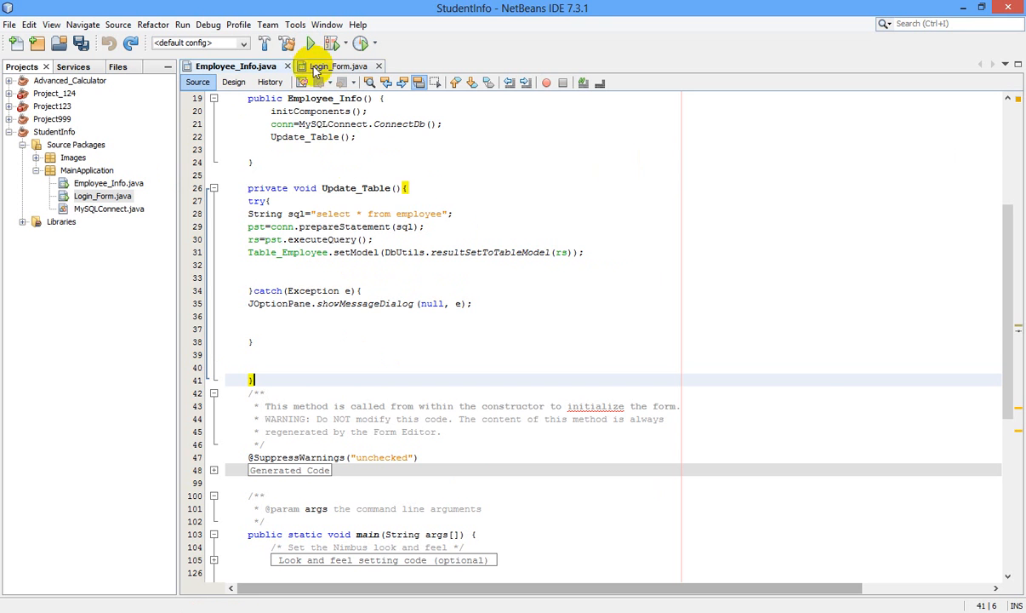
Step: Check ComboBox_name's variable name in the Design view, then return to the Source view
{"action": "left_click", "coordinate": [233, 81]}
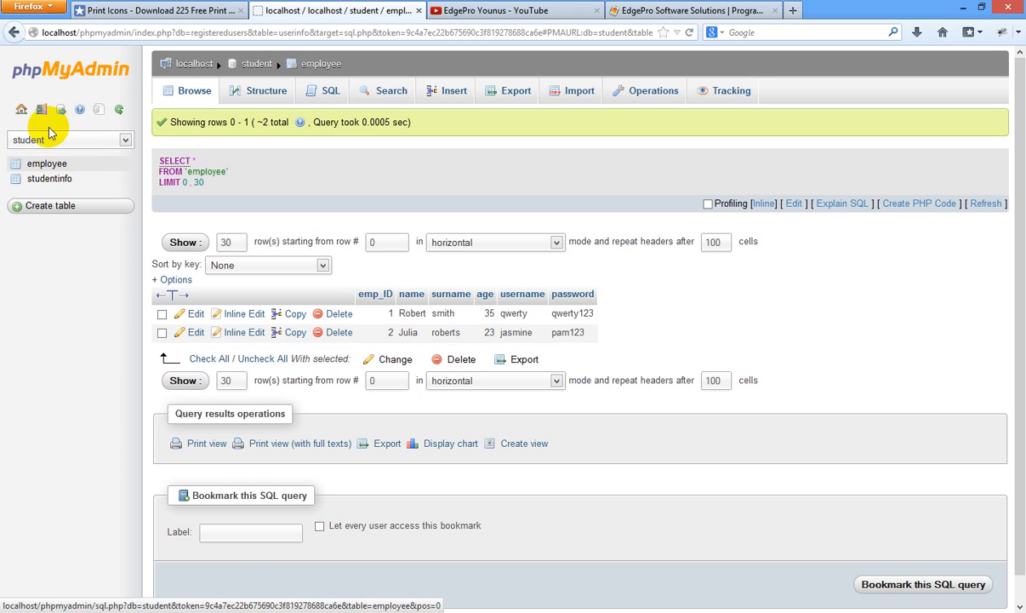
{"action": "mouse_move", "coordinate": [49, 179]}
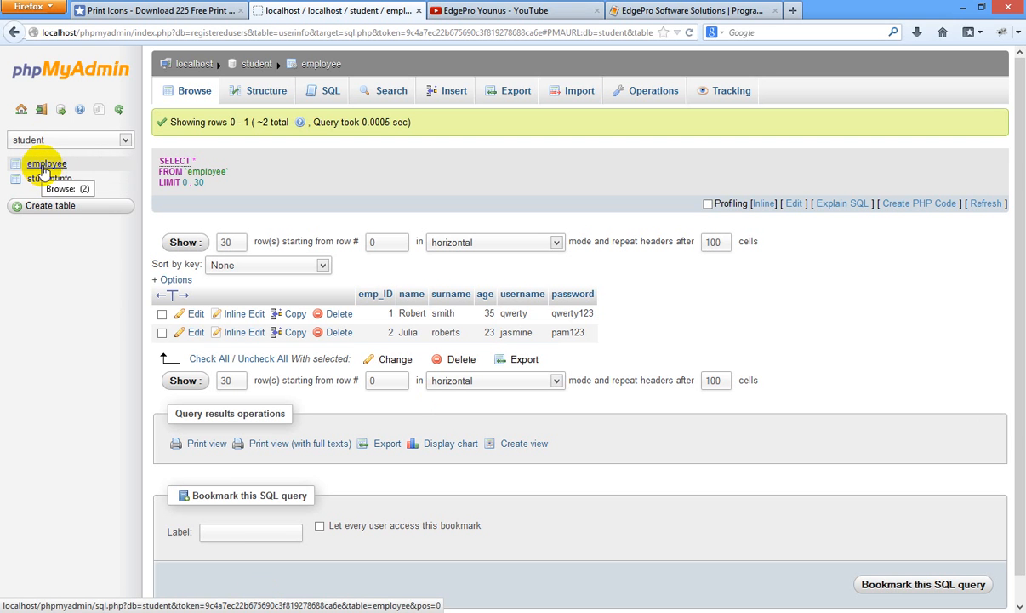
{"action": "mouse_move", "coordinate": [320, 63]}
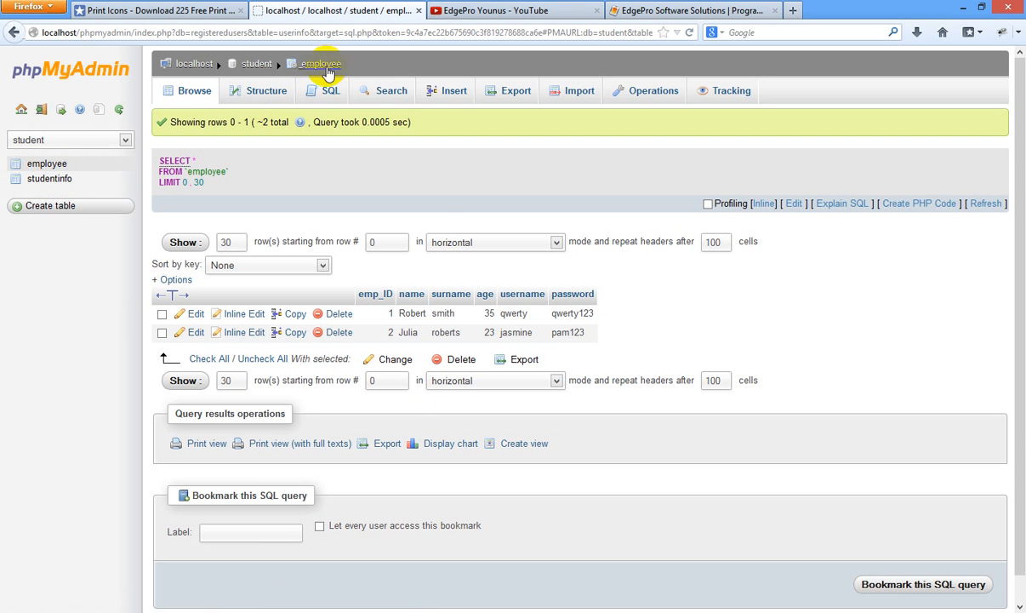
{"action": "mouse_move", "coordinate": [475, 324]}
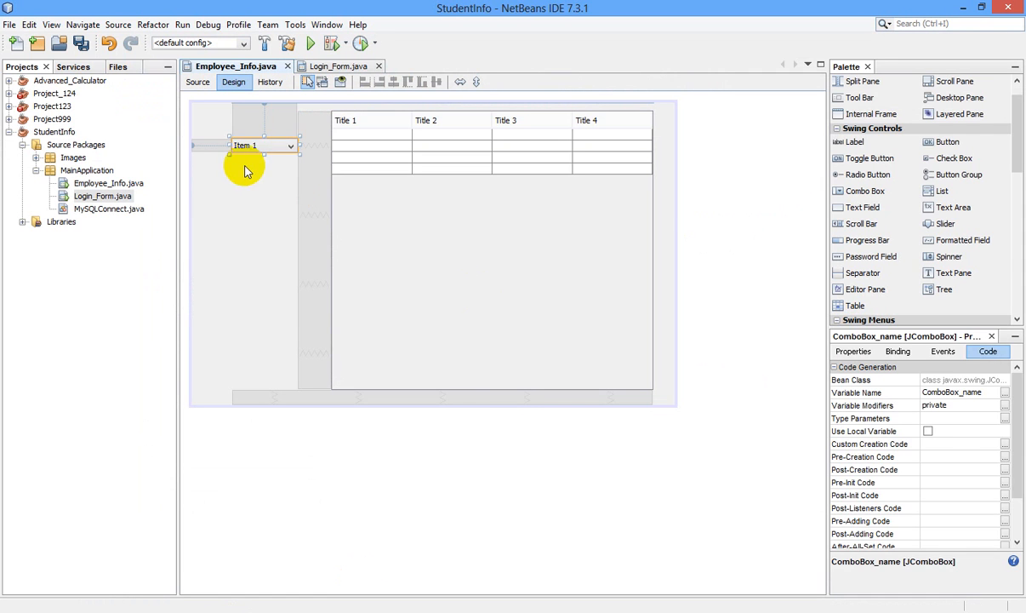
{"action": "left_click", "coordinate": [494, 281]}
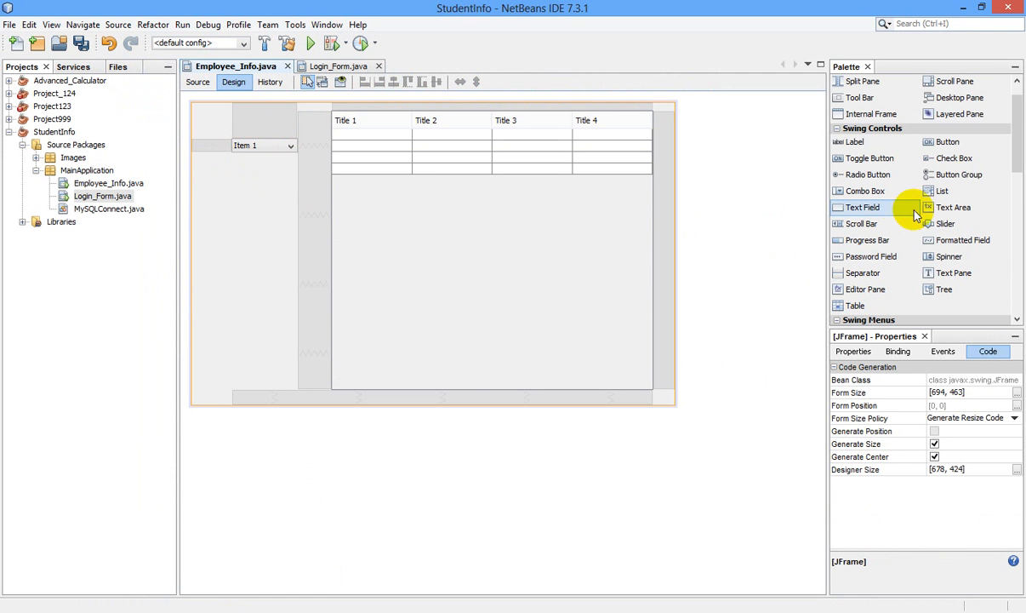
{"action": "mouse_move", "coordinate": [899, 259]}
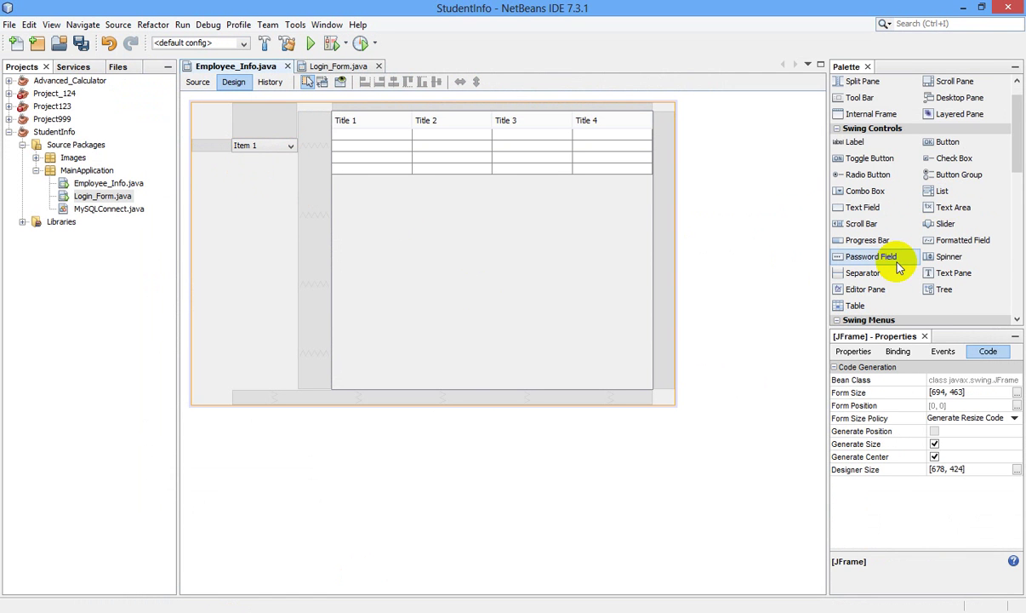
{"action": "mouse_move", "coordinate": [962, 239]}
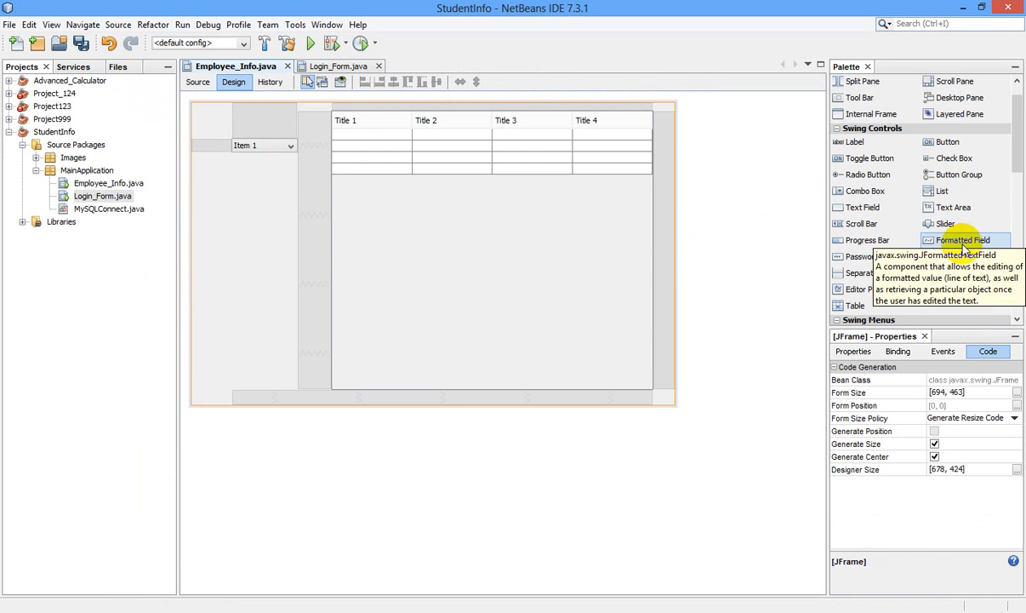
{"action": "mouse_move", "coordinate": [864, 191]}
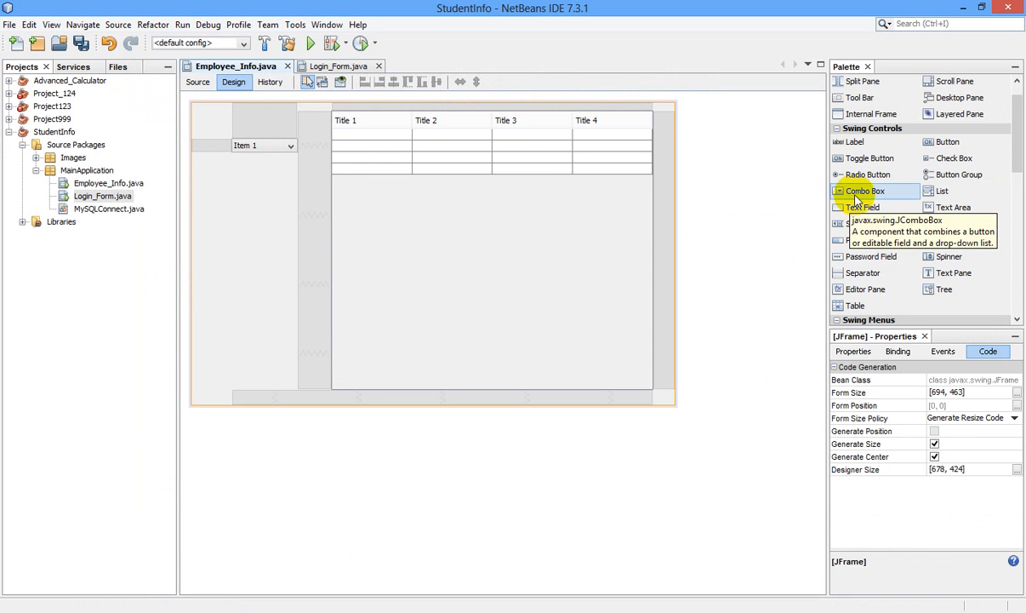
{"action": "mouse_move", "coordinate": [264, 157]}
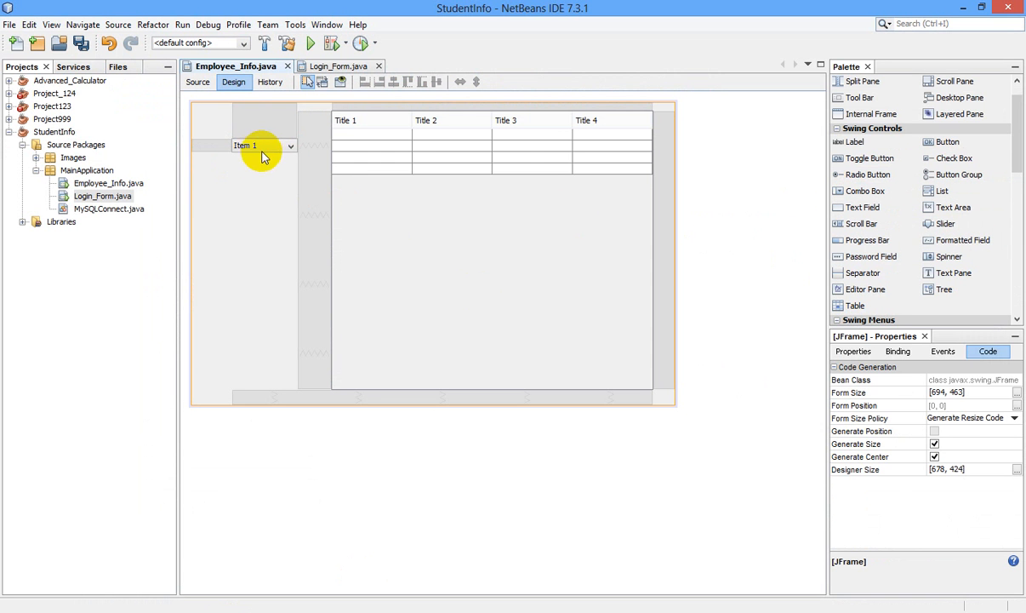
{"action": "right_click", "coordinate": [262, 145]}
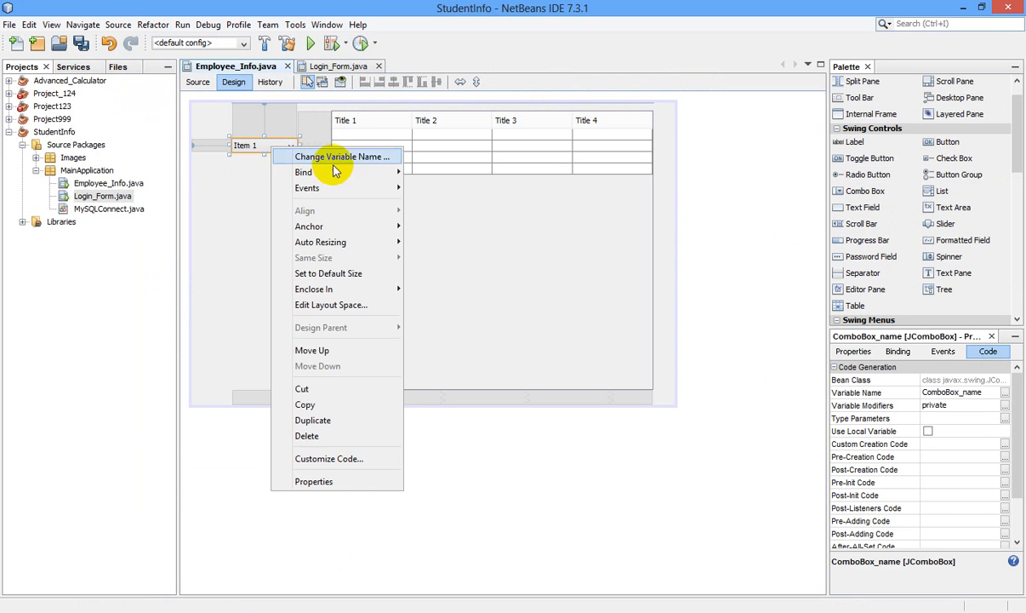
{"action": "left_click", "coordinate": [344, 157]}
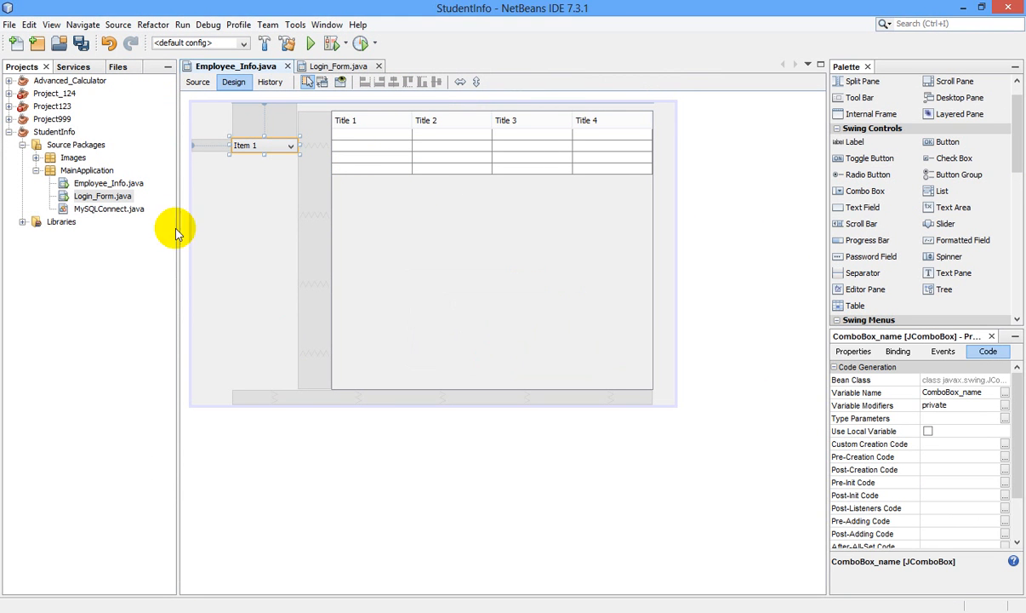
{"action": "left_click", "coordinate": [197, 81]}
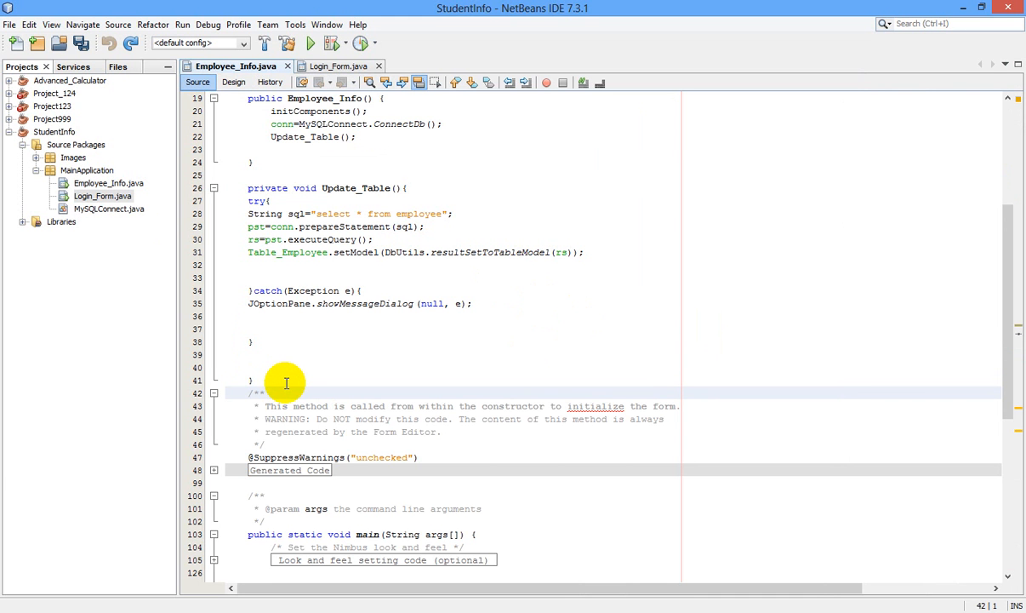
Step: Write an empty private void FillCombo() method below Update_Table and place the caret in its body
{"action": "left_click", "coordinate": [224, 392]}
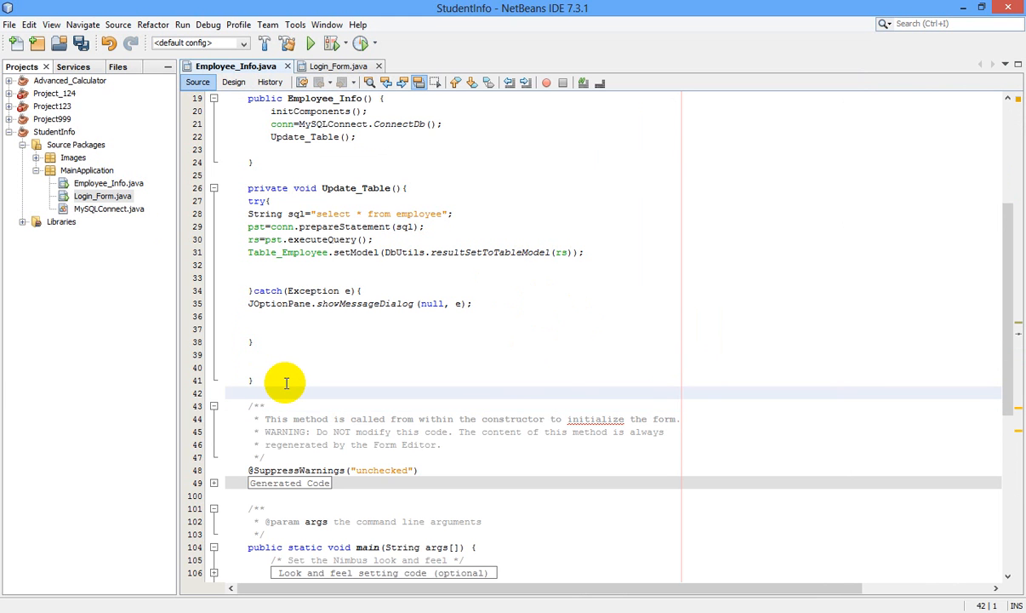
{"action": "left_click", "coordinate": [249, 391]}
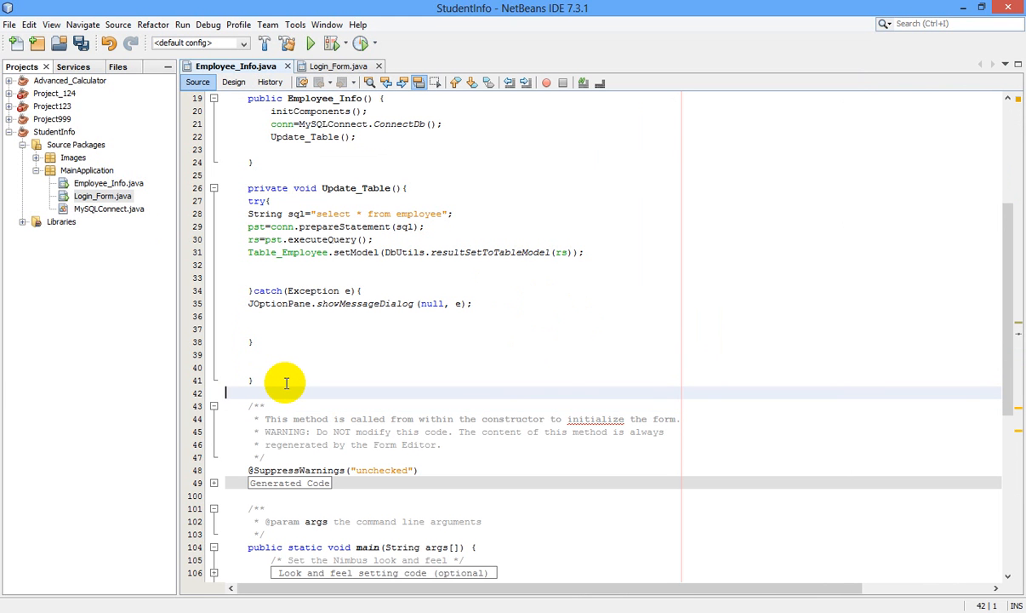
{"action": "type", "text": "privat"}
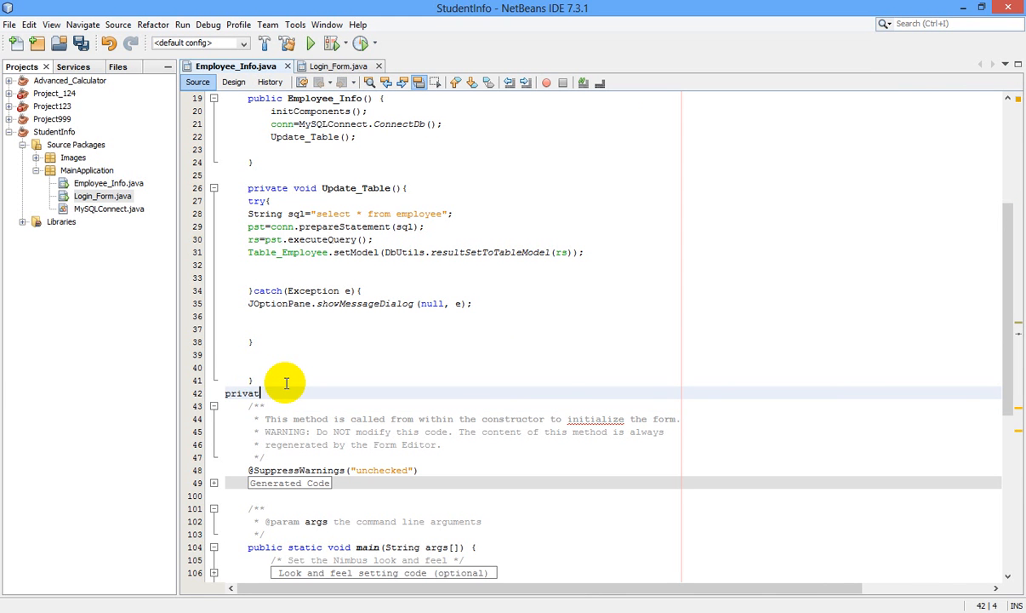
{"action": "type", "text": "void"}
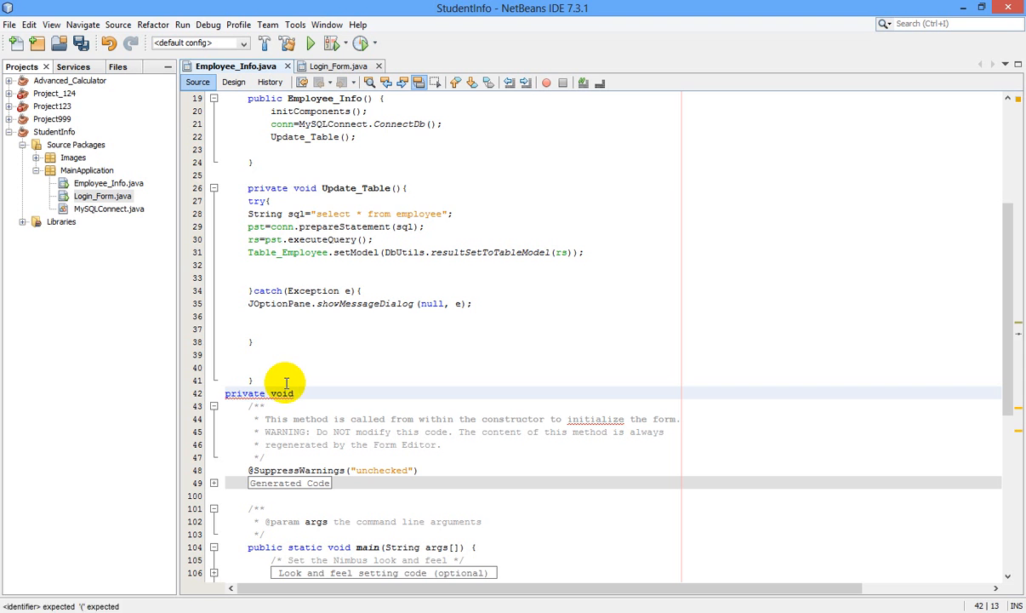
{"action": "type", "text": "Fill"}
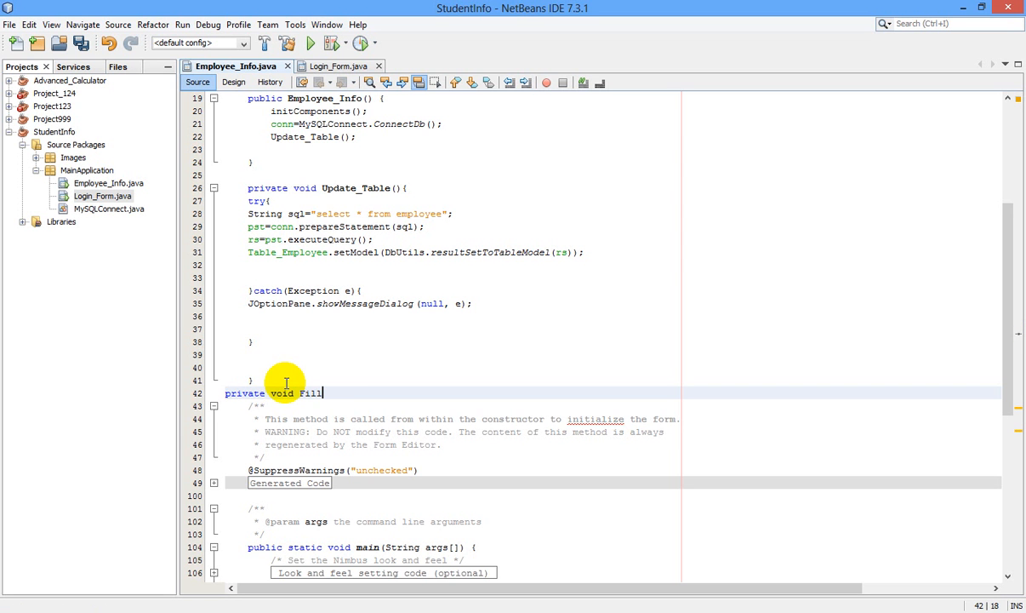
{"action": "type", "text": "Combo"}
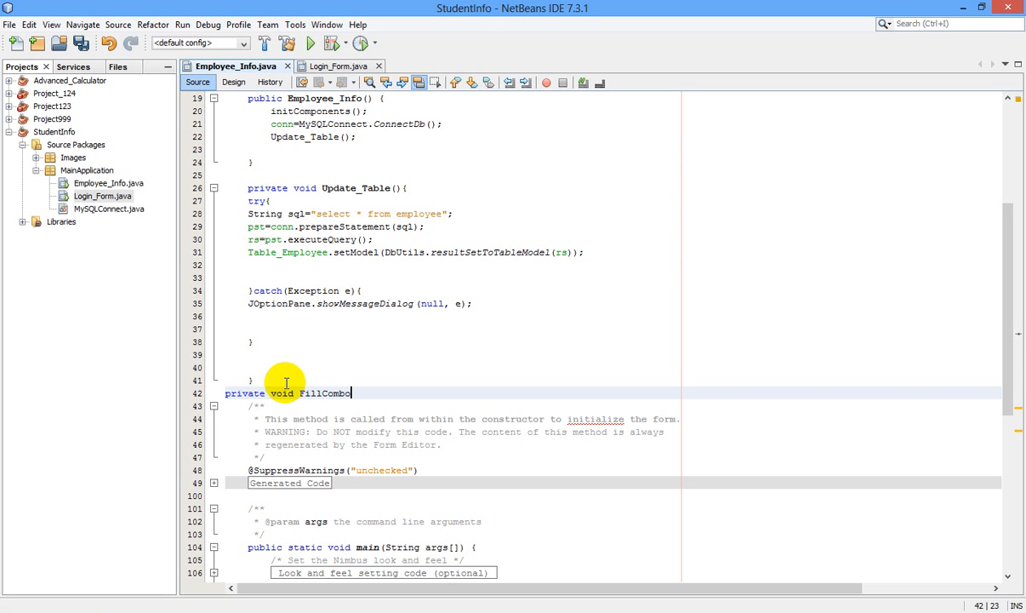
{"action": "type", "text": "(){"}
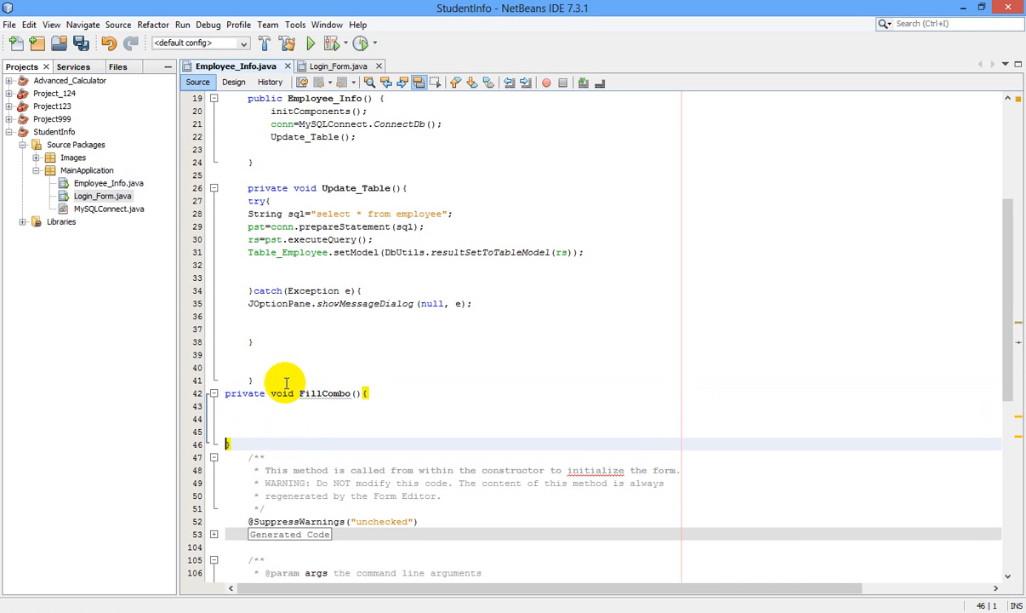
{"action": "left_click", "coordinate": [313, 405]}
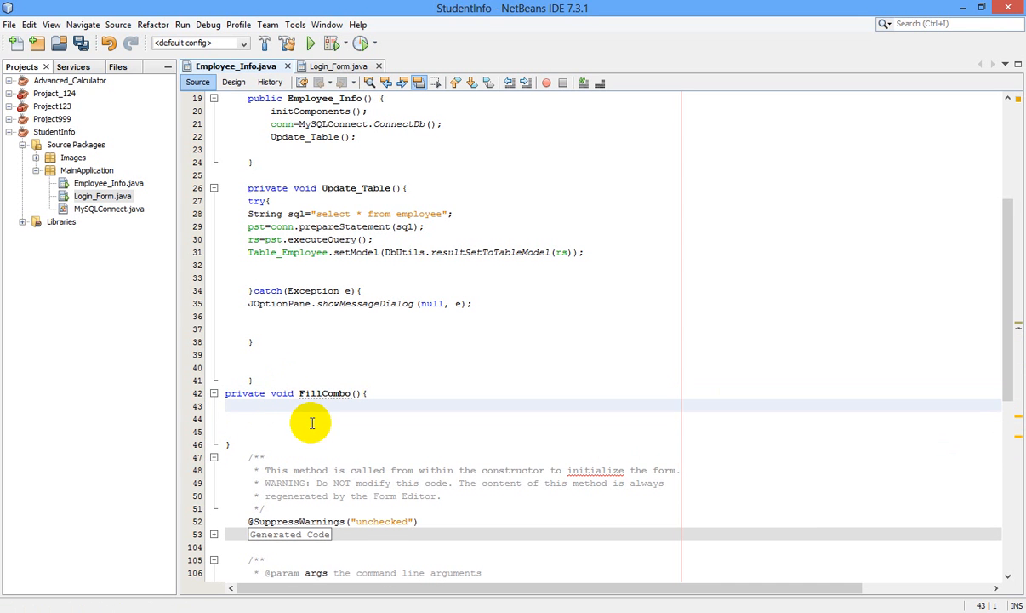
{"action": "left_click", "coordinate": [224, 405]}
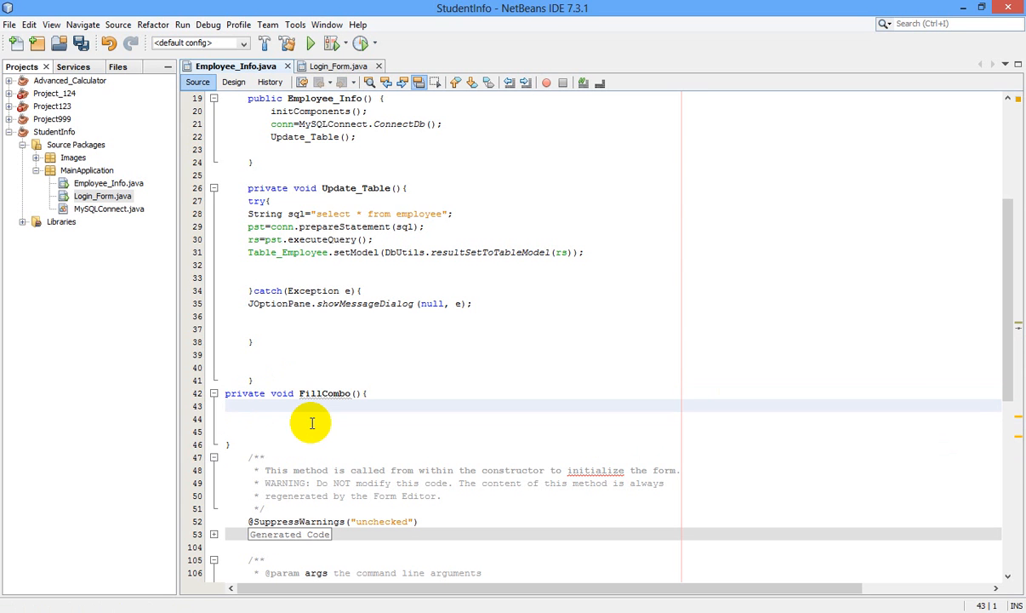
Step: Write try{ } catch(Exception e){ } inside FillCombo's body
{"action": "type", "text": "try"}
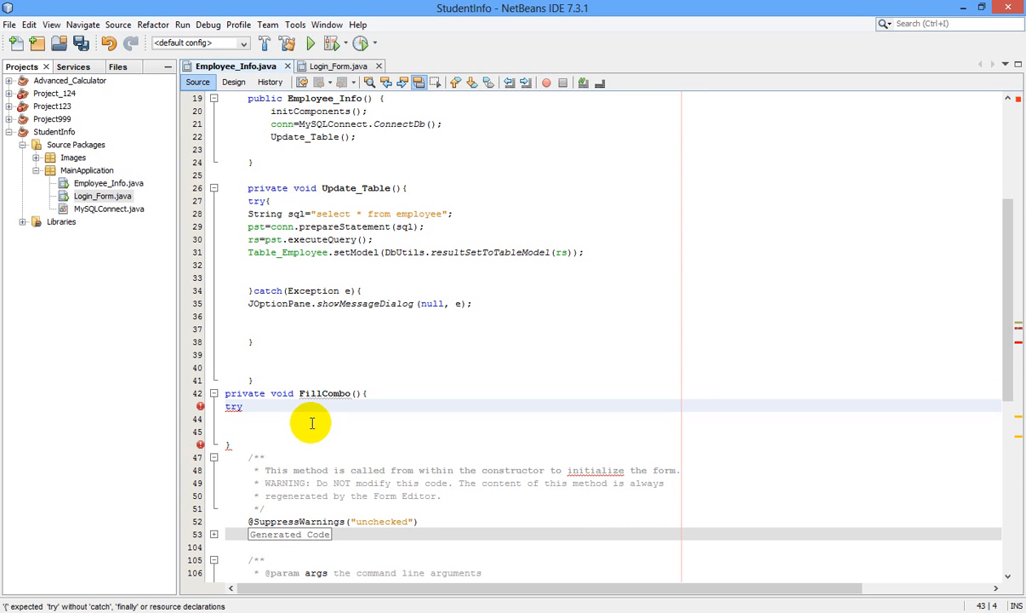
{"action": "type", "text": "{"}
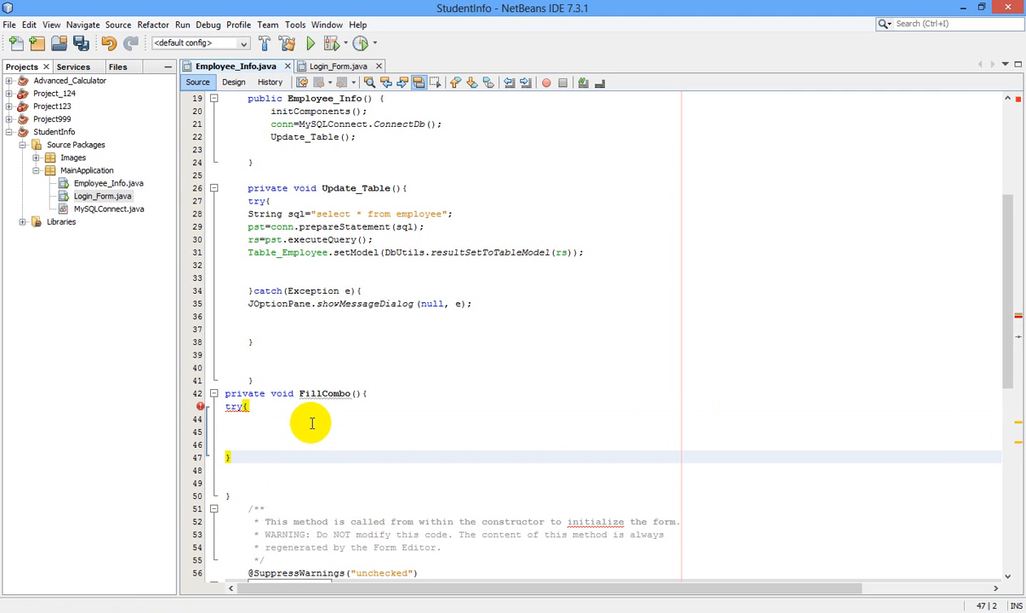
{"action": "type", "text": "catch"}
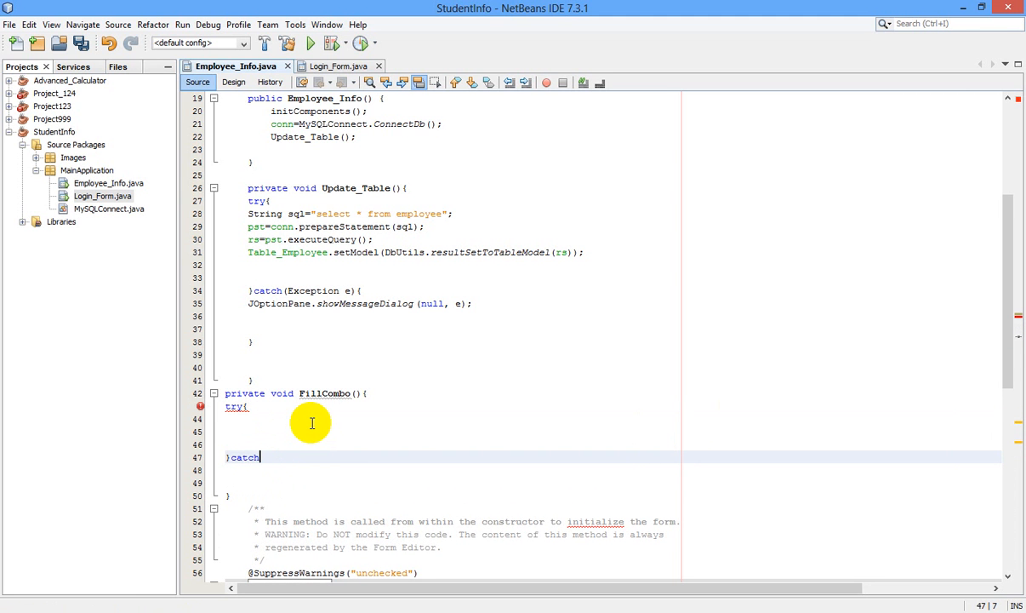
{"action": "type", "text": "()"}
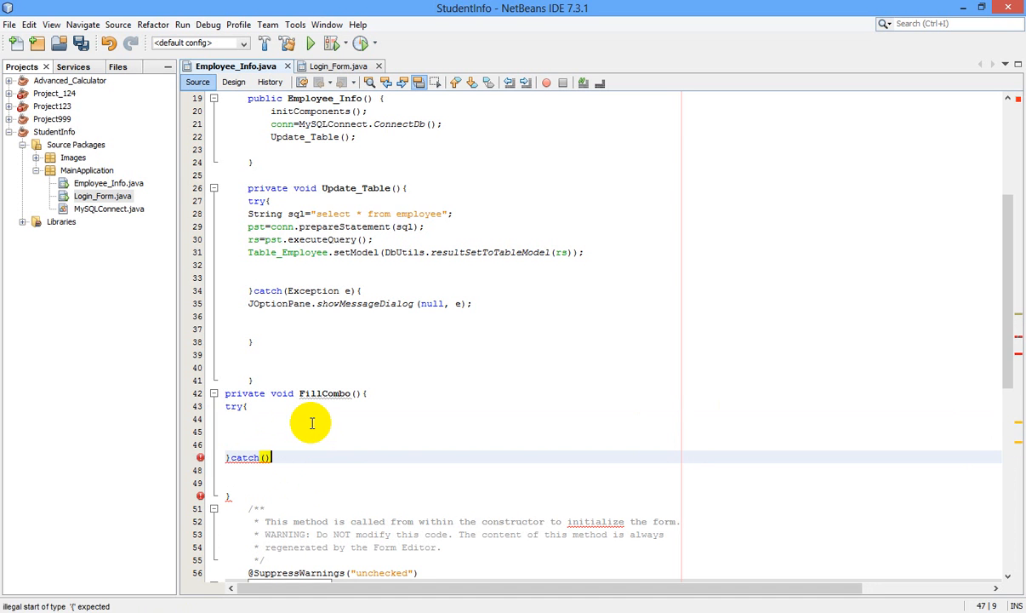
{"action": "type", "text": "{"}
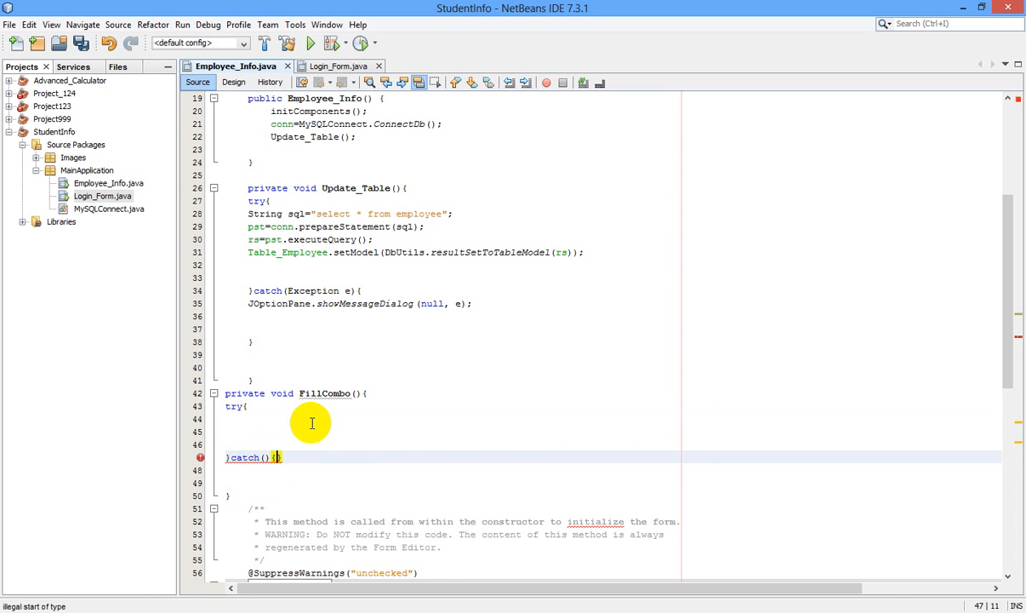
{"action": "key", "text": "enter"}
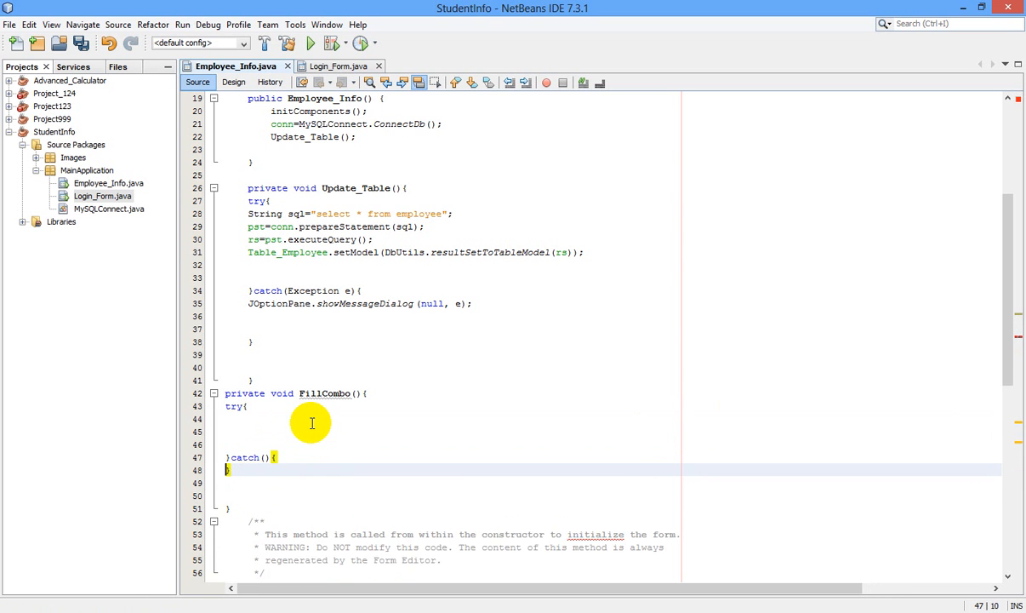
{"action": "key", "text": "enter"}
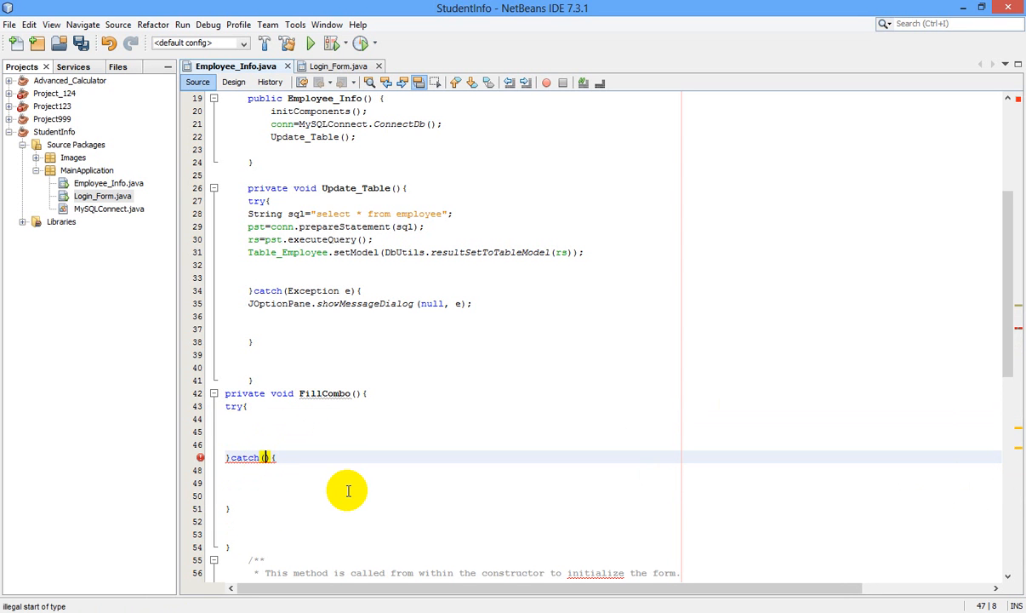
{"action": "type", "text": "Exception e"}
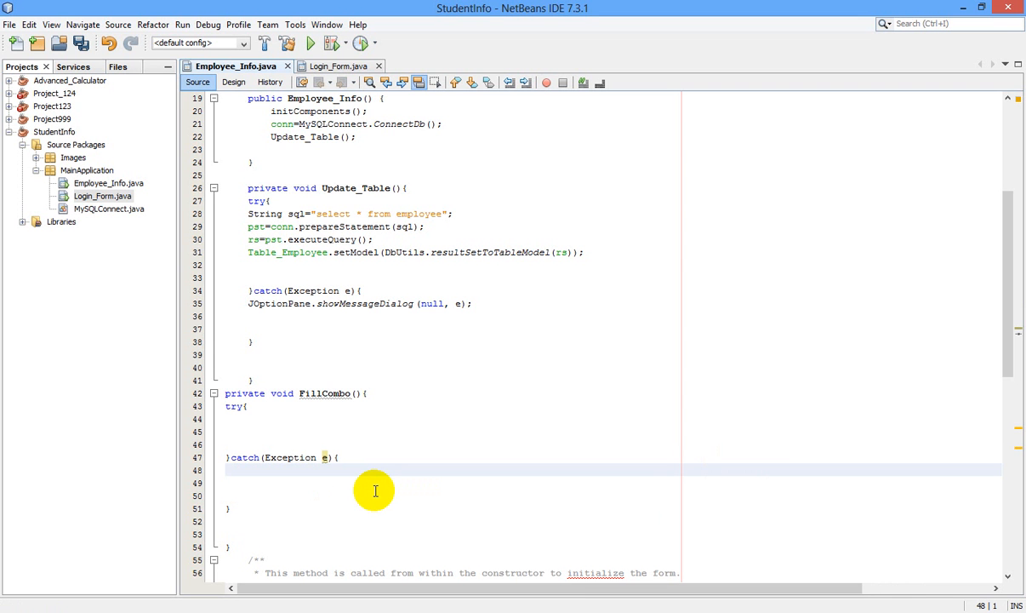
Step: Add JOptionPane.showMessageDialog(null, e); in the catch block and start a String inside try
{"action": "type", "text": "d"}
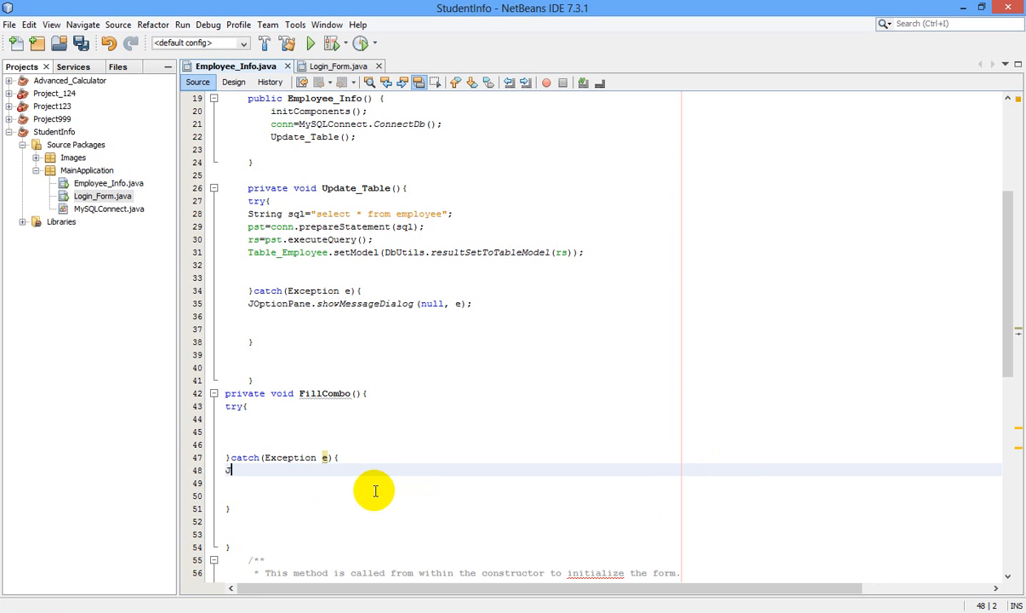
{"action": "type", "text": "e"}
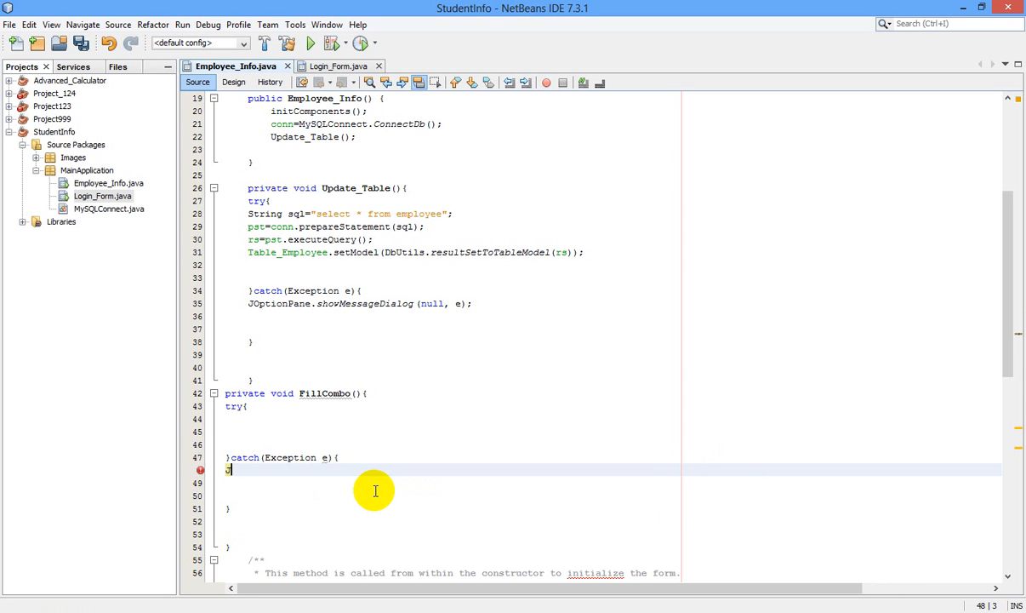
{"action": "type", "text": "JOp"}
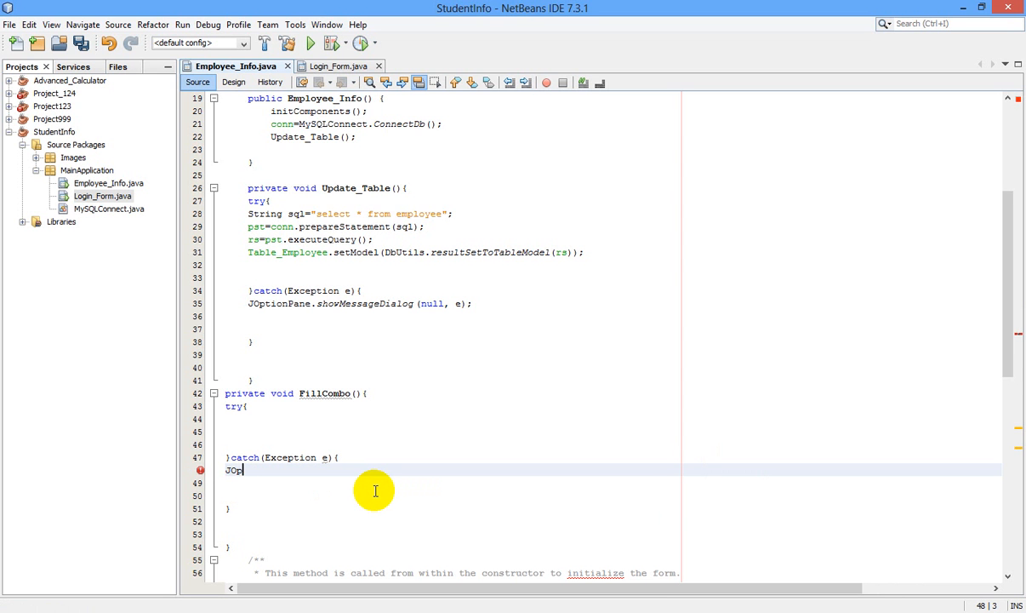
{"action": "type", "text": "tionPan"}
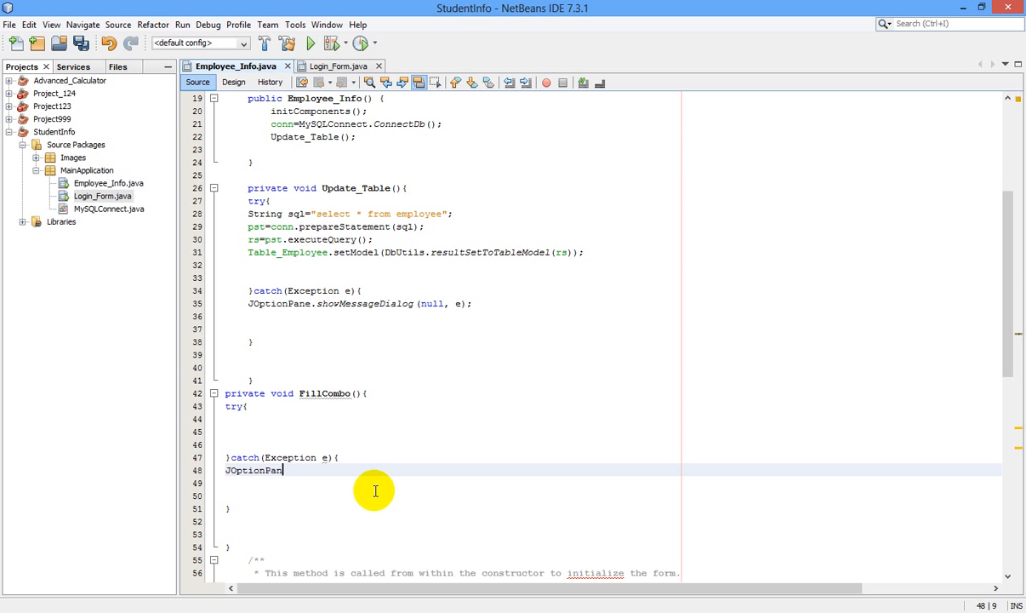
{"action": "type", "text": "."}
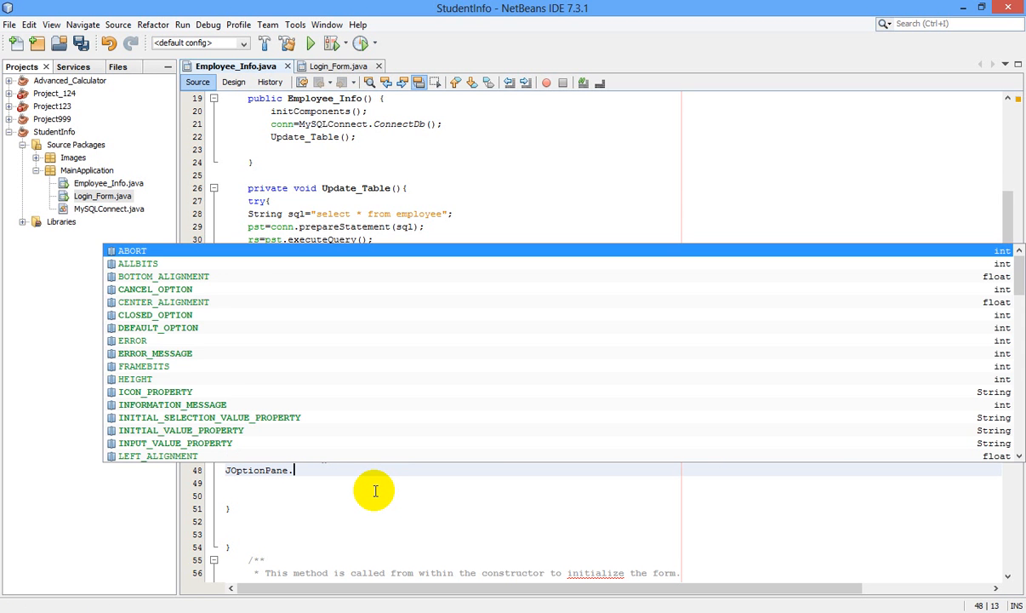
{"action": "type", "text": "showMessageDialog(rootPane, e);"}
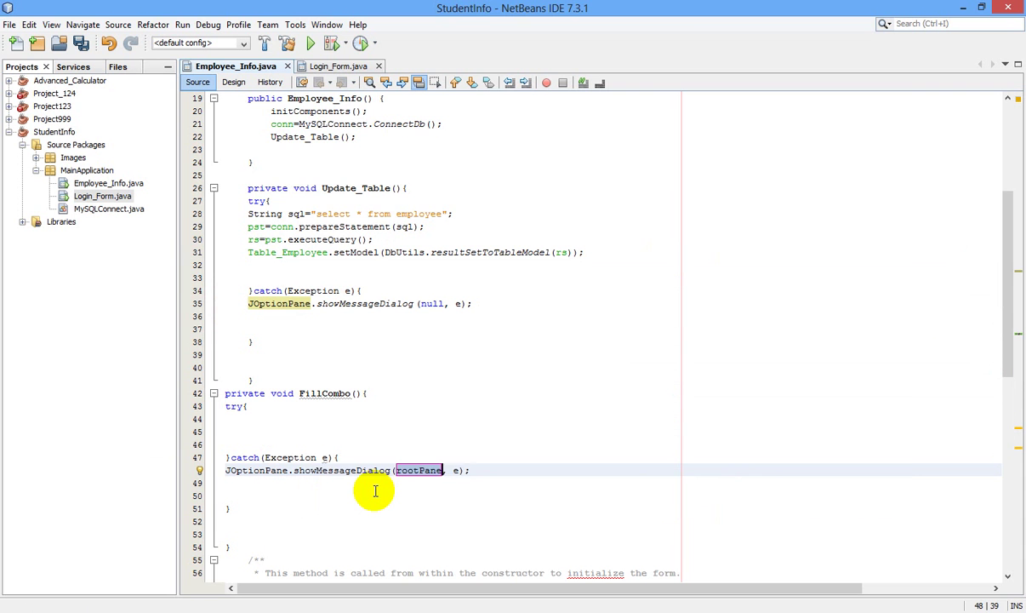
{"action": "type", "text": "null"}
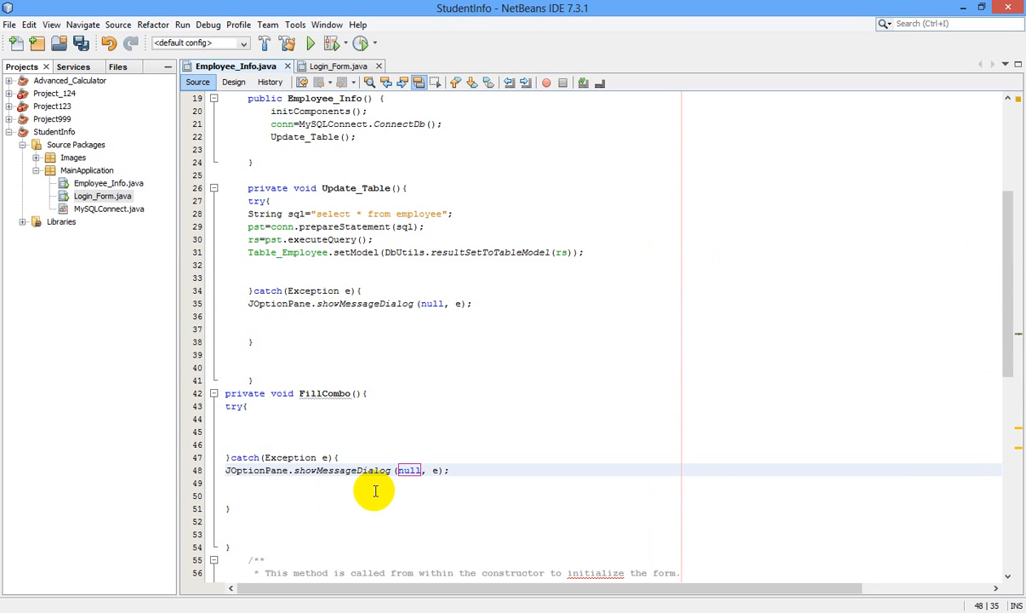
{"action": "mouse_move", "coordinate": [300, 488]}
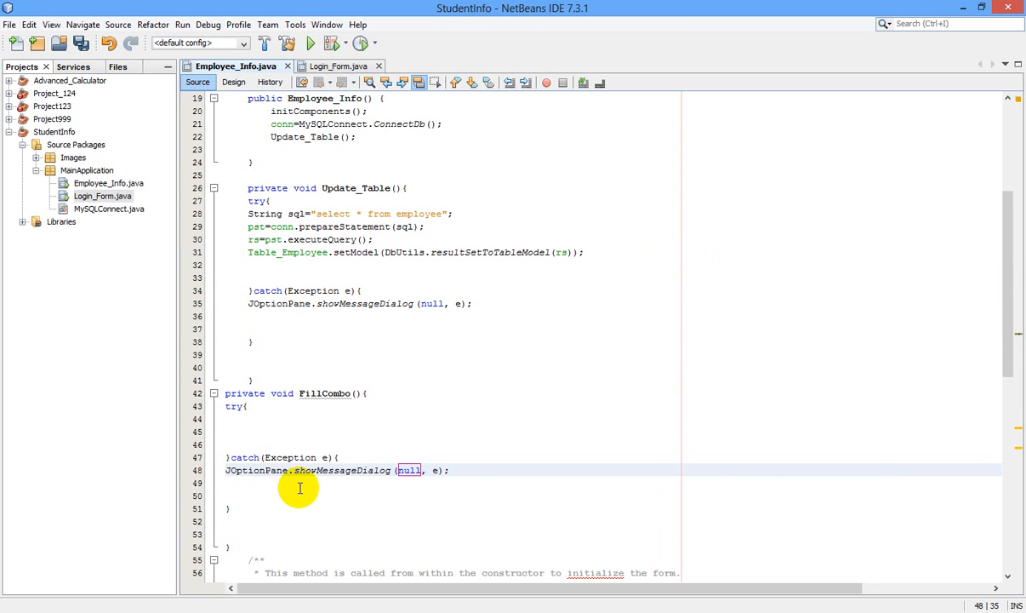
{"action": "mouse_move", "coordinate": [328, 488]}
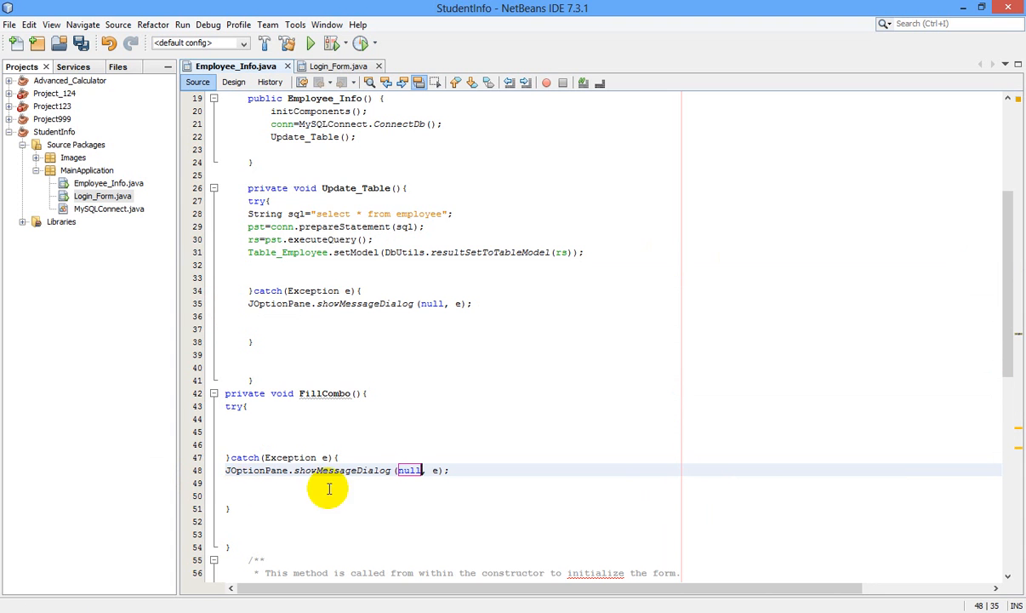
{"action": "mouse_move", "coordinate": [470, 488]}
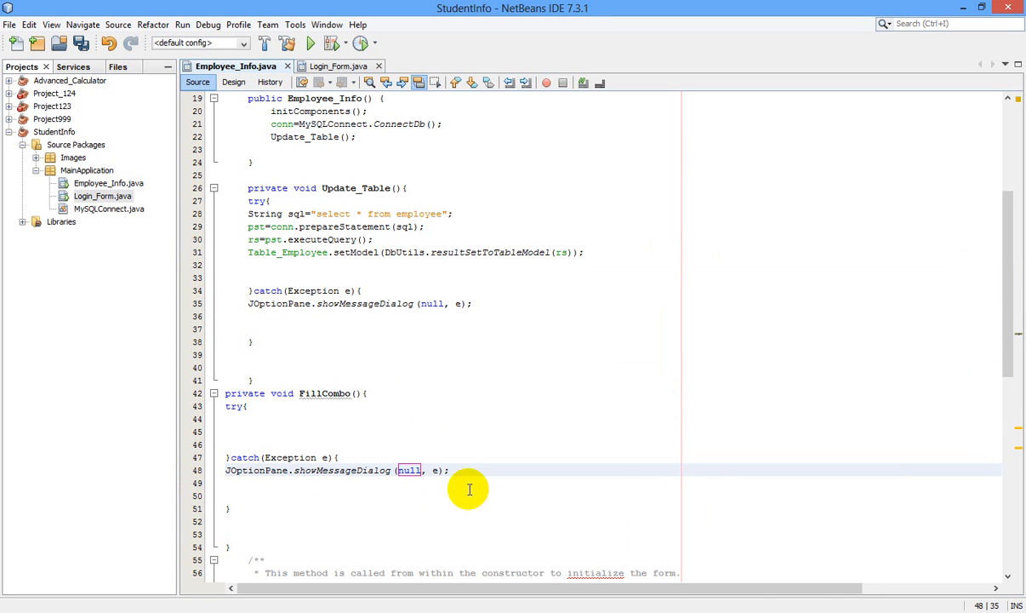
{"action": "mouse_move", "coordinate": [470, 441]}
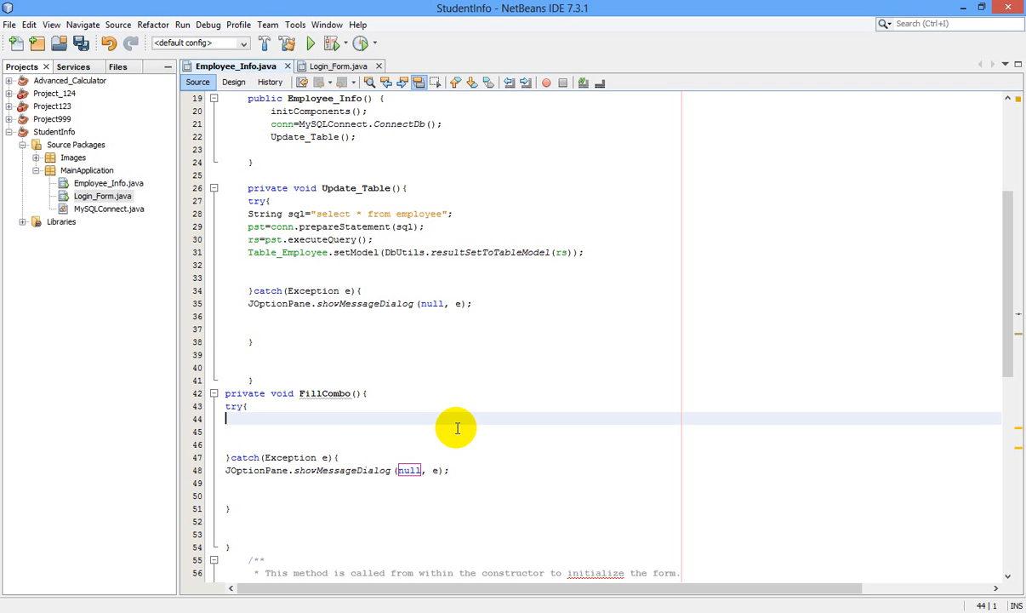
{"action": "type", "text": "String s"}
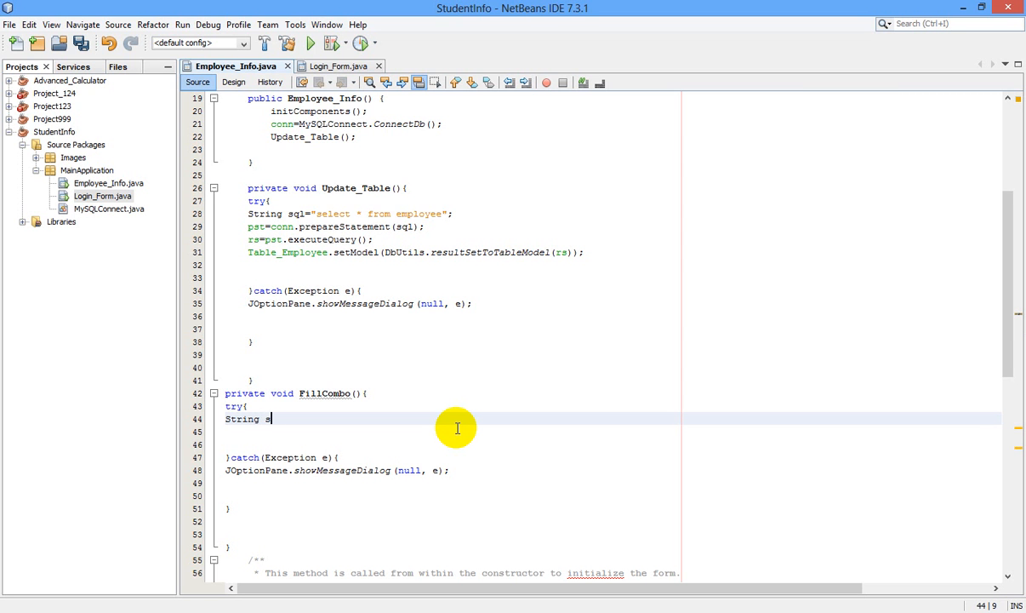
Step: Declare String sql="select * from employee"; inside the try block
{"action": "type", "text": "ql="}
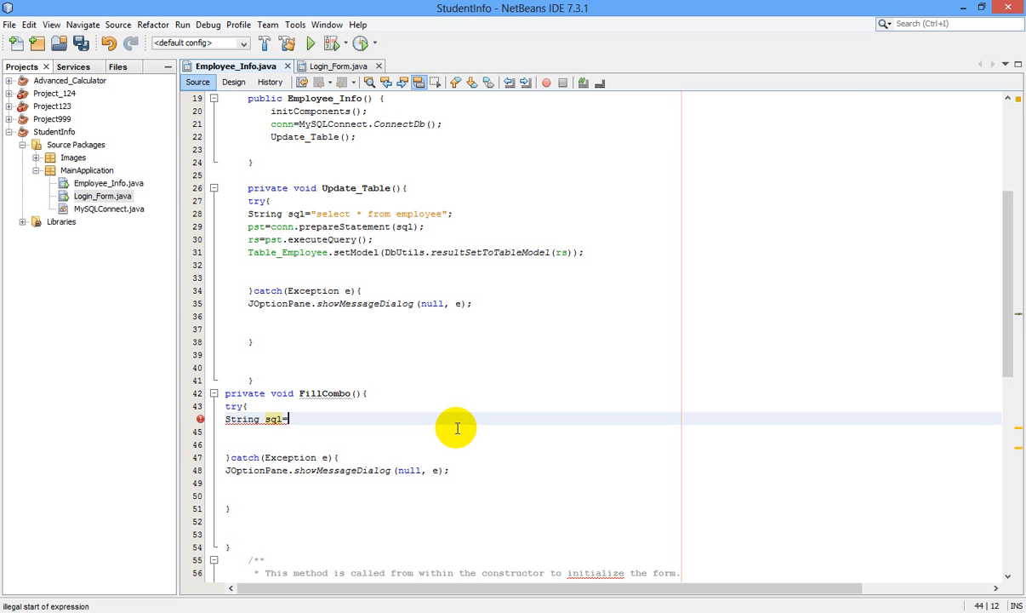
{"action": "type", "text": "=\"se"}
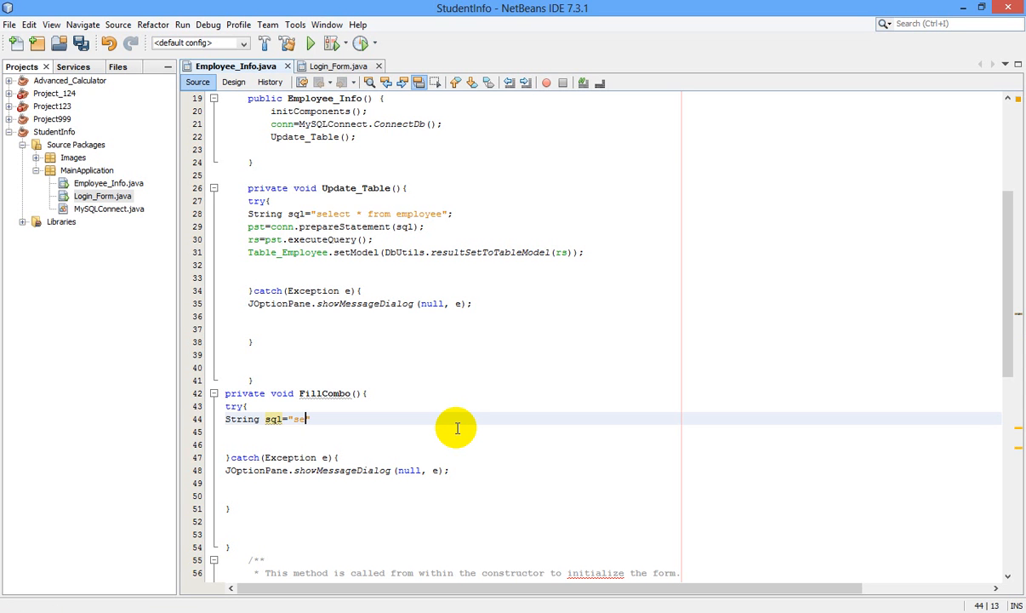
{"action": "type", "text": "lect"}
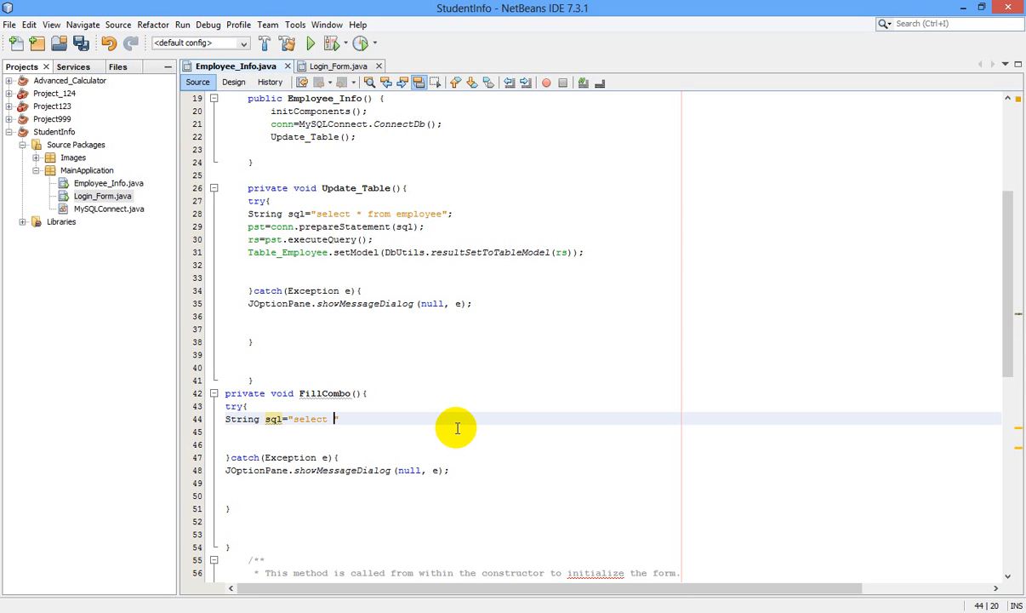
{"action": "type", "text": "* from"}
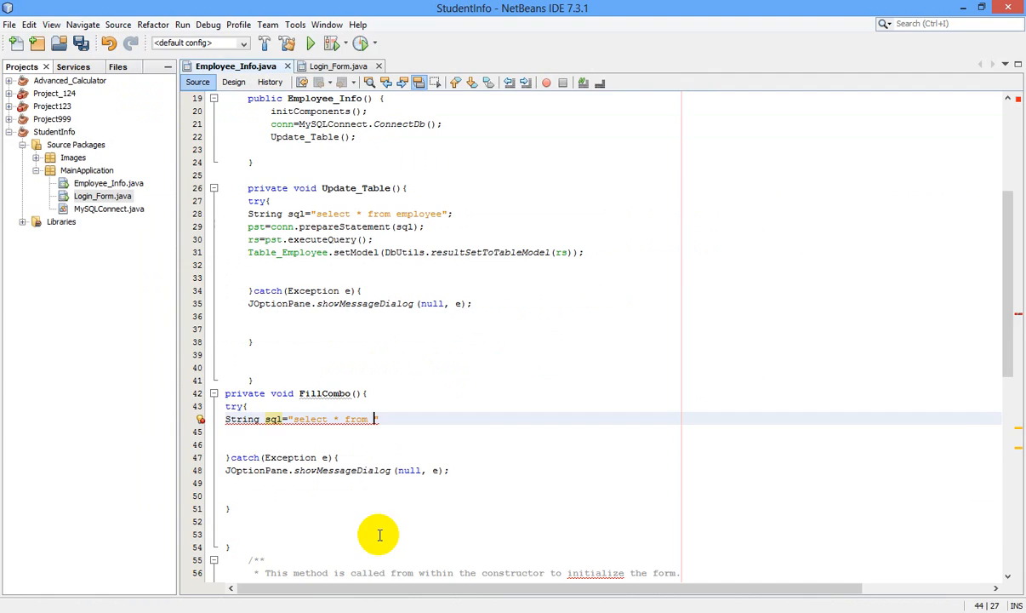
{"action": "type", "text": "employee"}
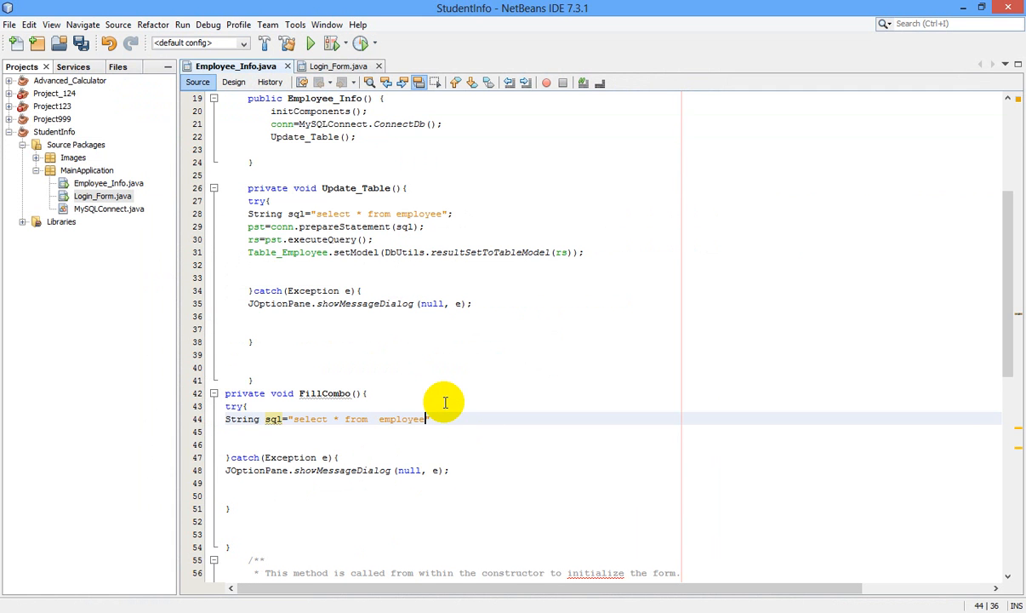
{"action": "type", "text": "\""}
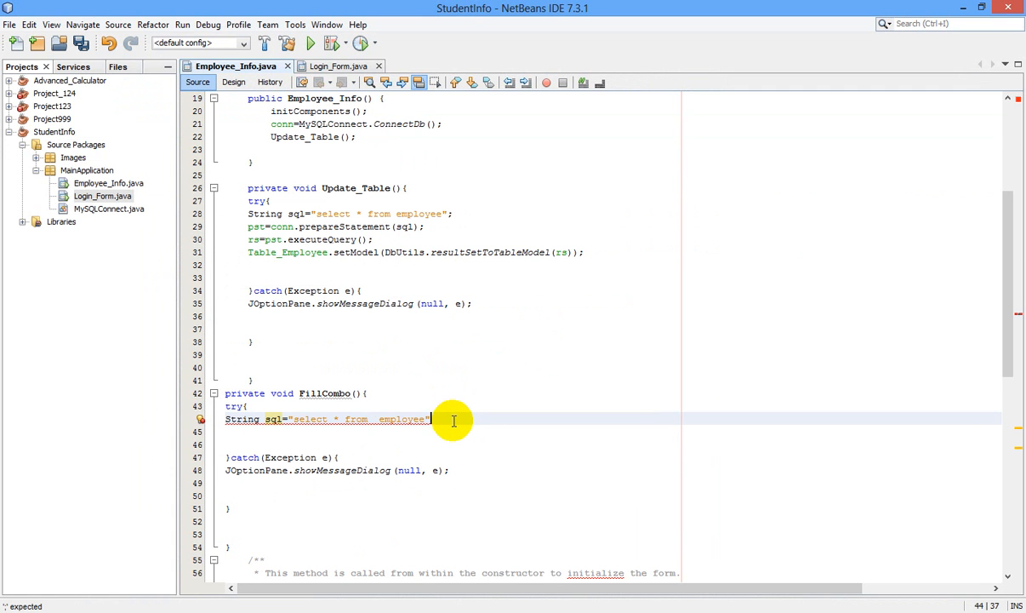
{"action": "type", "text": ";"}
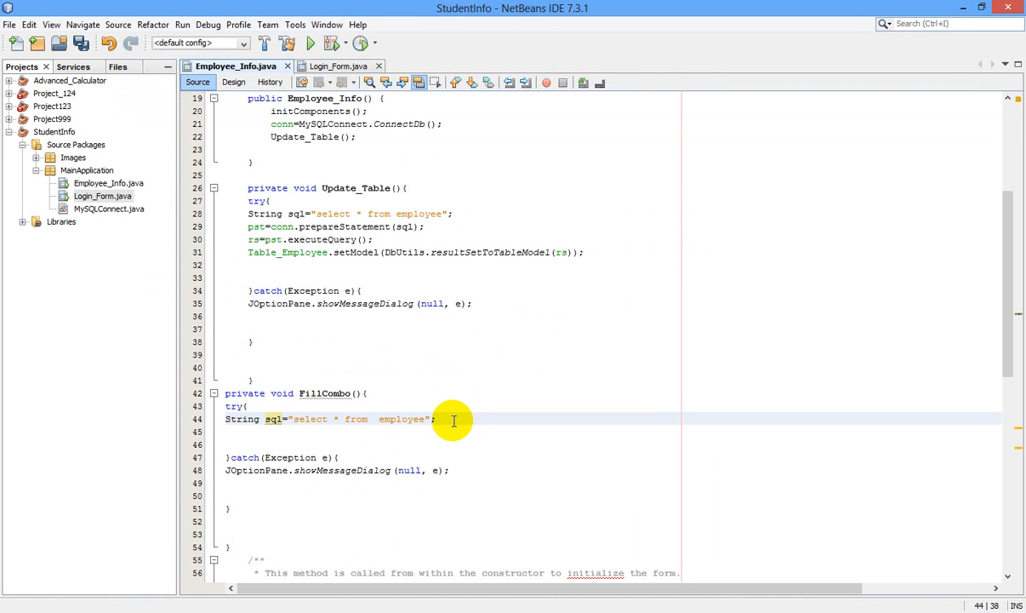
Step: Prepare the query with pst=conn.prepareStatement(sql);
{"action": "type", "text": "ps"}
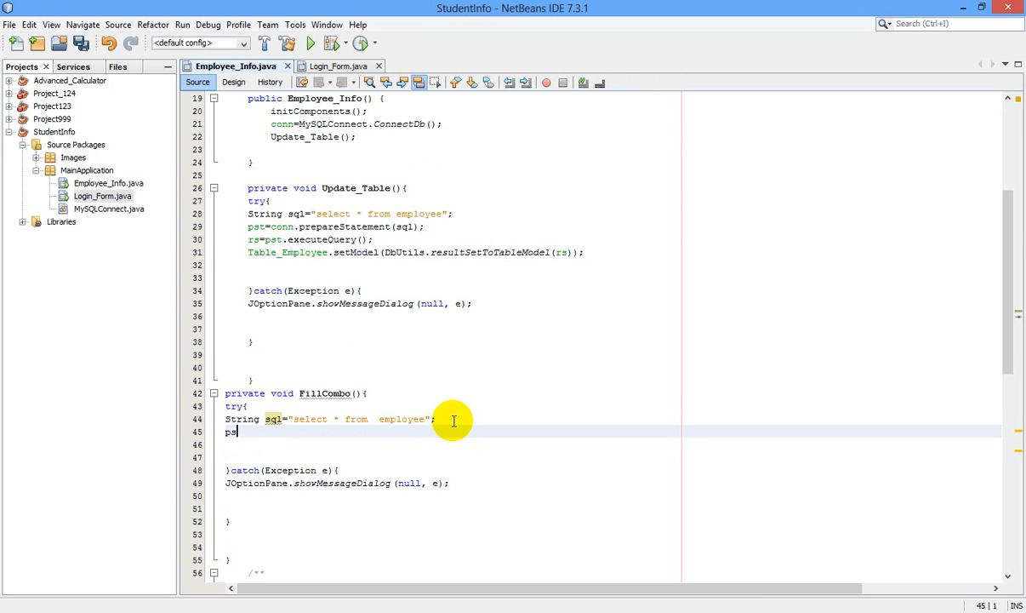
{"action": "type", "text": "t=co"}
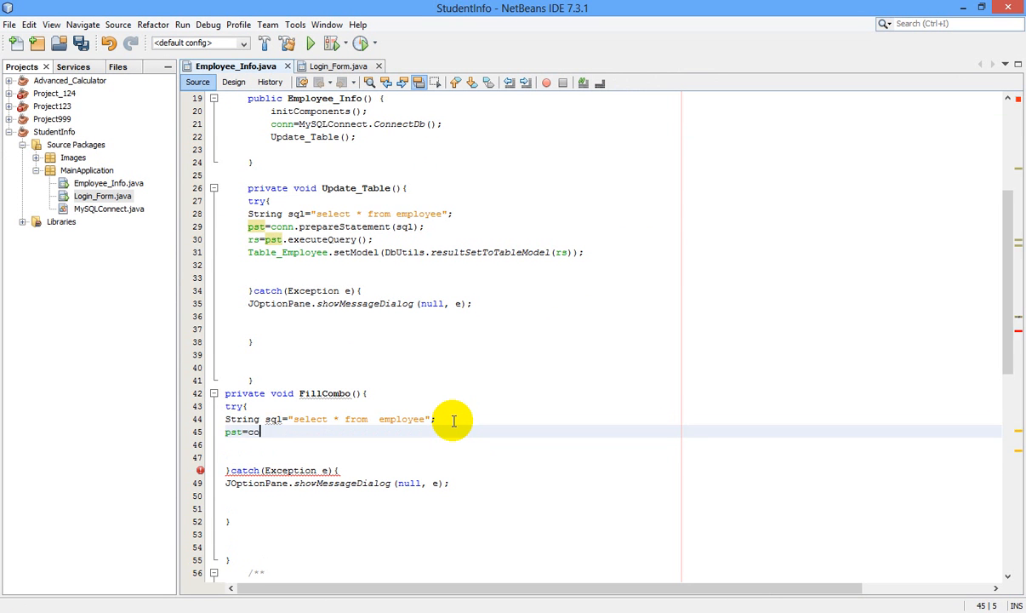
{"action": "type", "text": "nn"}
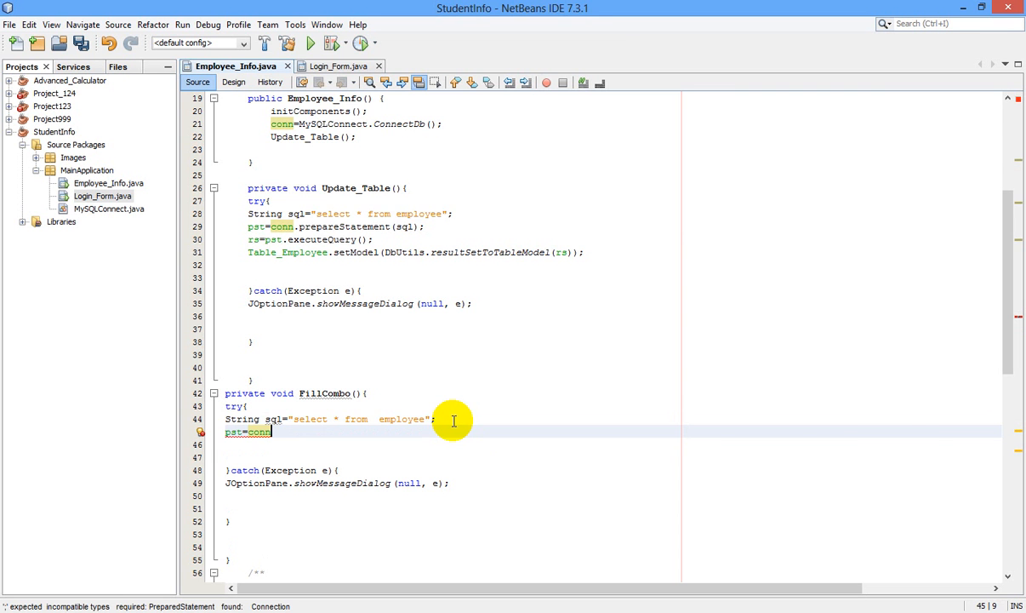
{"action": "type", "text": "."}
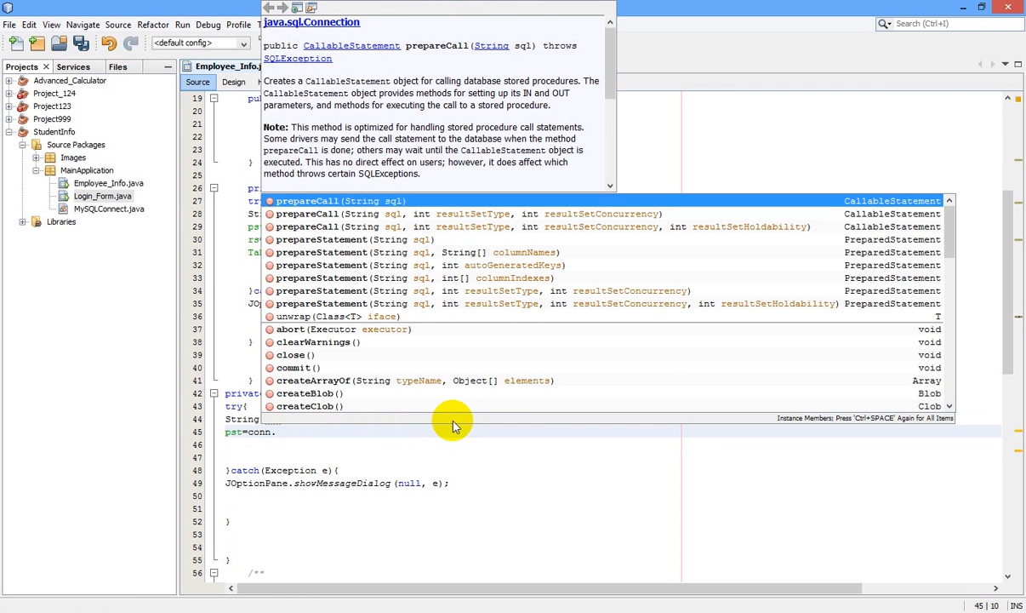
{"action": "type", "text": "prepareStatement(sql);"}
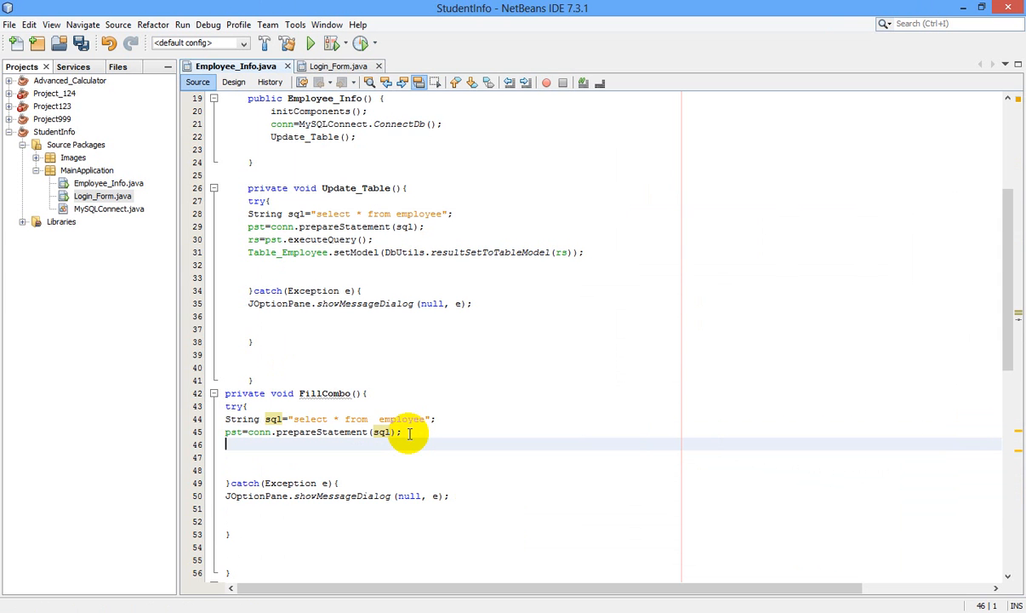
Step: Execute it into the result set with rs=pst.executeQuery();
{"action": "type", "text": "rs="}
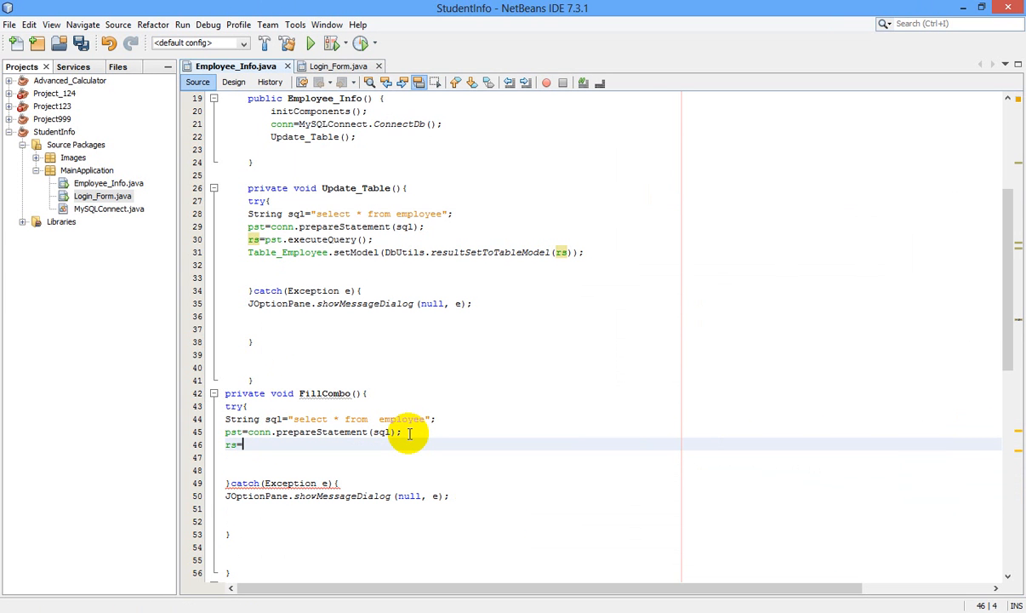
{"action": "type", "text": "pst."}
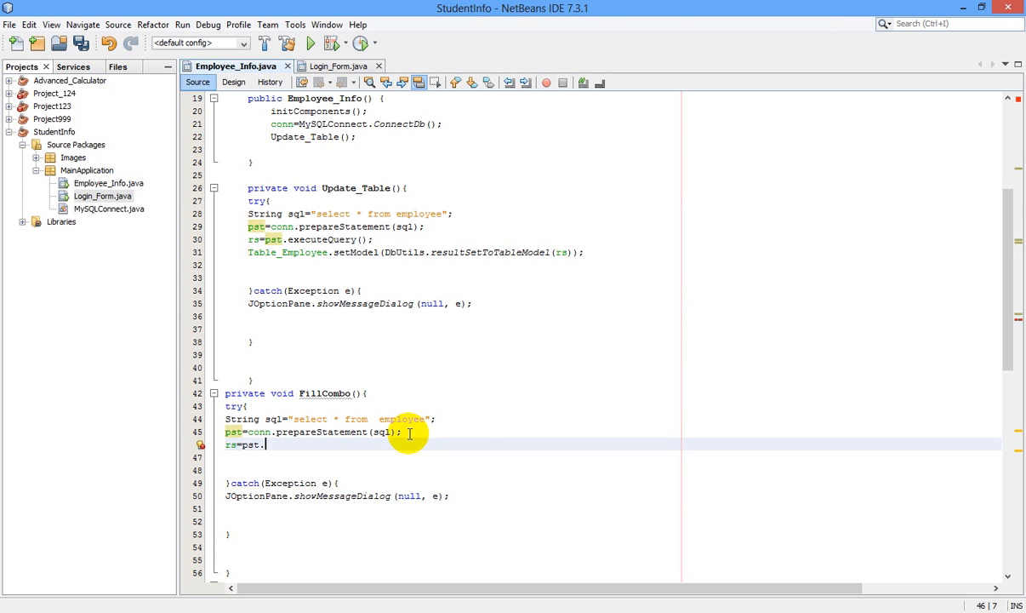
{"action": "type", "text": "executeQuery()"}
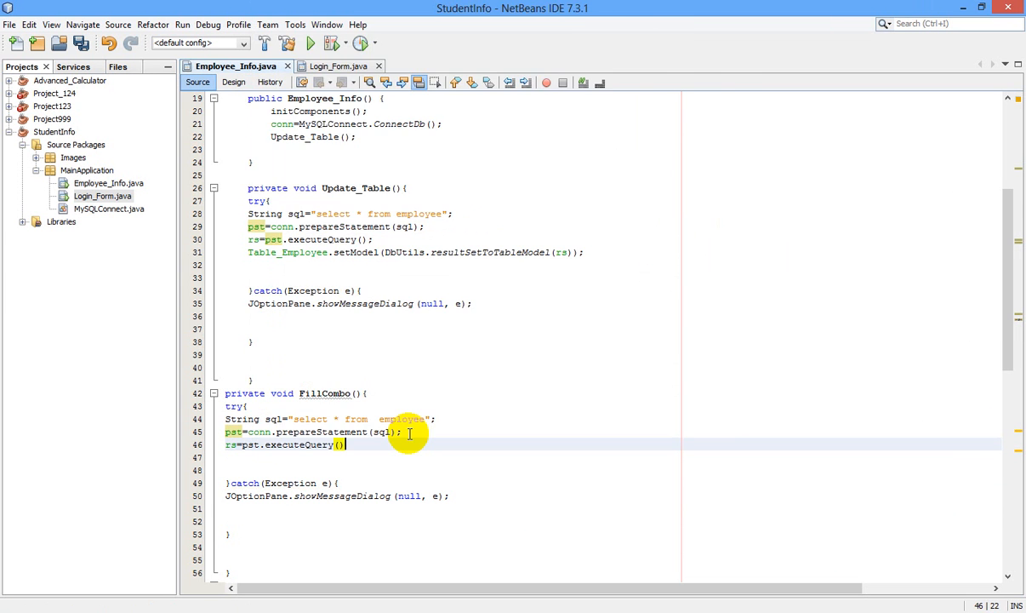
{"action": "type", "text": ";"}
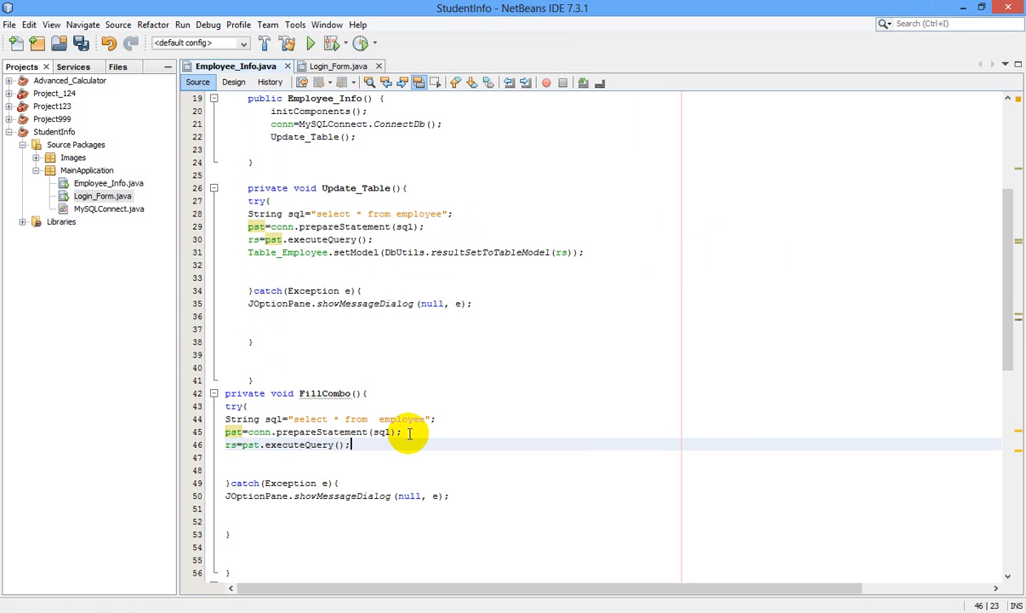
{"action": "key", "text": "enter"}
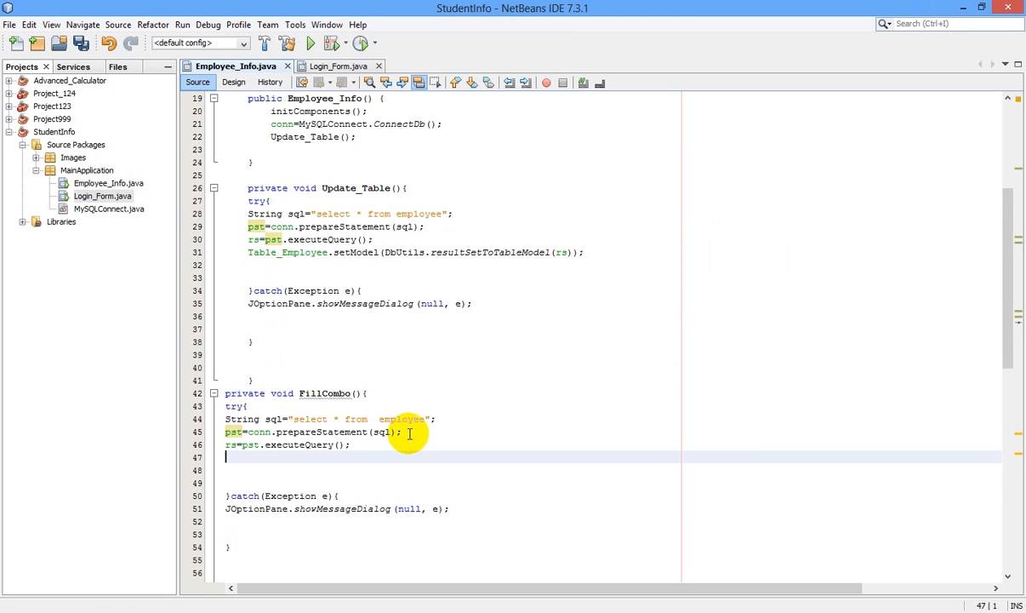
{"action": "key", "text": "enter"}
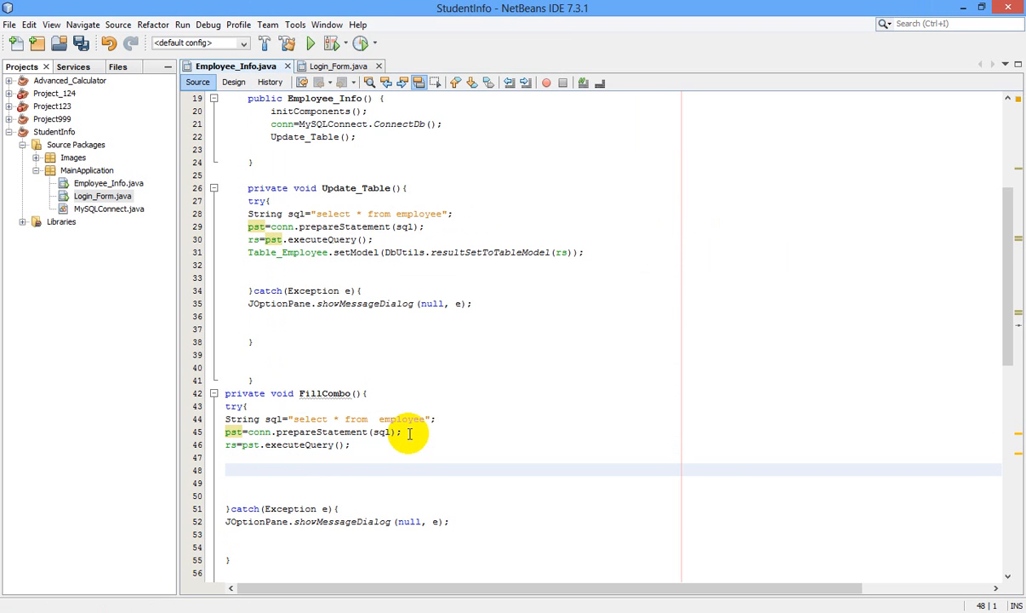
Step: Start a while(rs.next()){ loop over the query results
{"action": "type", "text": "whil"}
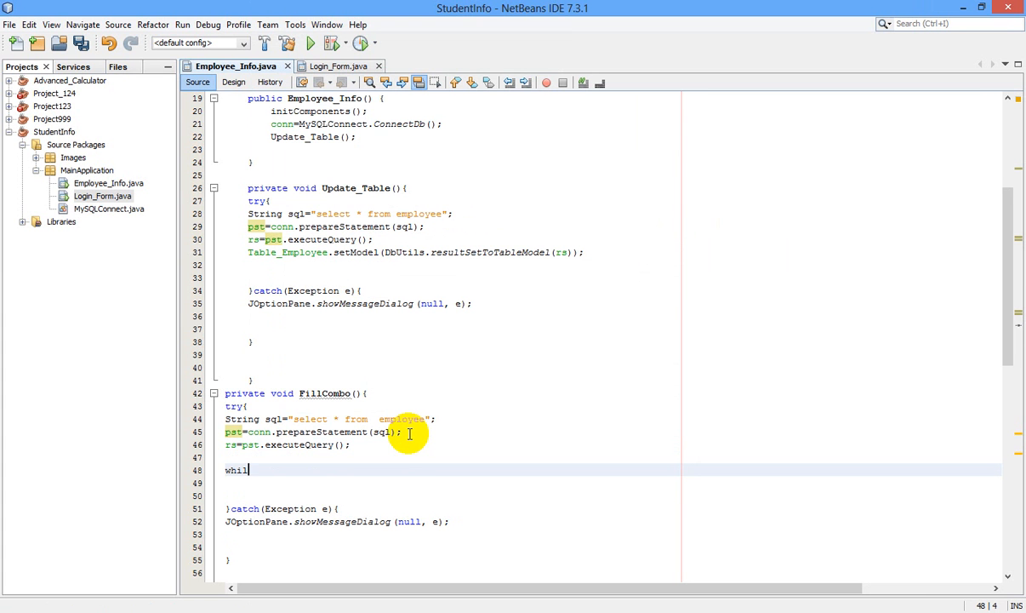
{"action": "type", "text": "e"}
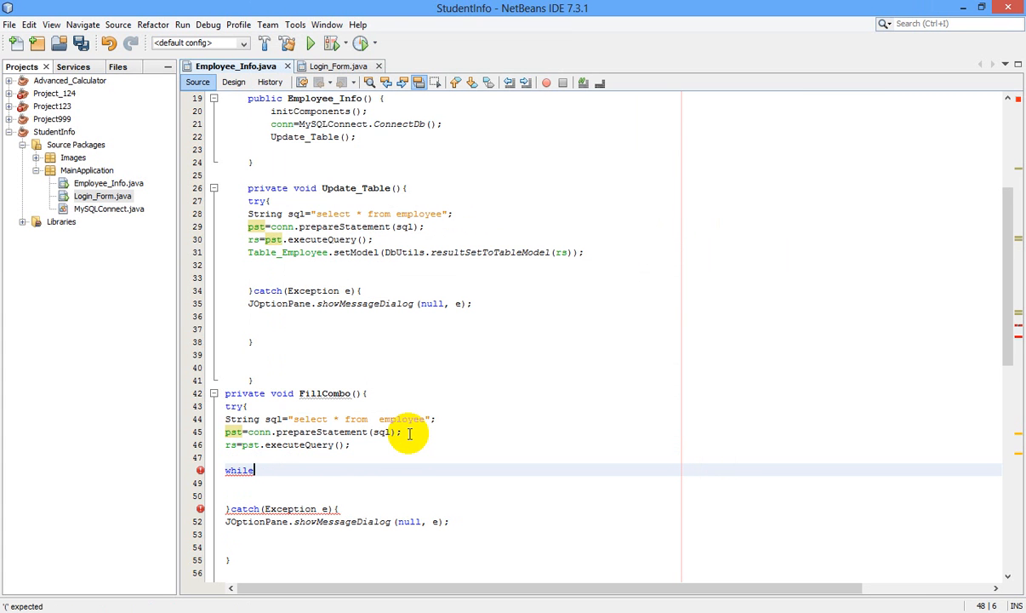
{"action": "type", "text": "(rs."}
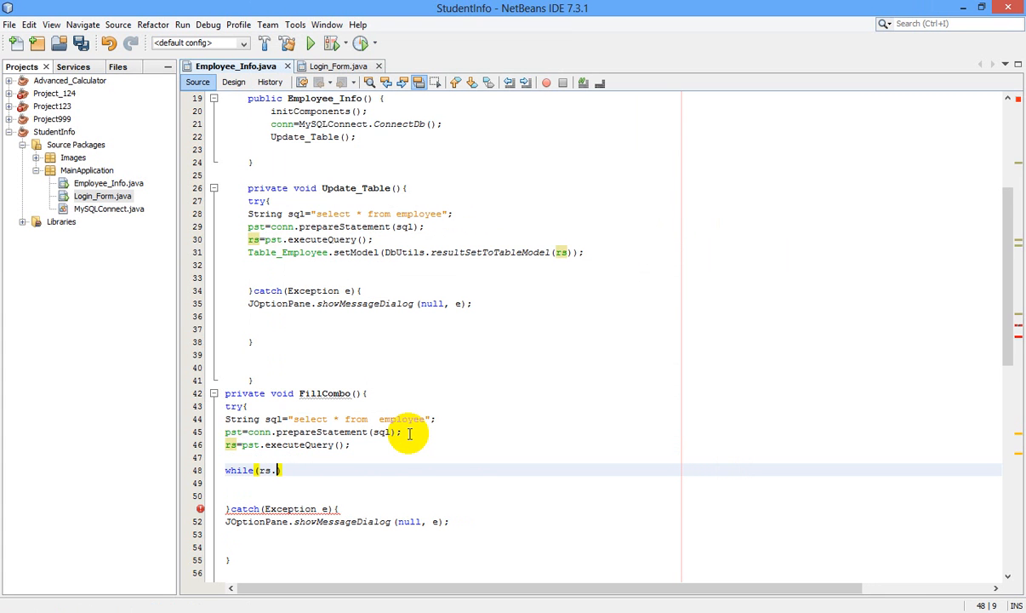
{"action": "type", "text": "next()"}
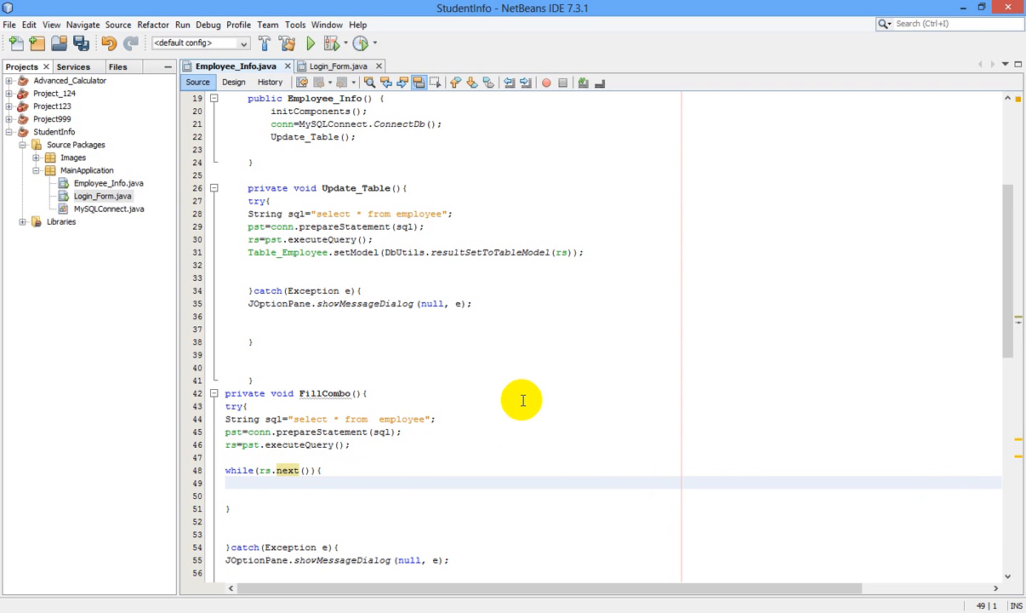
Step: Read each row's name with String name=rs.getString("name");
{"action": "type", "text": "S"}
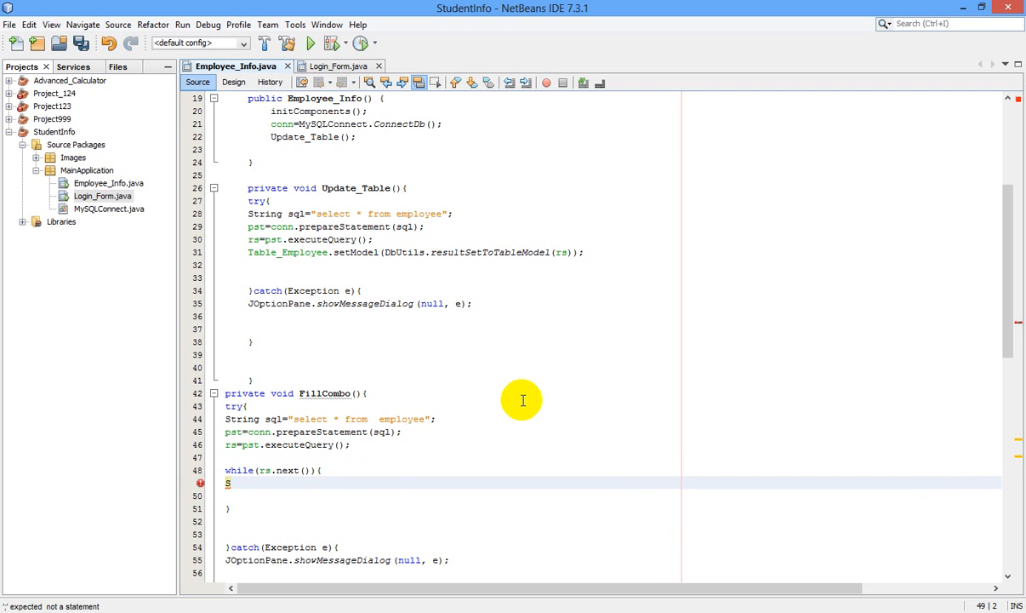
{"action": "type", "text": "tring"}
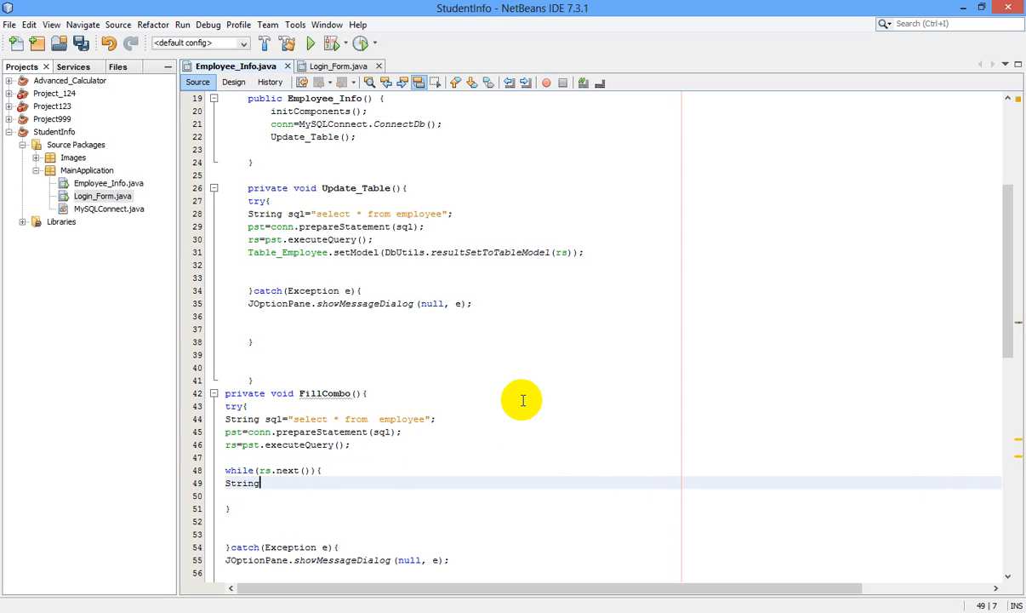
{"action": "type", "text": "n"}
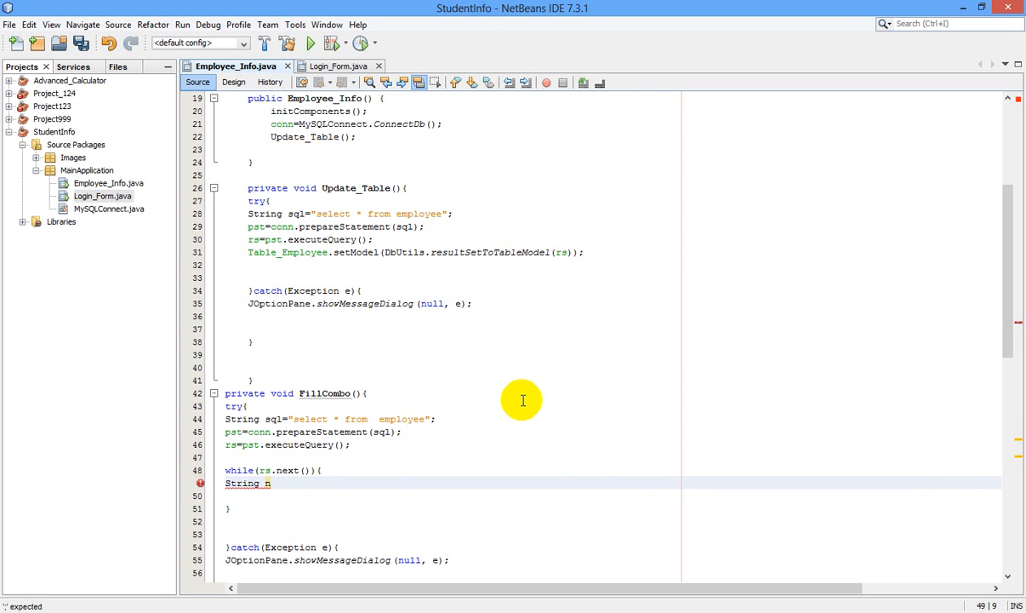
{"action": "type", "text": "ame"}
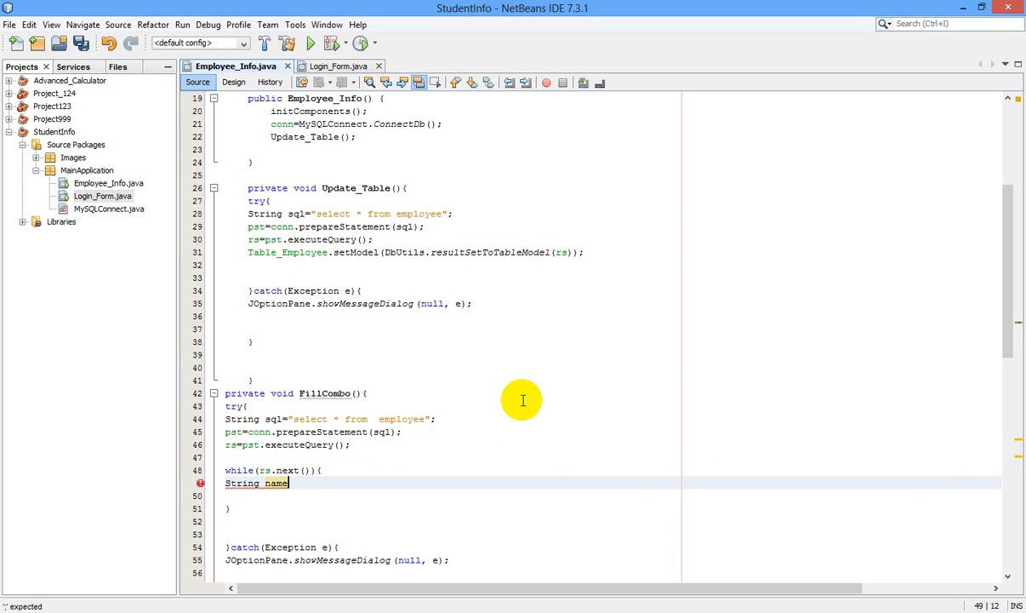
{"action": "type", "text": "=rs"}
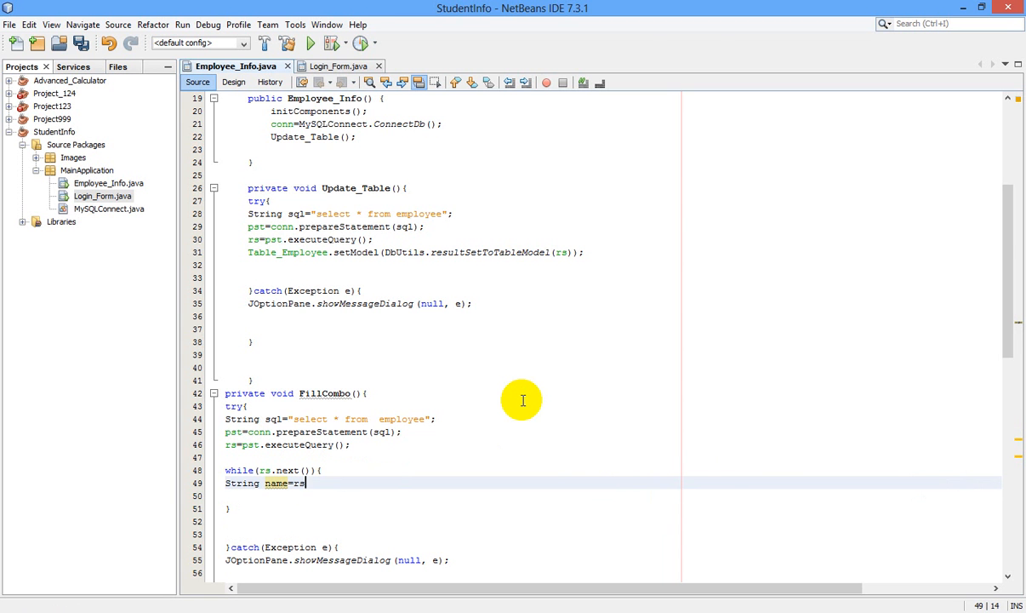
{"action": "type", "text": ".get"}
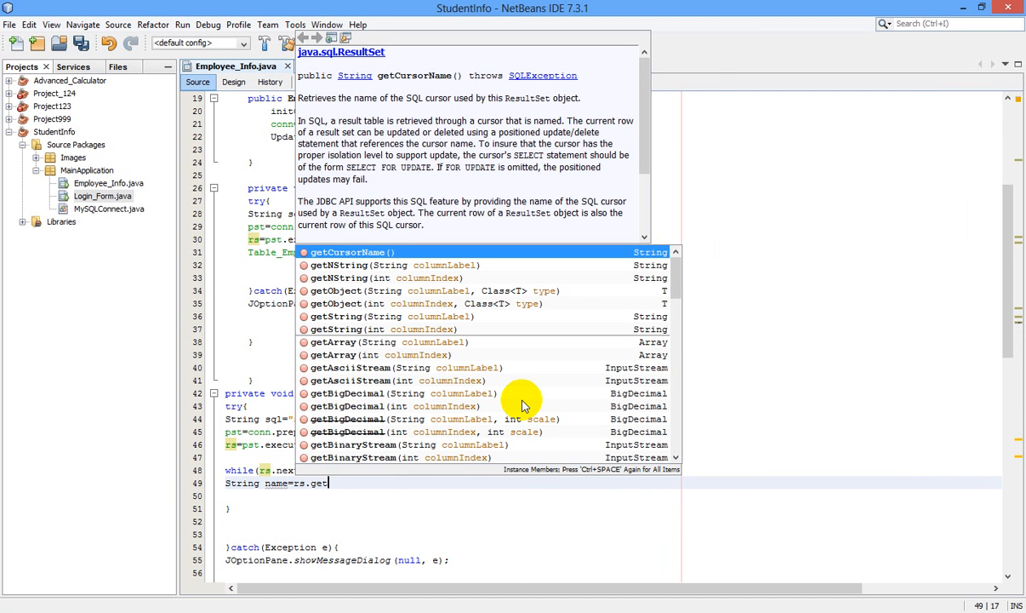
{"action": "type", "text": "String(\"na"}
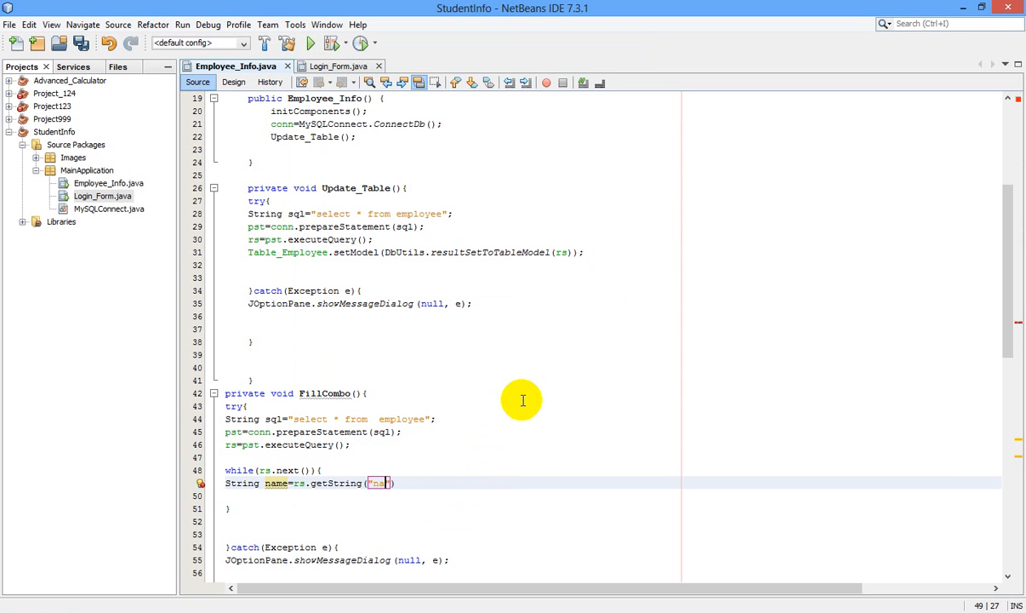
{"action": "type", "text": "me"}
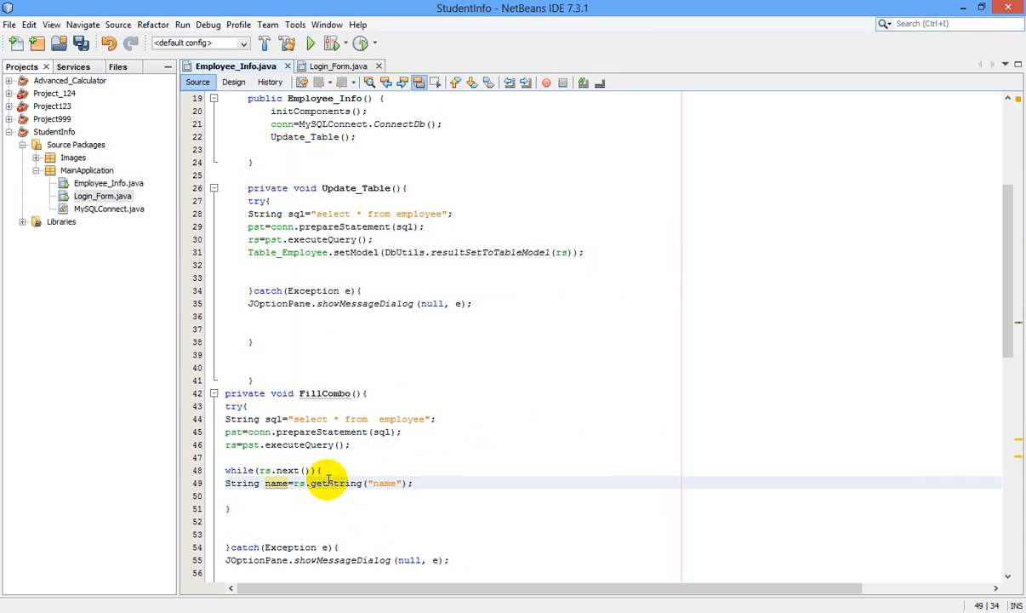
{"action": "mouse_move", "coordinate": [269, 490]}
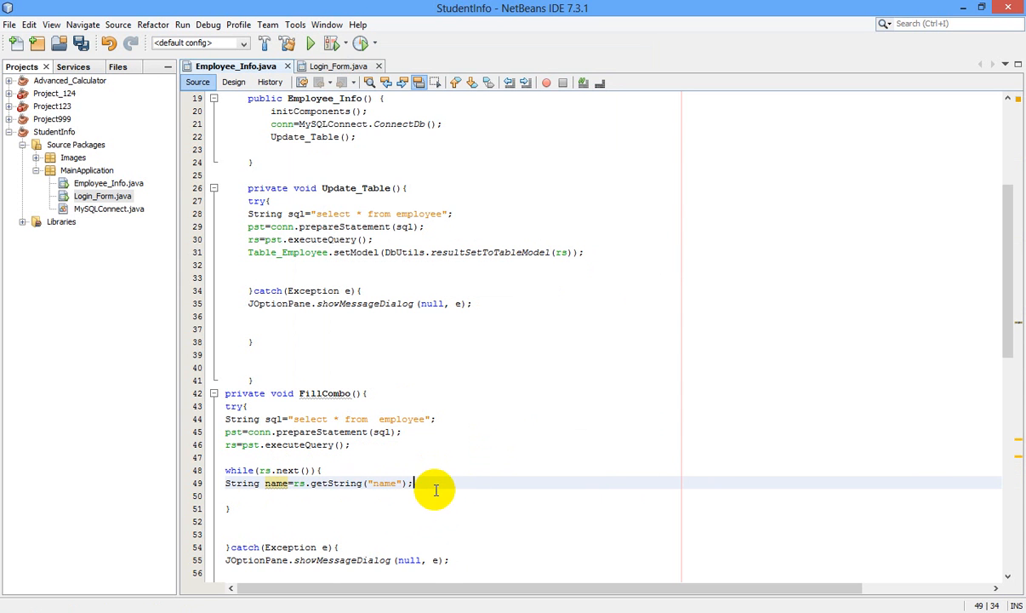
{"action": "key", "text": "enter"}
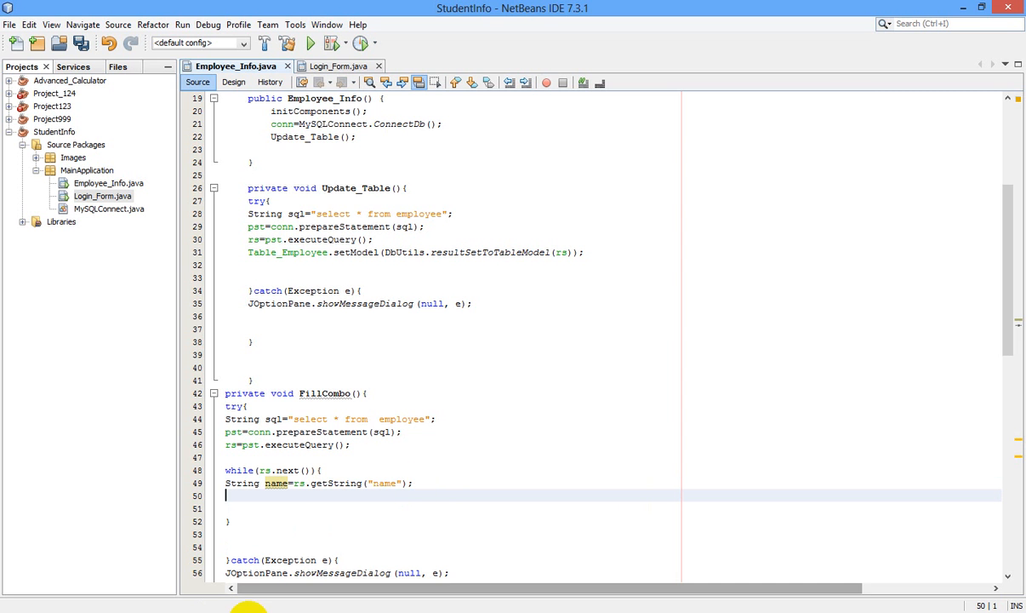
{"action": "left_click", "coordinate": [234, 82]}
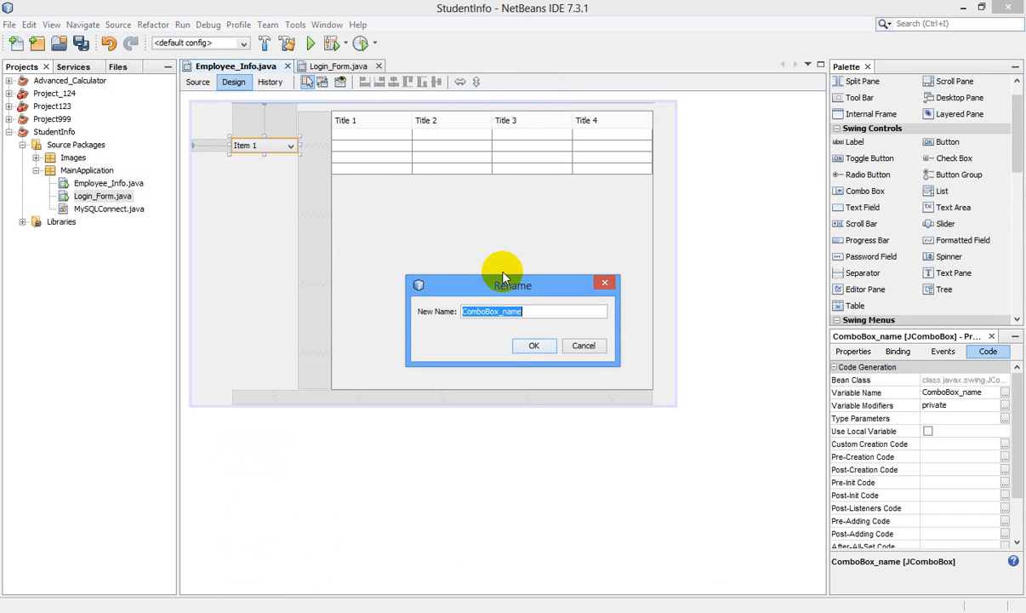
{"action": "mouse_move", "coordinate": [538, 310]}
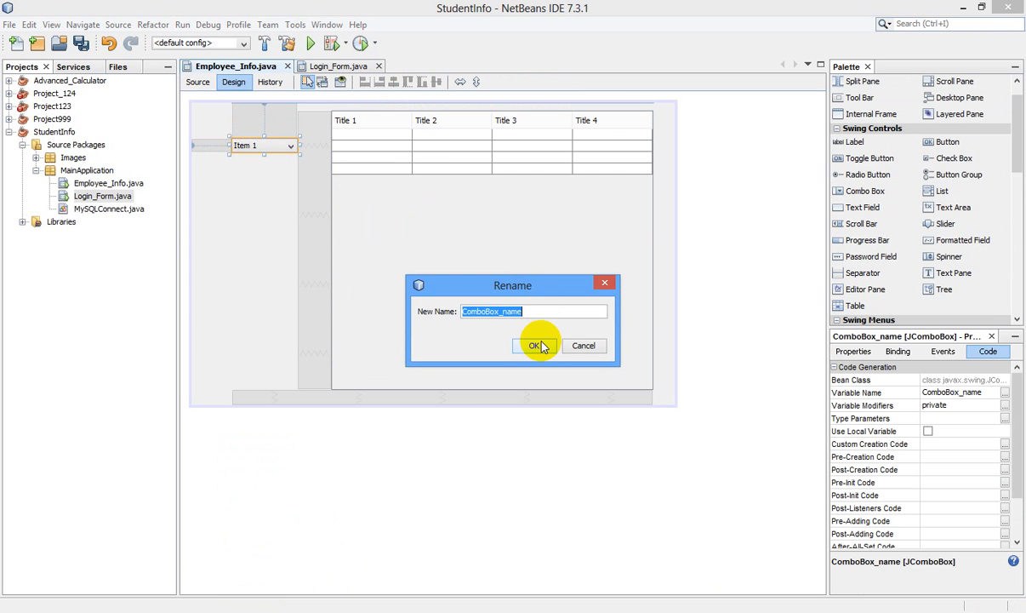
{"action": "left_click", "coordinate": [535, 345]}
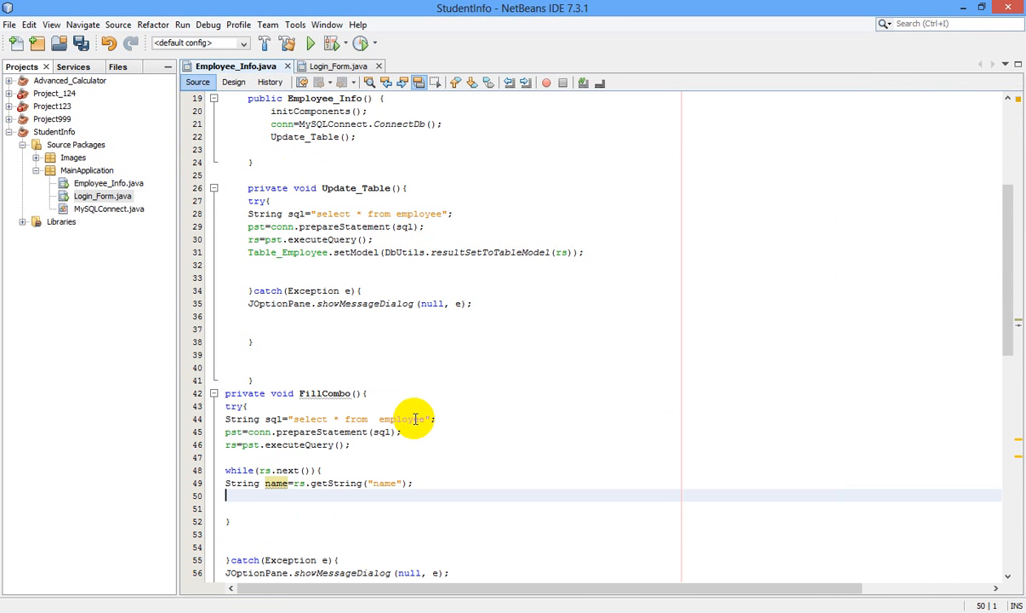
Step: Add ComboBox_name.addItem(name); inside the loop, briefly checking the form layout
{"action": "type", "text": "ComboBox_name"}
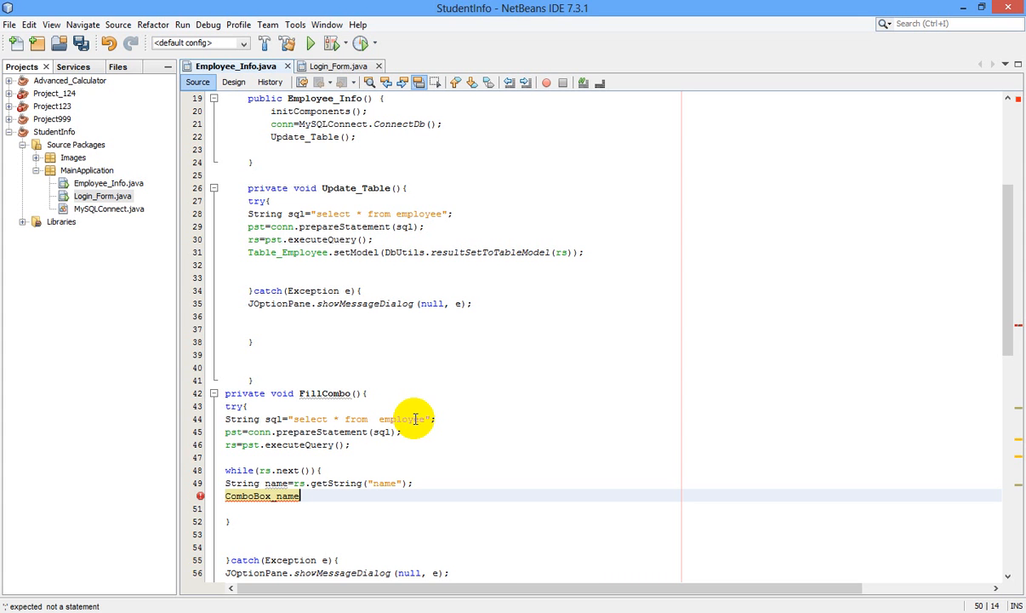
{"action": "type", "text": "."}
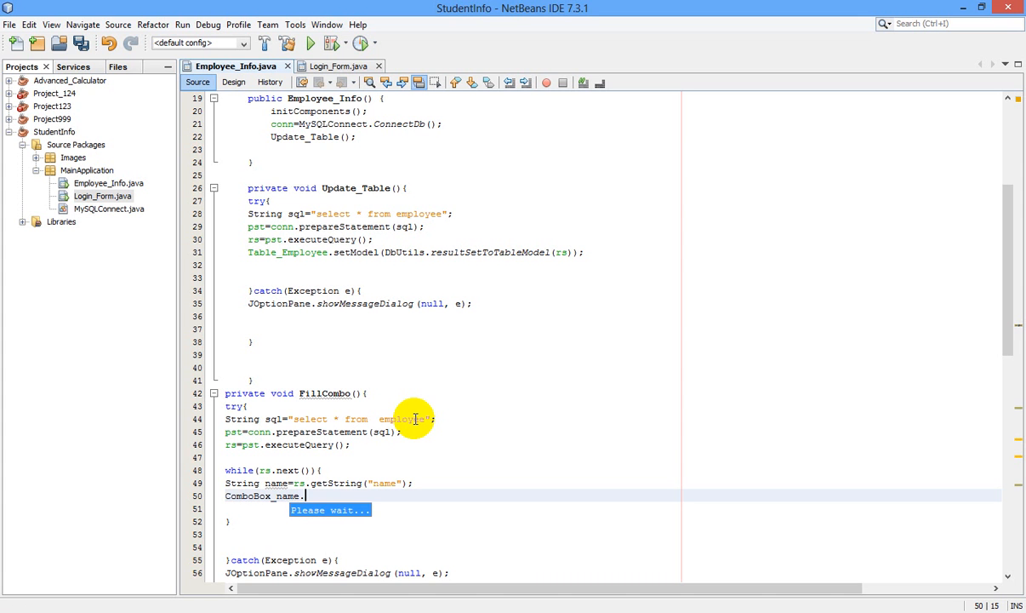
{"action": "type", "text": "addItem(name);"}
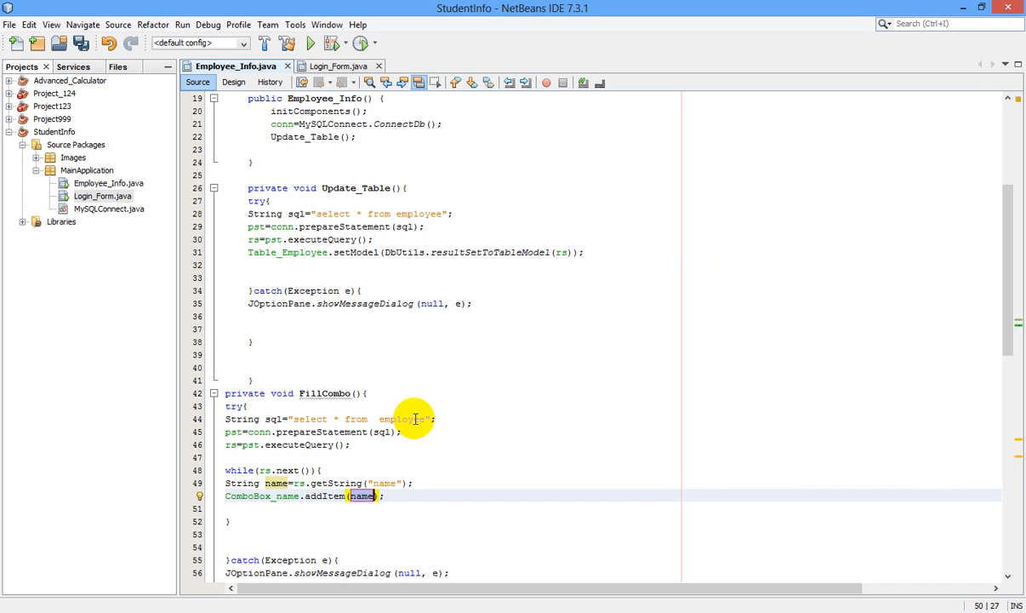
{"action": "mouse_move", "coordinate": [530, 269]}
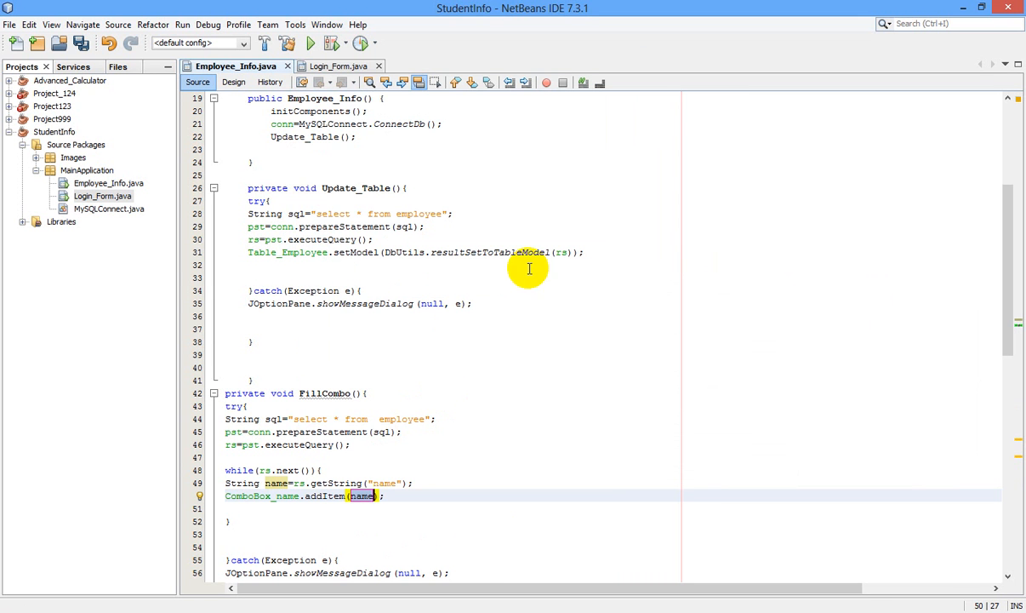
{"action": "mouse_move", "coordinate": [293, 498]}
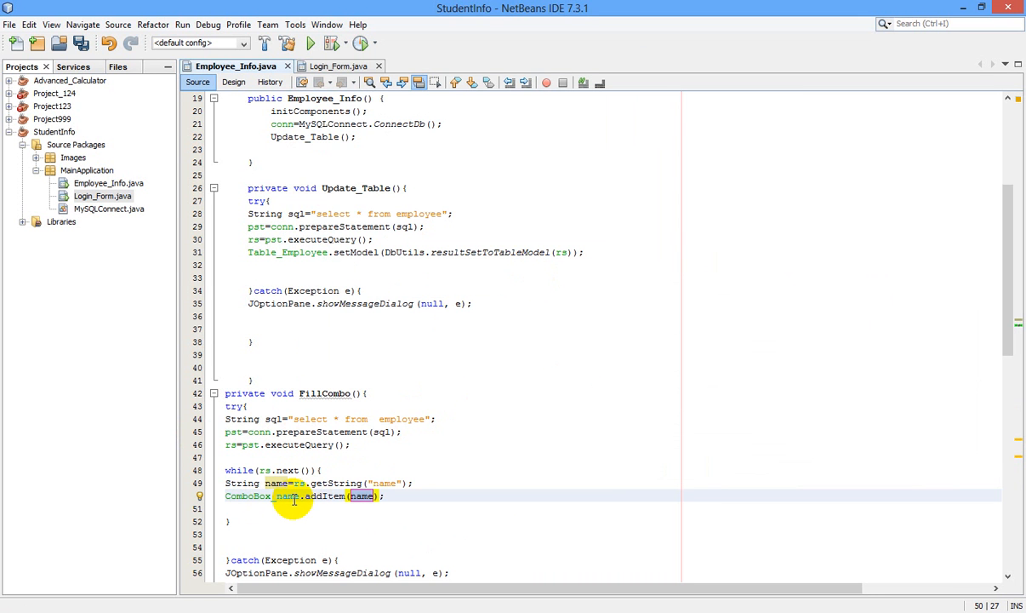
{"action": "left_click", "coordinate": [234, 82]}
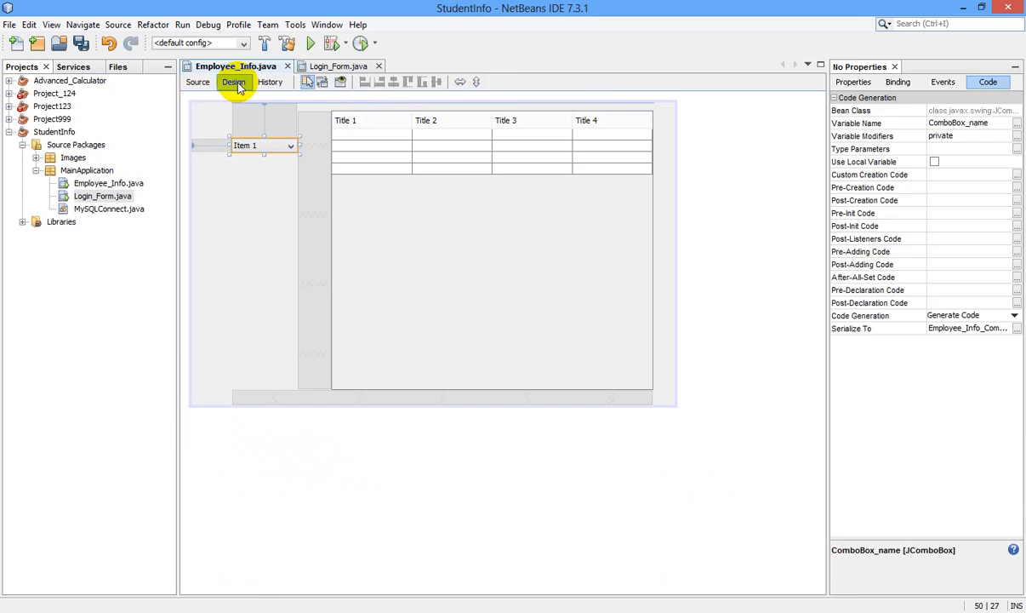
{"action": "left_click", "coordinate": [198, 81]}
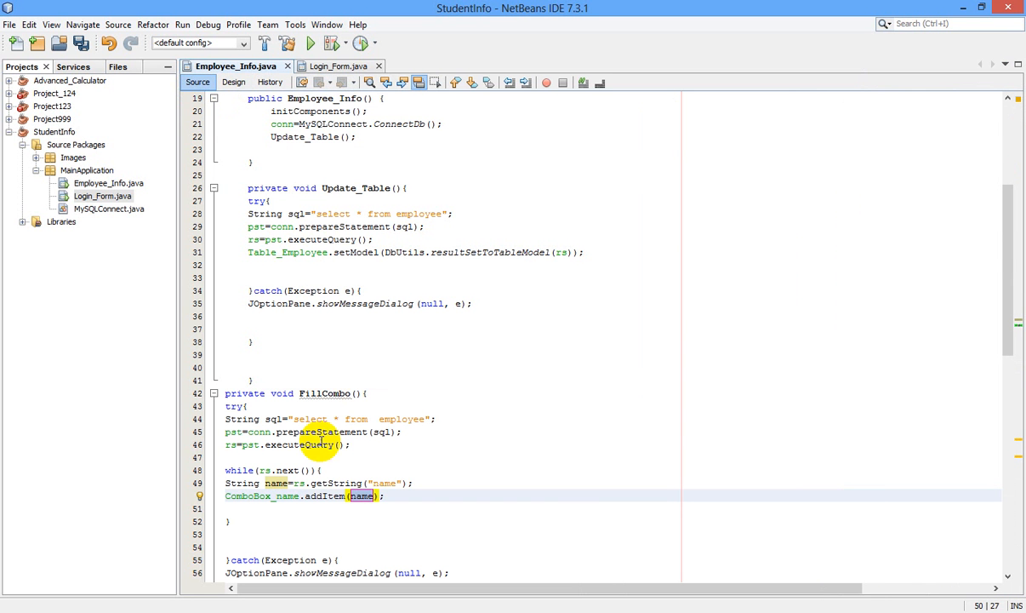
{"action": "mouse_move", "coordinate": [371, 511]}
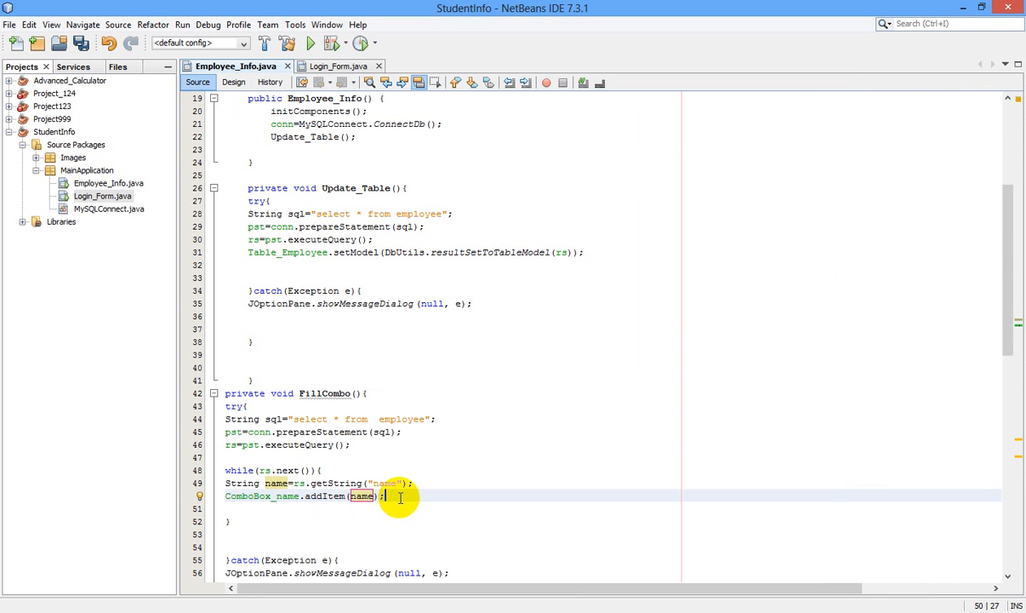
{"action": "key", "text": "enter"}
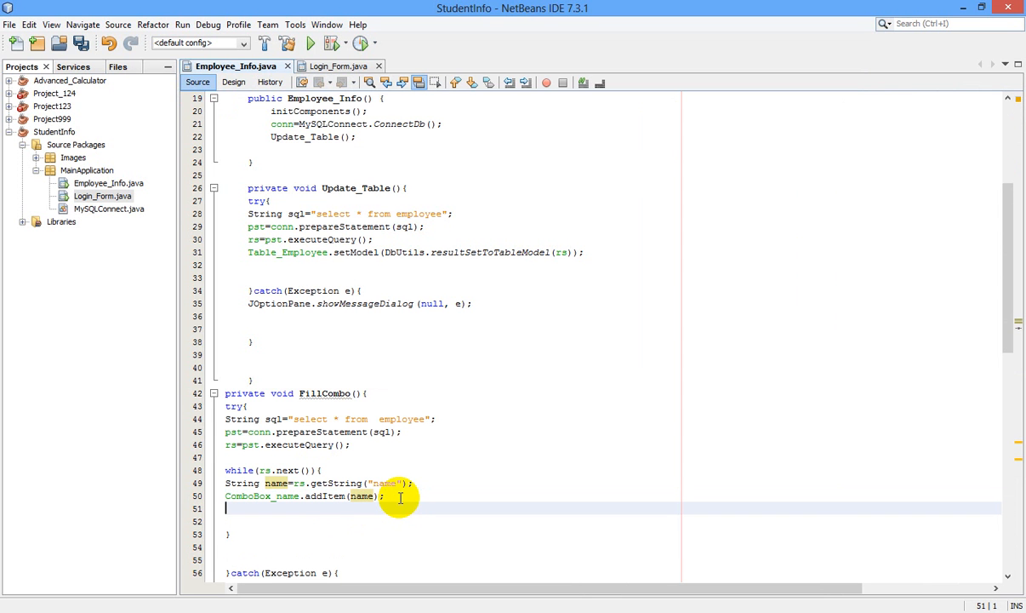
{"action": "scroll", "scroll_direction": "down", "scroll_amount": 3}
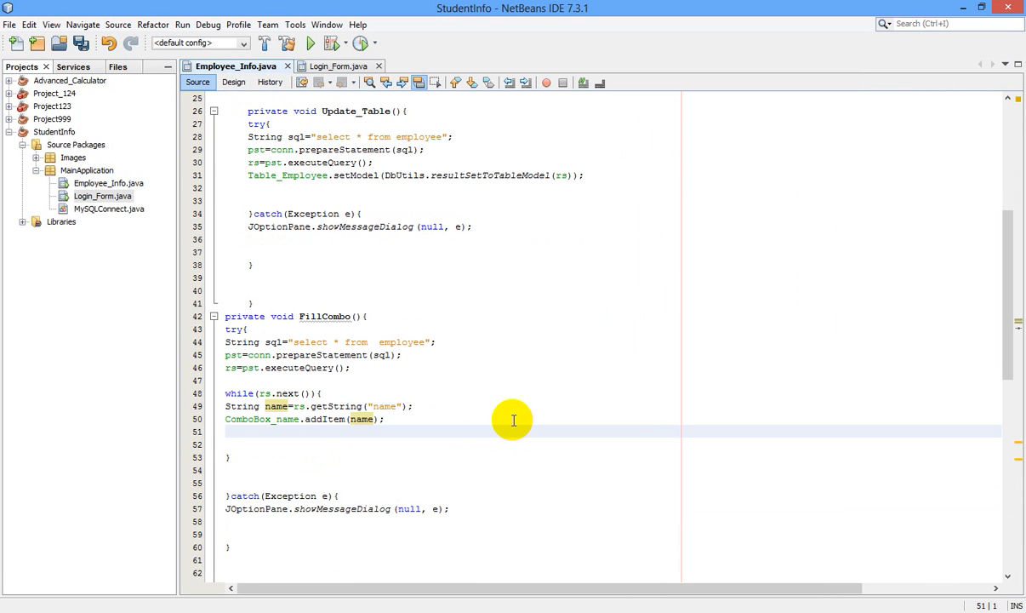
{"action": "mouse_move", "coordinate": [378, 279]}
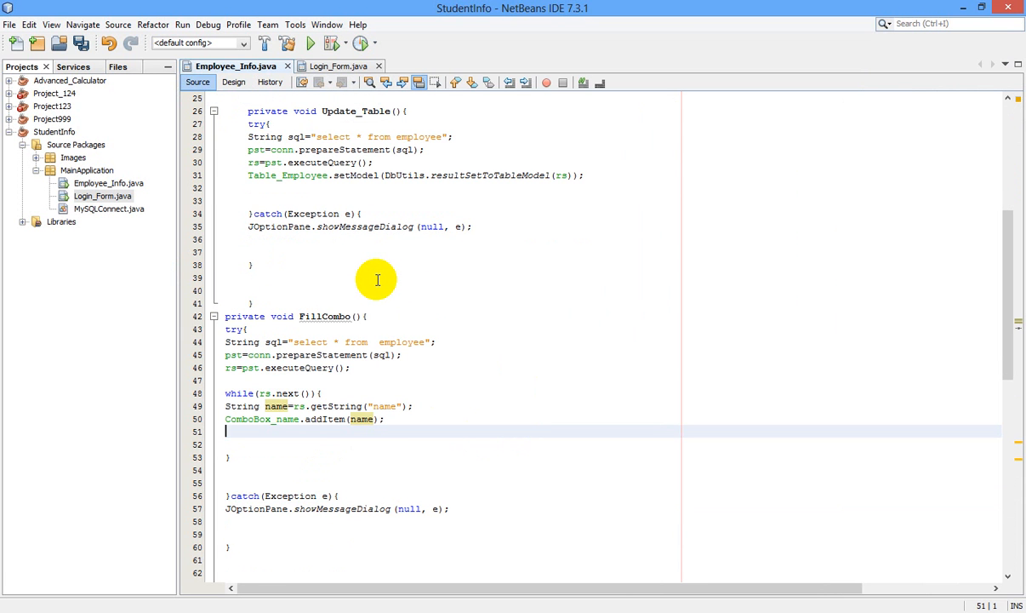
{"action": "mouse_move", "coordinate": [429, 323]}
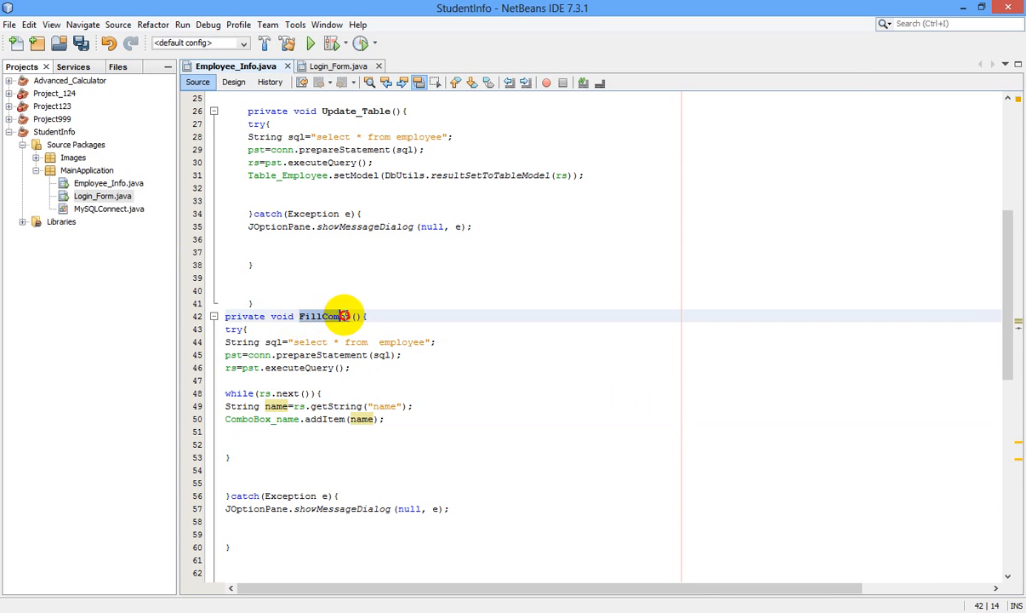
{"action": "mouse_move", "coordinate": [426, 341]}
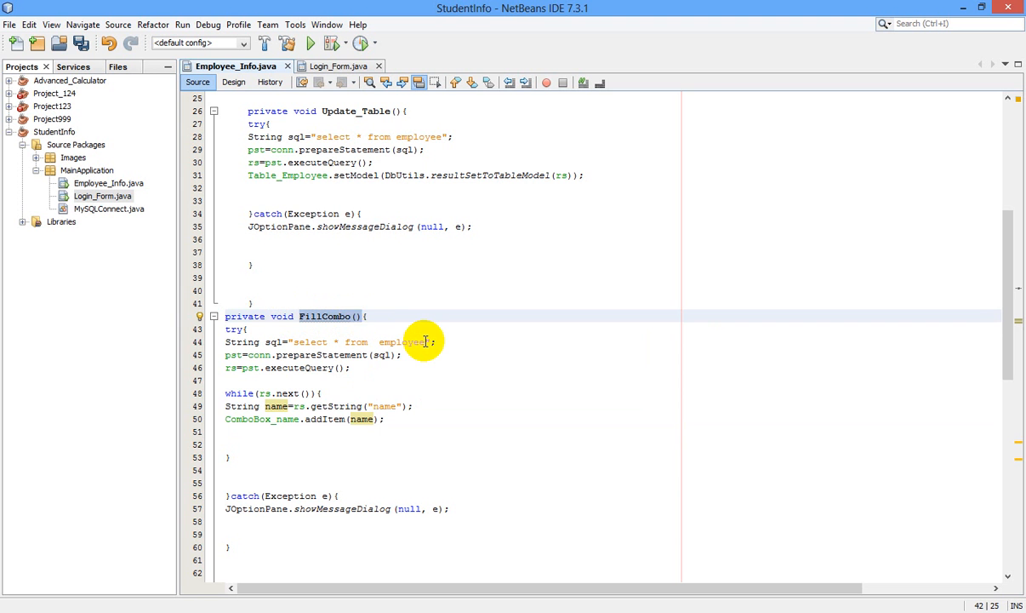
Step: Add FillCombo(); after Update_Table(); in the Employee_Info constructor
{"action": "left_click", "coordinate": [364, 315]}
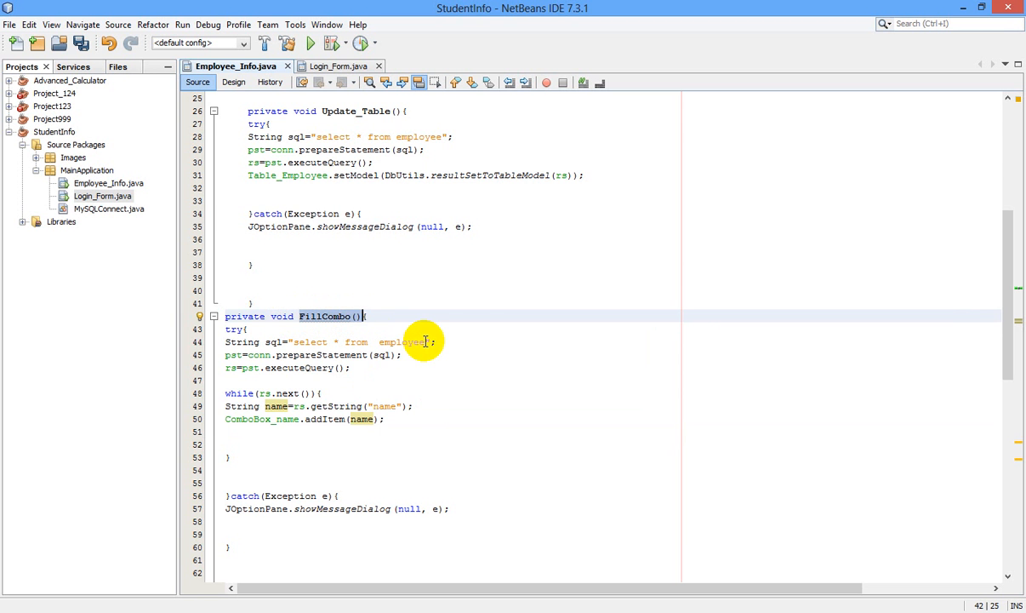
{"action": "scroll", "scroll_direction": "up", "scroll_amount": 3}
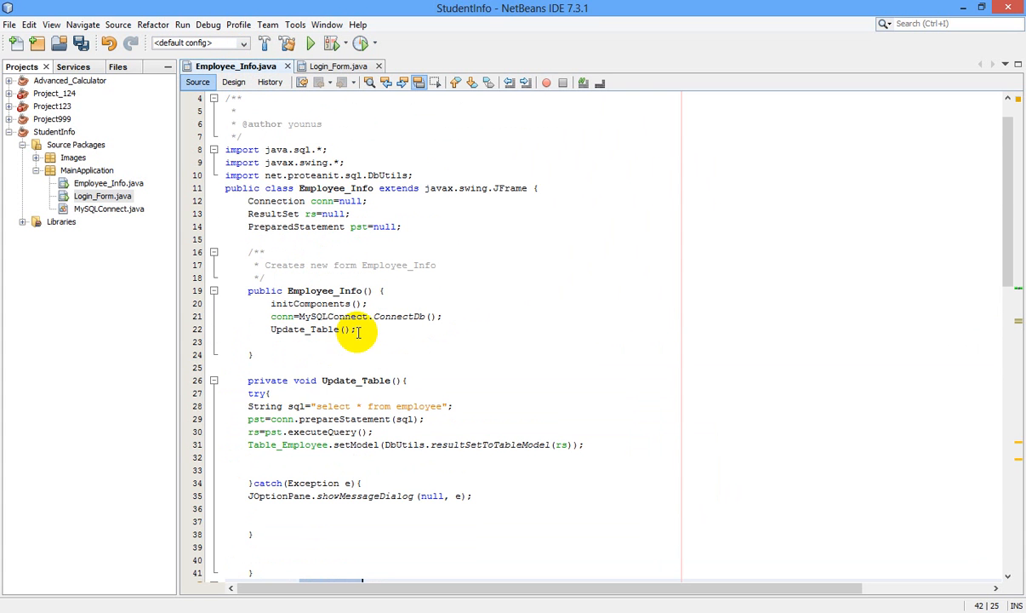
{"action": "key", "text": "enter"}
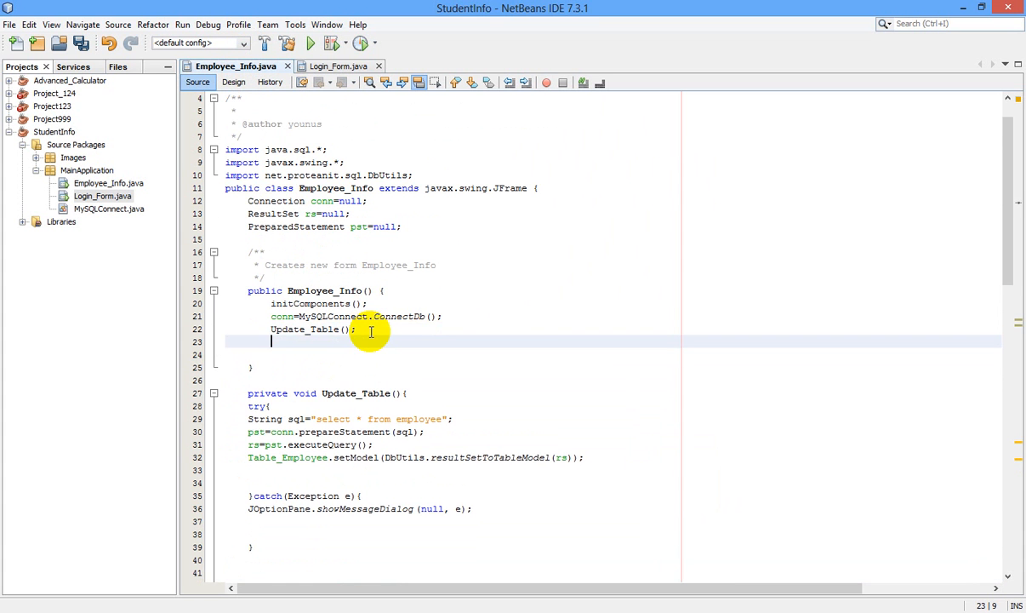
{"action": "type", "text": "FillCombo();"}
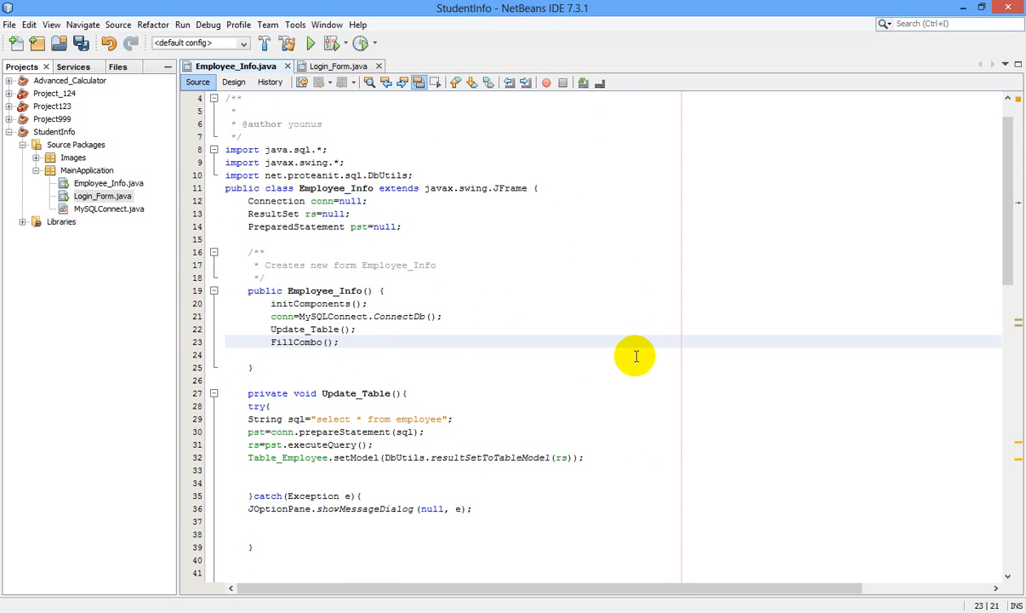
{"action": "mouse_move", "coordinate": [603, 337]}
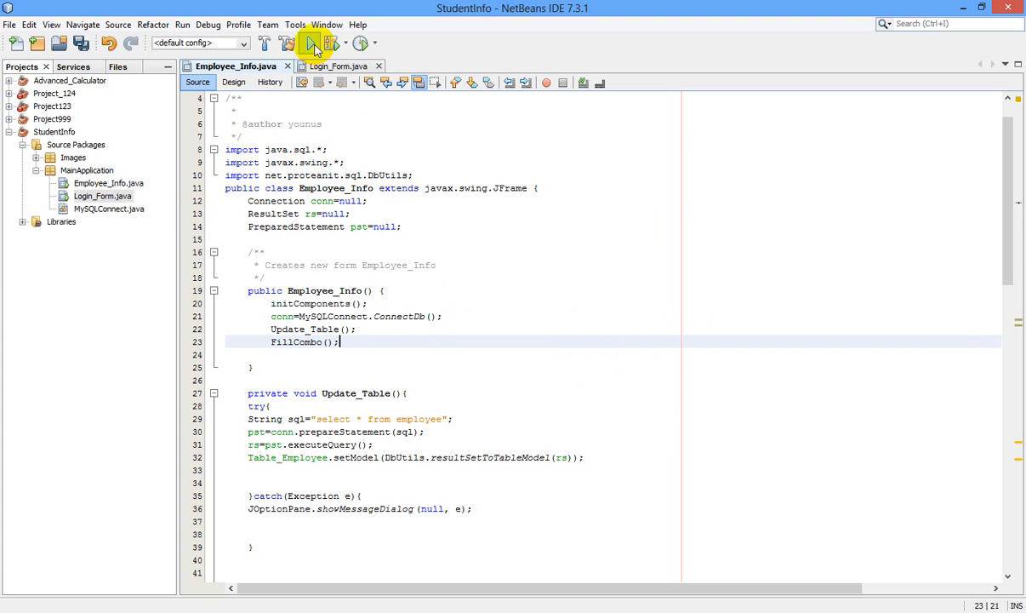
Step: Run the project and log in with username qwer to get the correct-credentials confirmation
{"action": "left_click", "coordinate": [311, 44]}
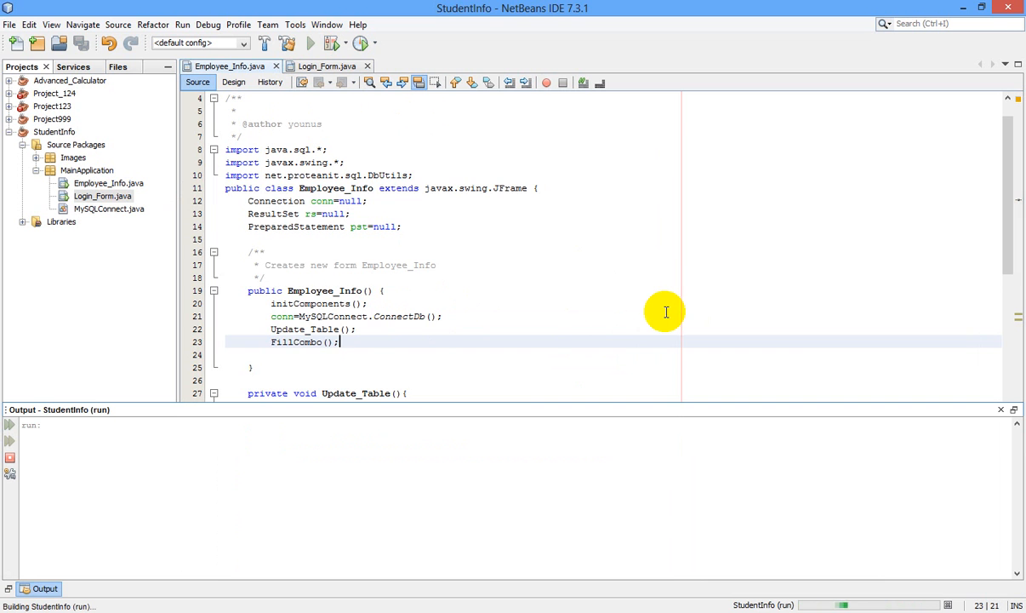
{"action": "left_click", "coordinate": [310, 43]}
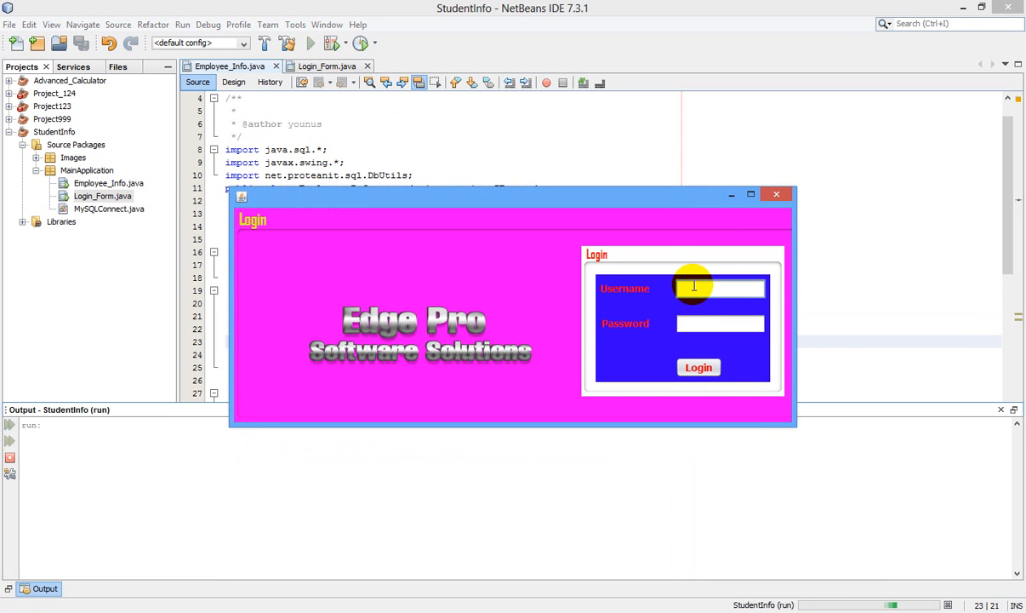
{"action": "type", "text": "qwerty"}
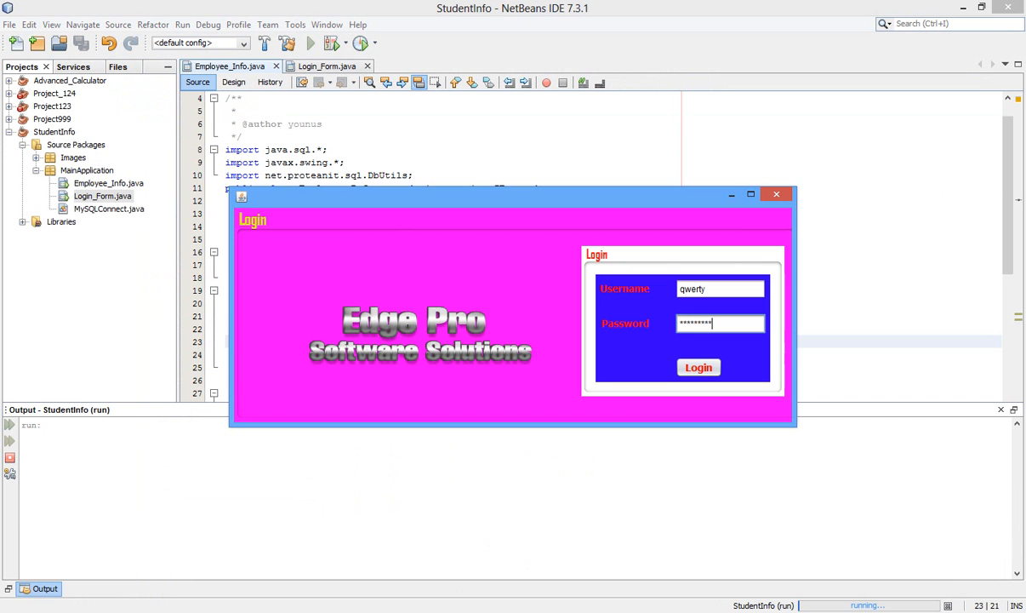
{"action": "left_click", "coordinate": [698, 368]}
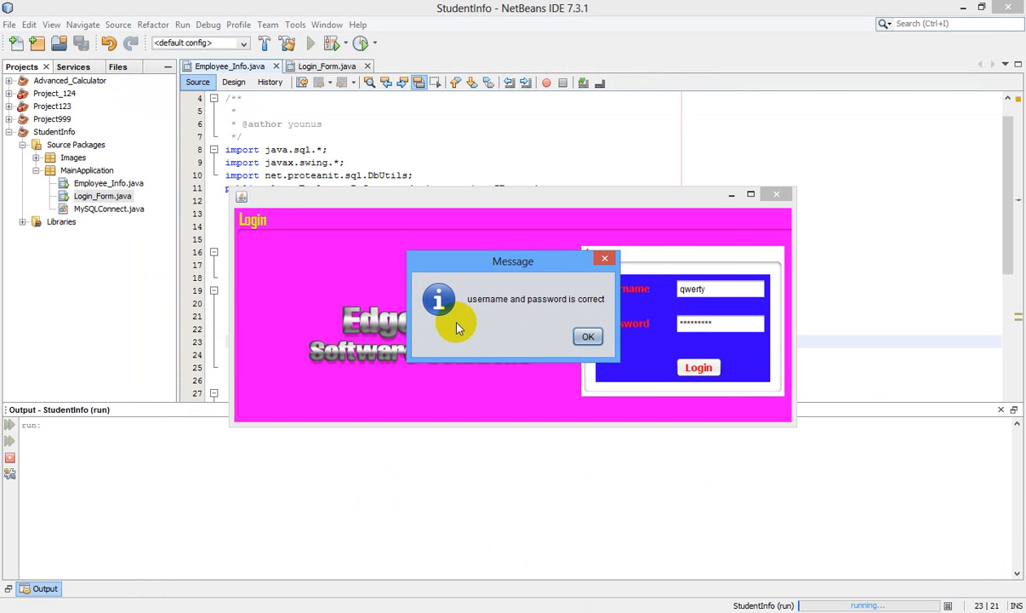
Step: Dismiss the login message, view the combo box showing Item 1–4 plus Robert and Julia, then close the window
{"action": "left_click", "coordinate": [588, 337]}
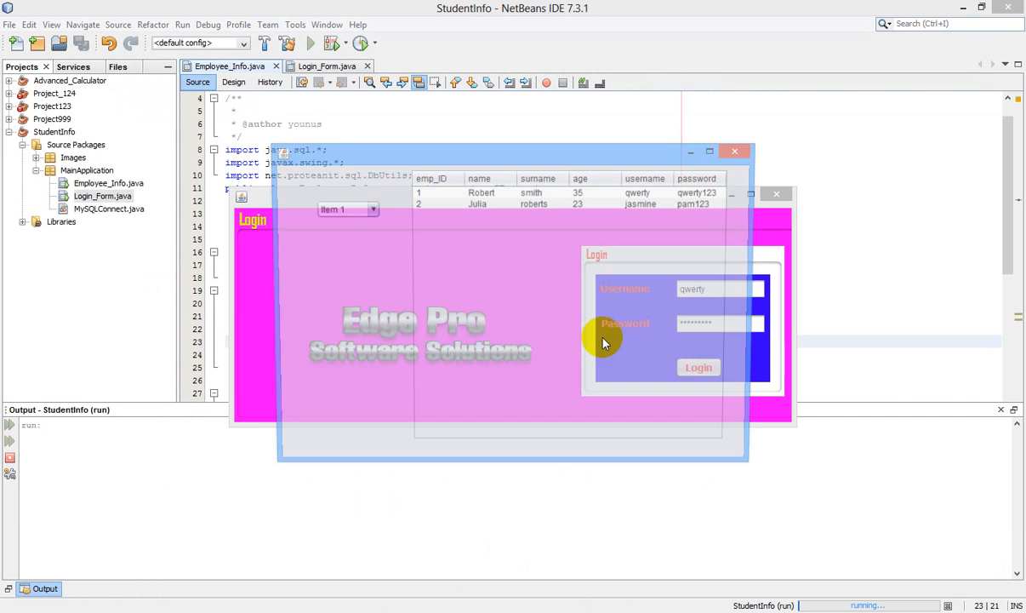
{"action": "left_click", "coordinate": [368, 209]}
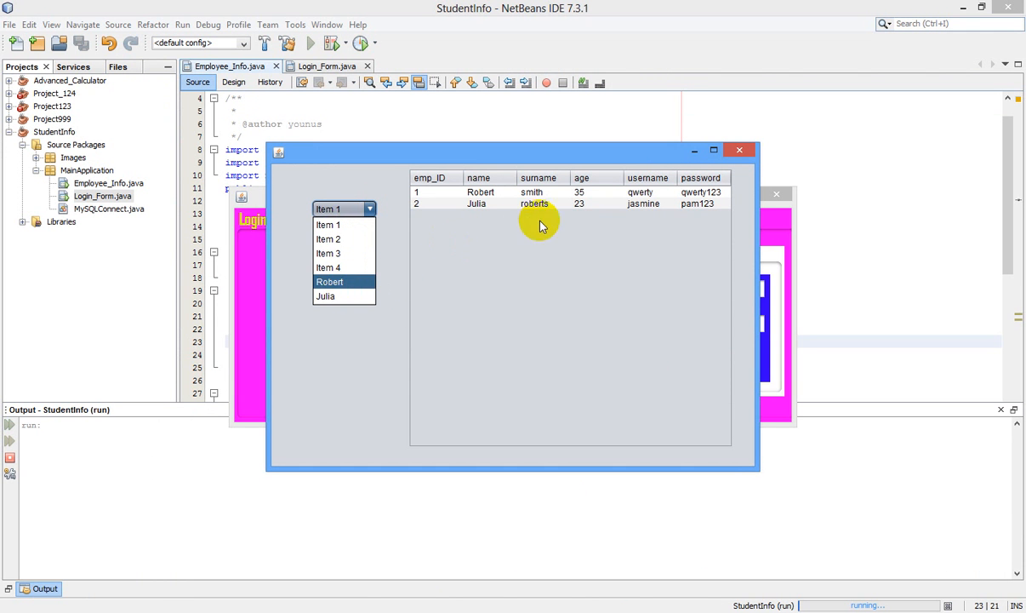
{"action": "mouse_move", "coordinate": [491, 185]}
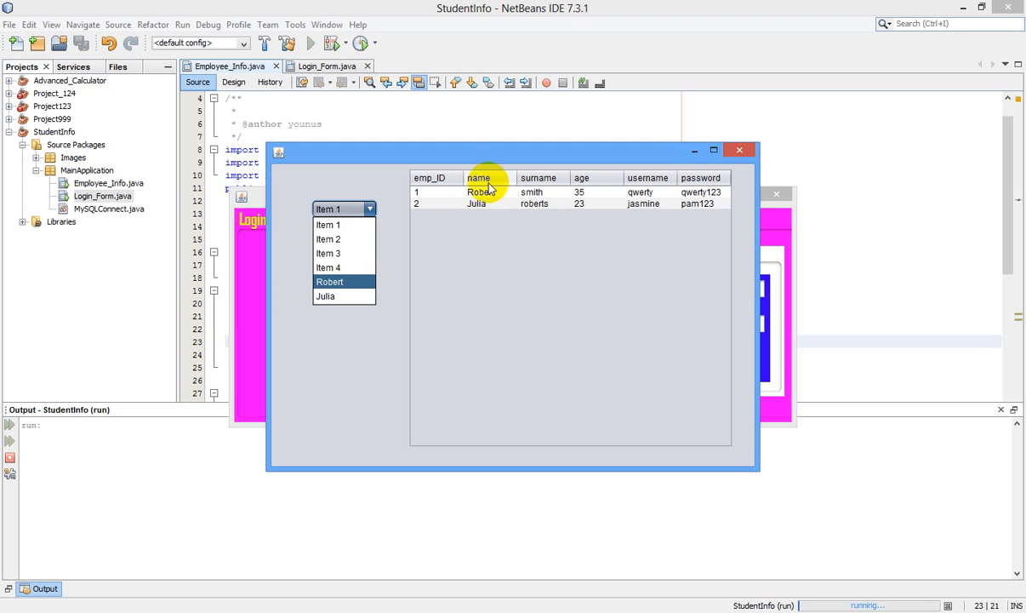
{"action": "mouse_move", "coordinate": [325, 296]}
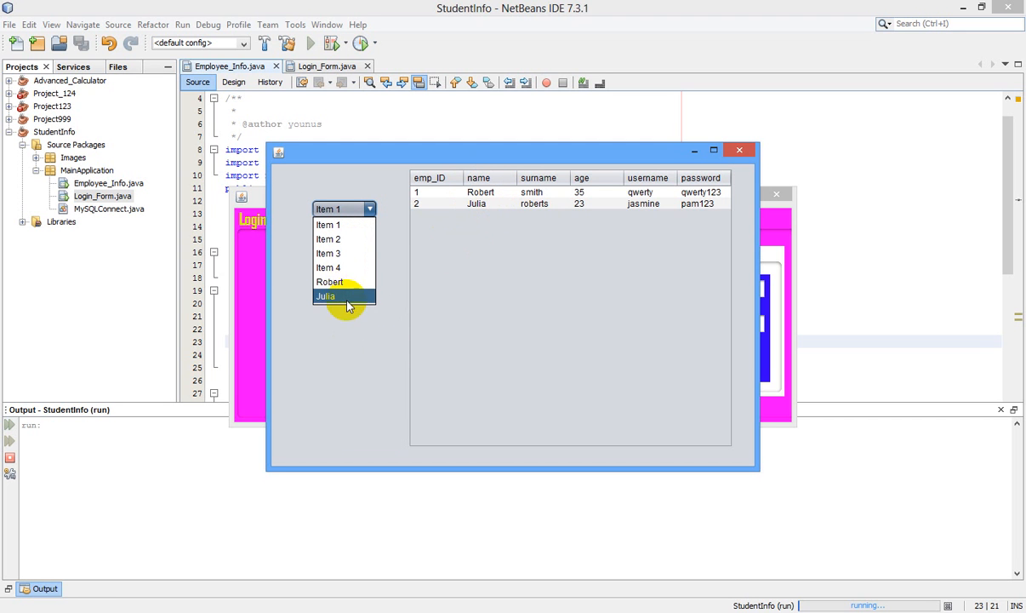
{"action": "mouse_move", "coordinate": [328, 225]}
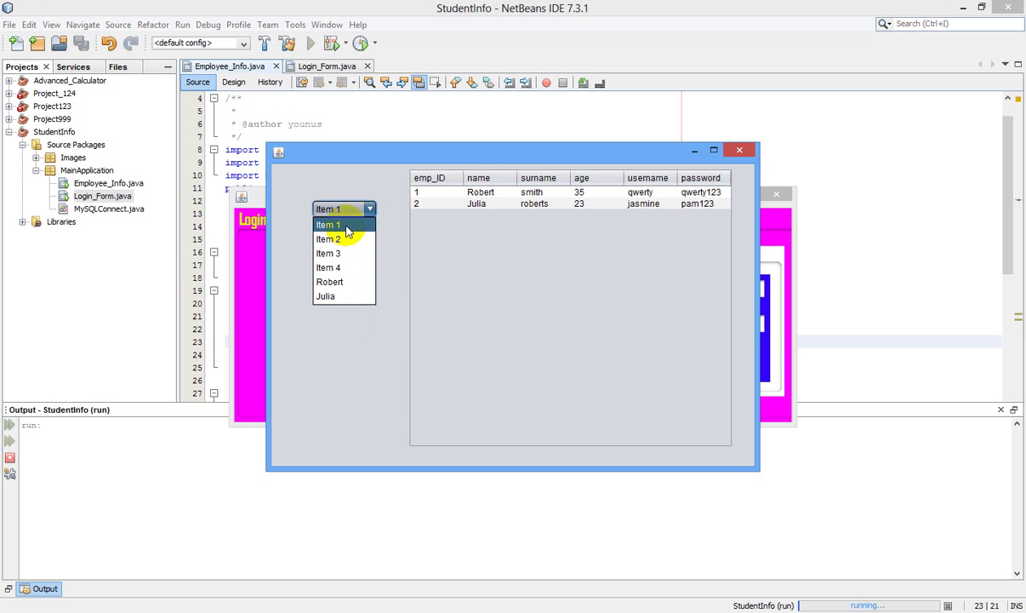
{"action": "mouse_move", "coordinate": [356, 272]}
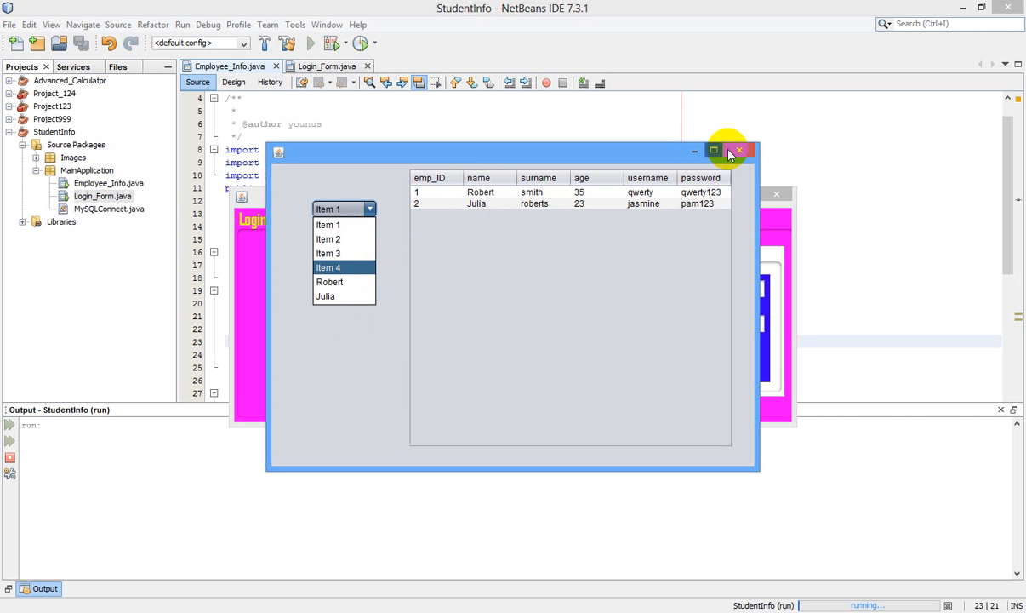
{"action": "left_click", "coordinate": [738, 150]}
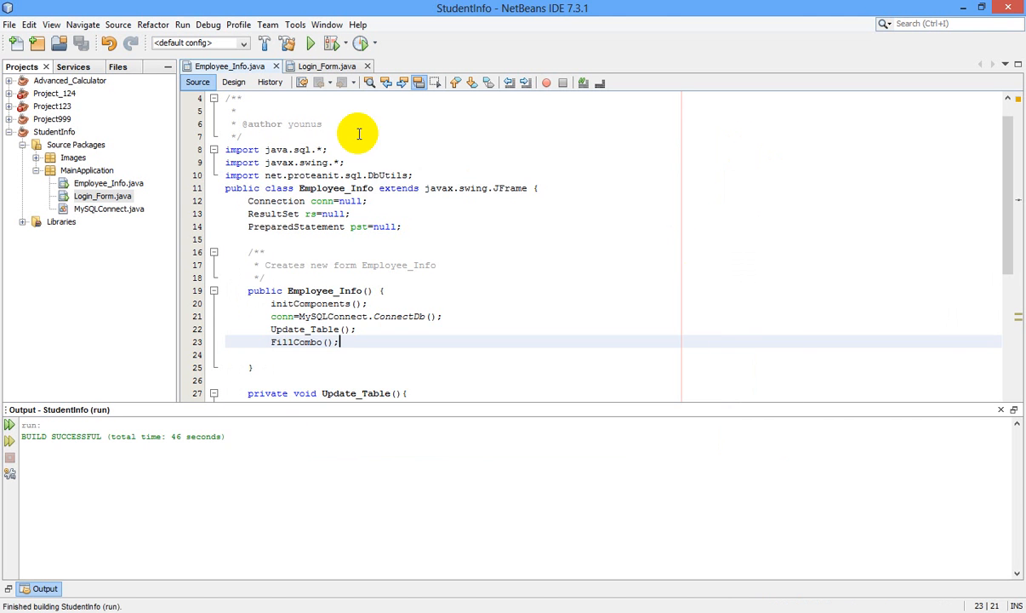
Step: In Design view, empty ComboBox_name's model so the default Item 1–4 entries are removed
{"action": "left_click", "coordinate": [235, 82]}
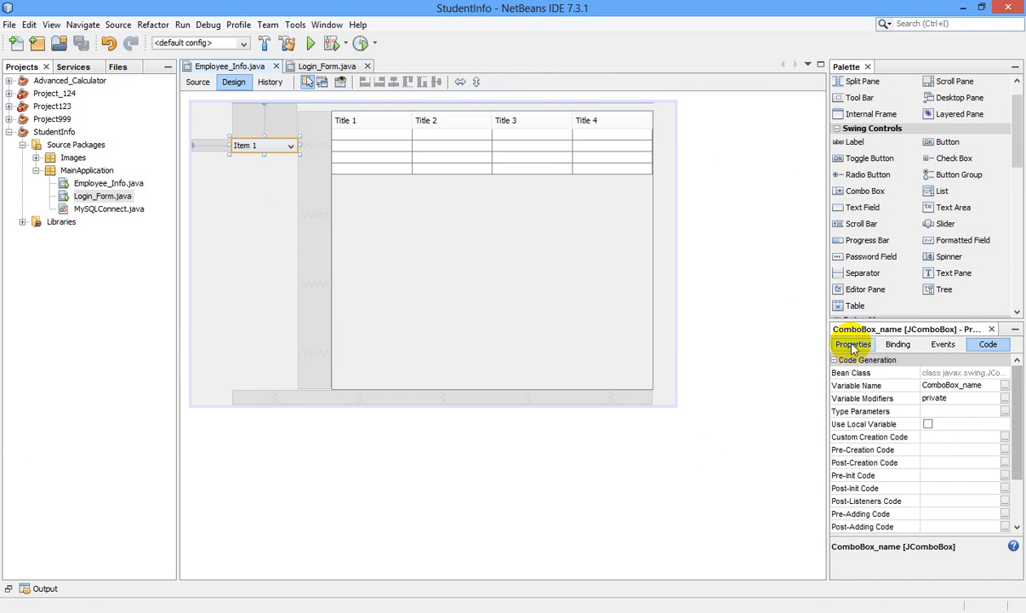
{"action": "left_click", "coordinate": [853, 344]}
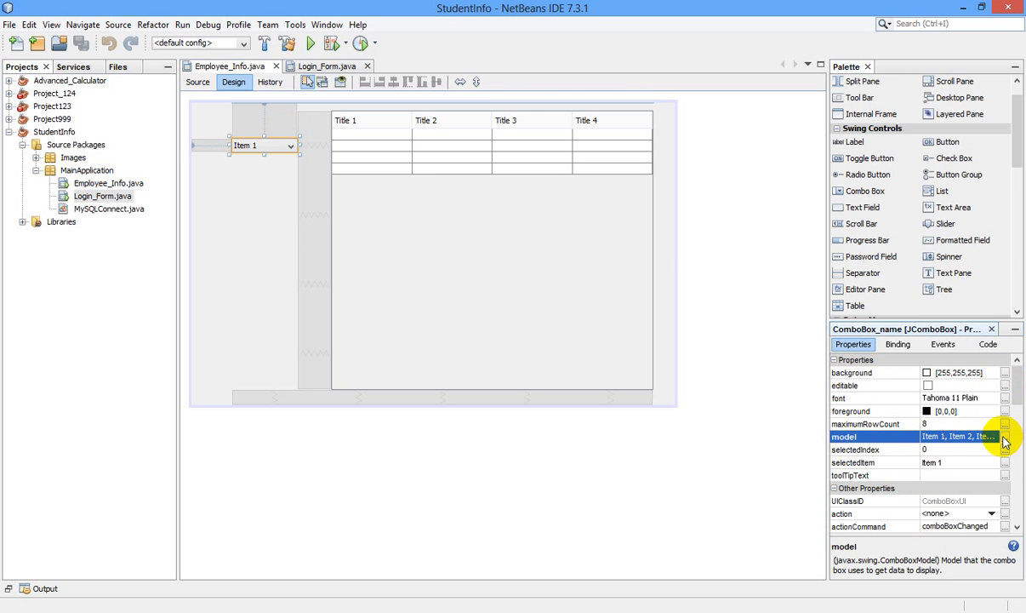
{"action": "left_click", "coordinate": [1005, 436]}
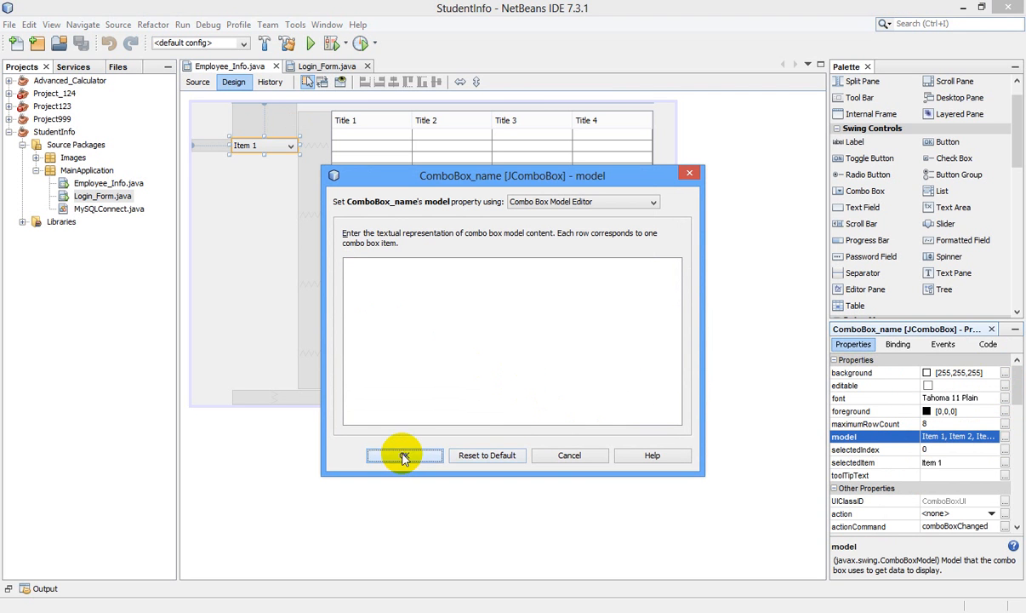
{"action": "left_click", "coordinate": [405, 456]}
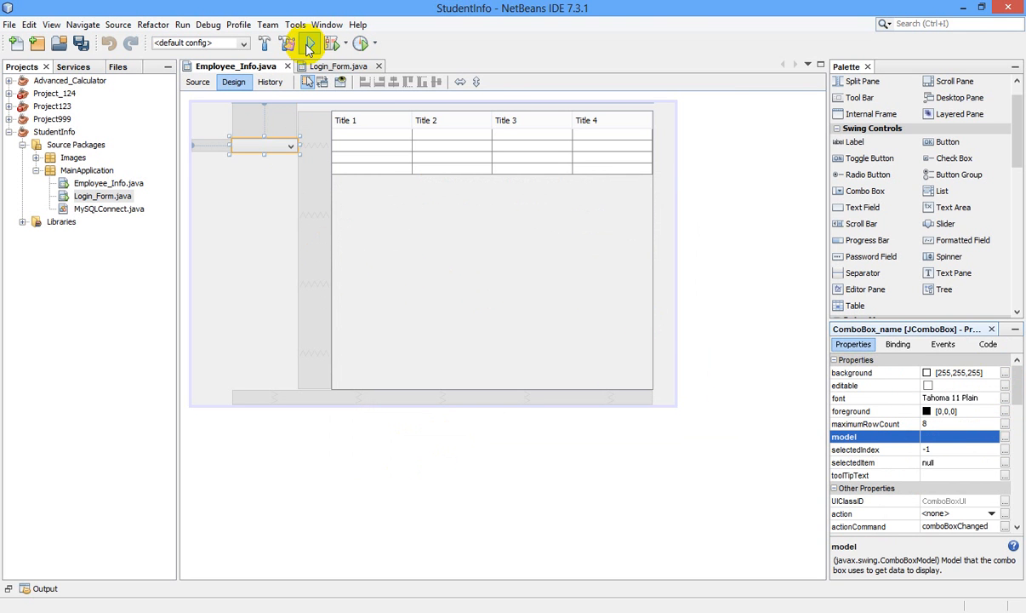
Step: Run the StudentInfo project again
{"action": "left_click", "coordinate": [310, 44]}
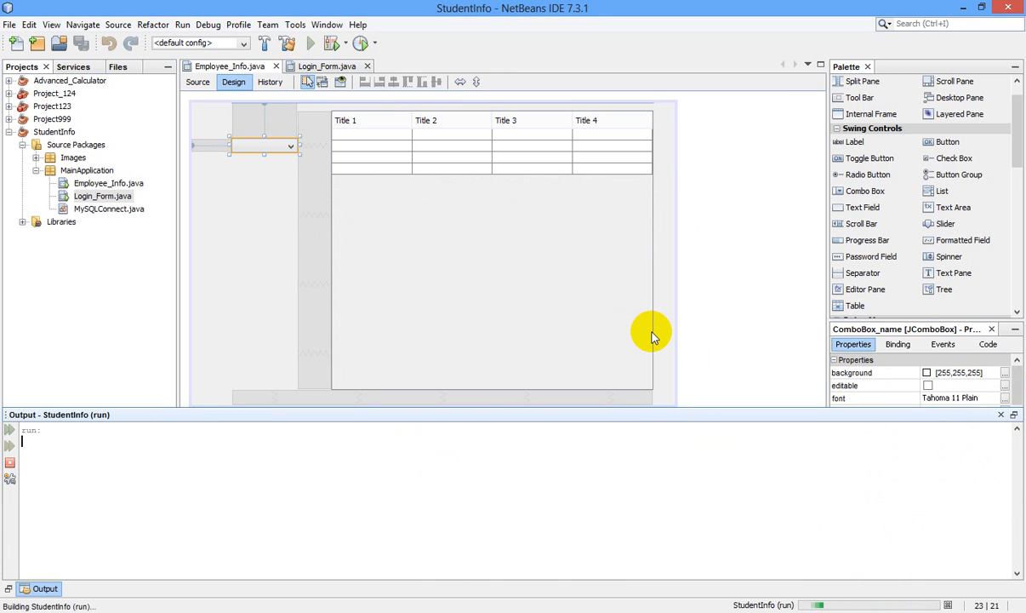
Step: Log into the rerun app with 'qwe' and dismiss the success message
{"action": "left_click", "coordinate": [310, 42]}
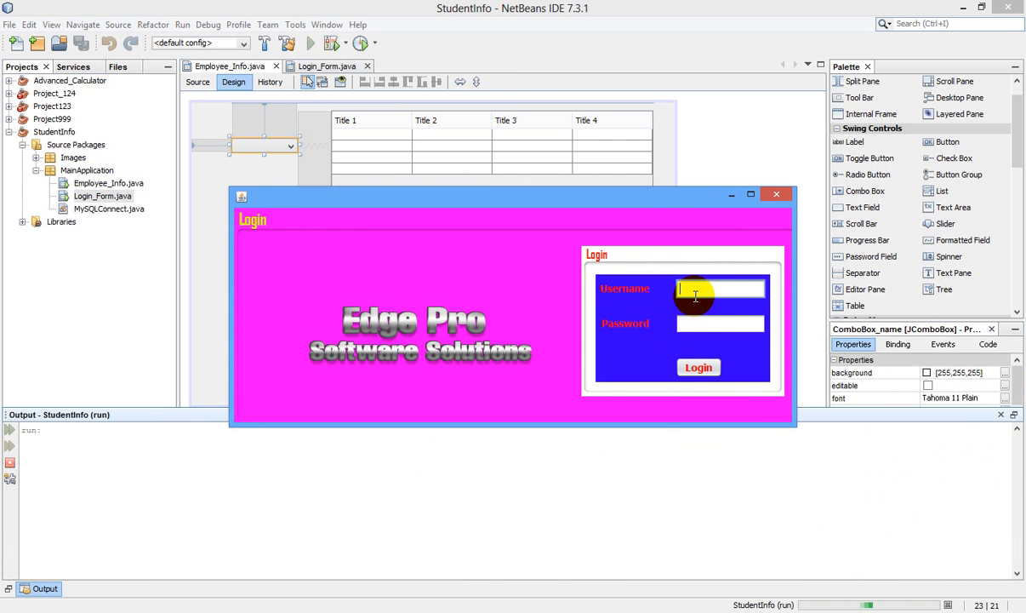
{"action": "type", "text": "qwerty"}
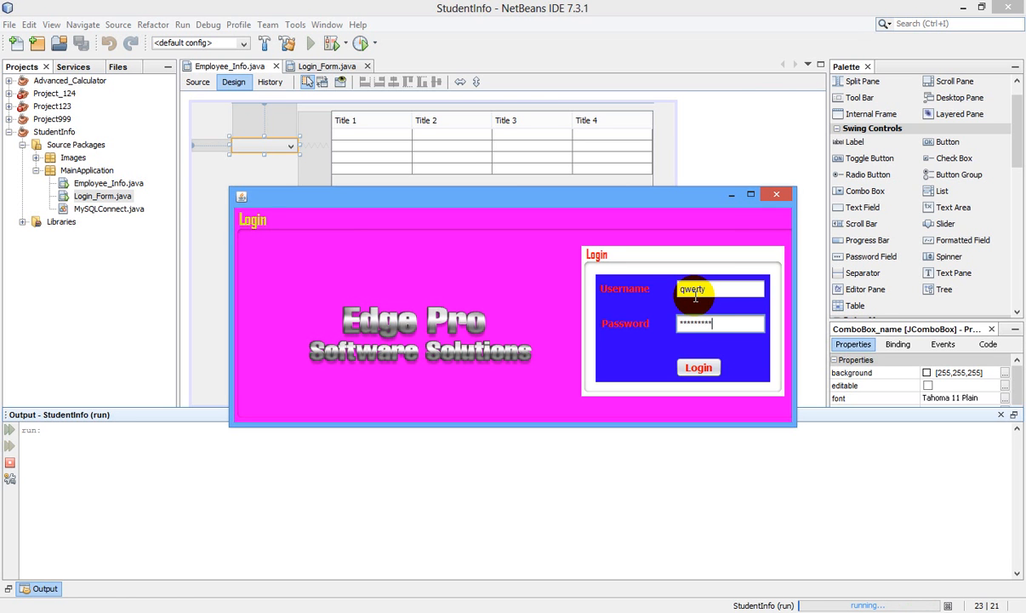
{"action": "left_click", "coordinate": [698, 367]}
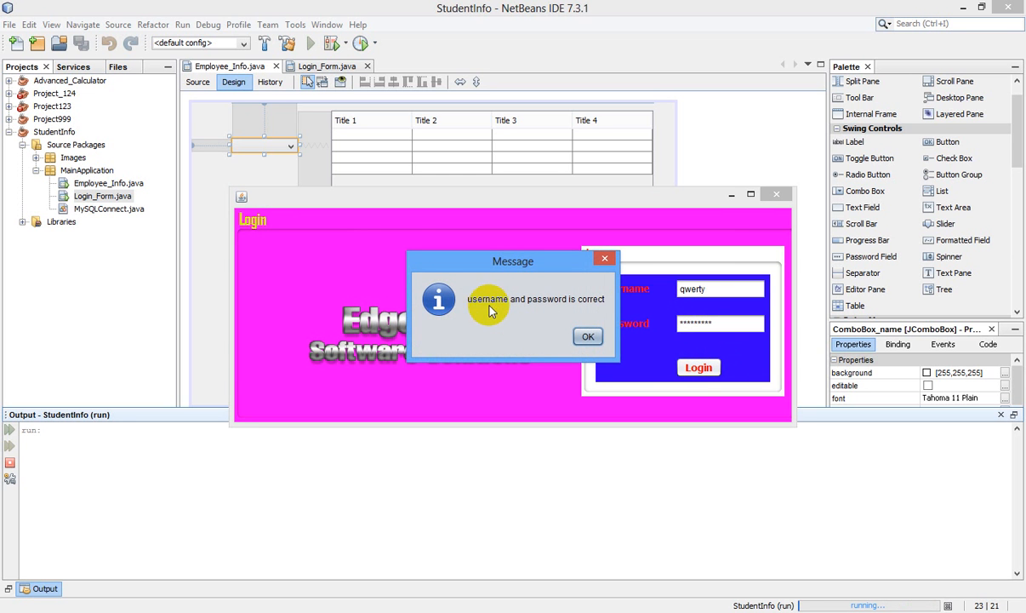
{"action": "left_click", "coordinate": [587, 337]}
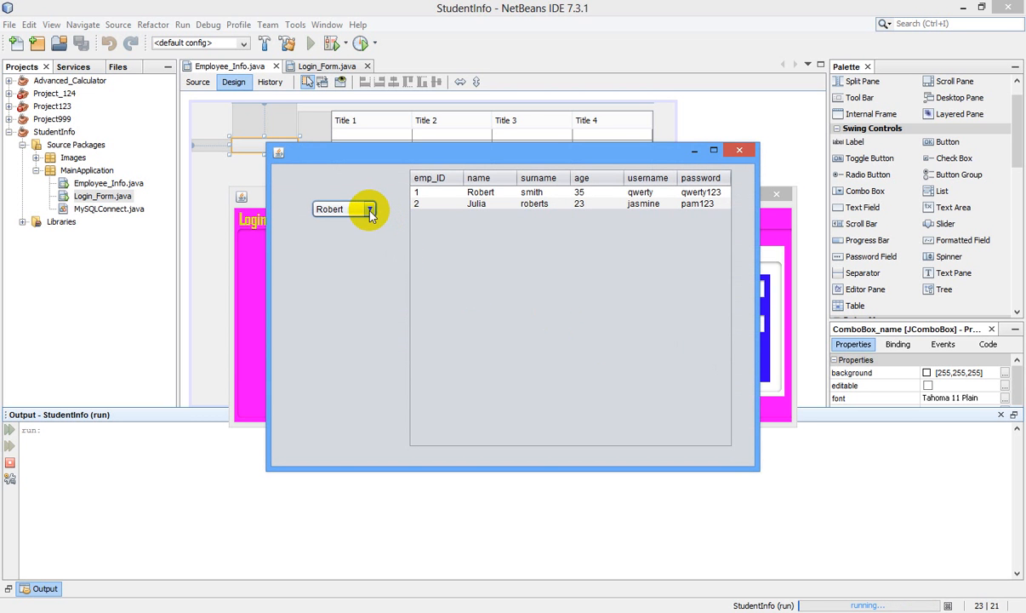
Step: Confirm the combo box now lists only Robert and Julia, then close the Employee window
{"action": "left_click", "coordinate": [368, 208]}
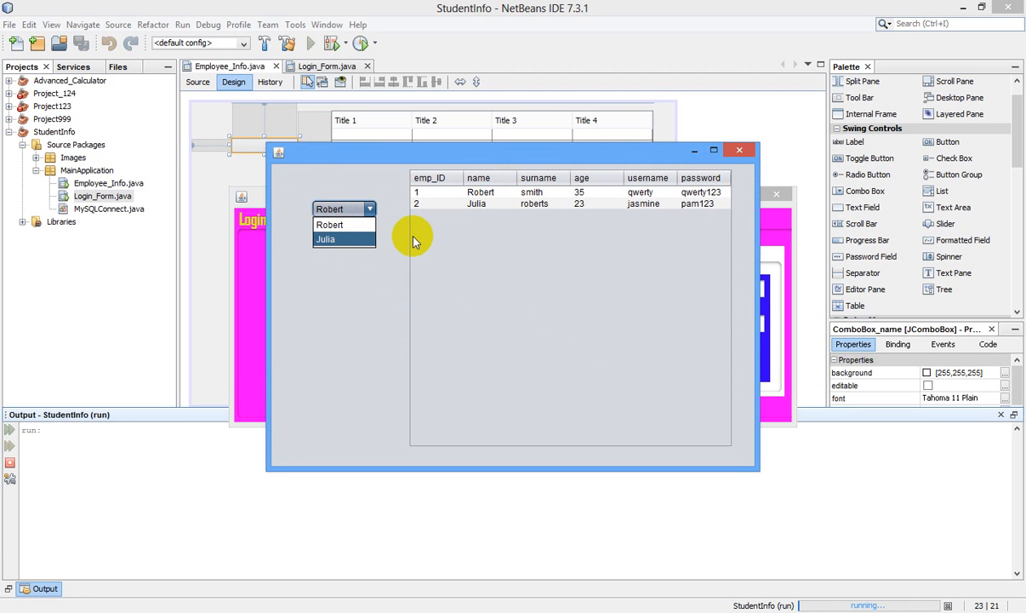
{"action": "left_click", "coordinate": [739, 150]}
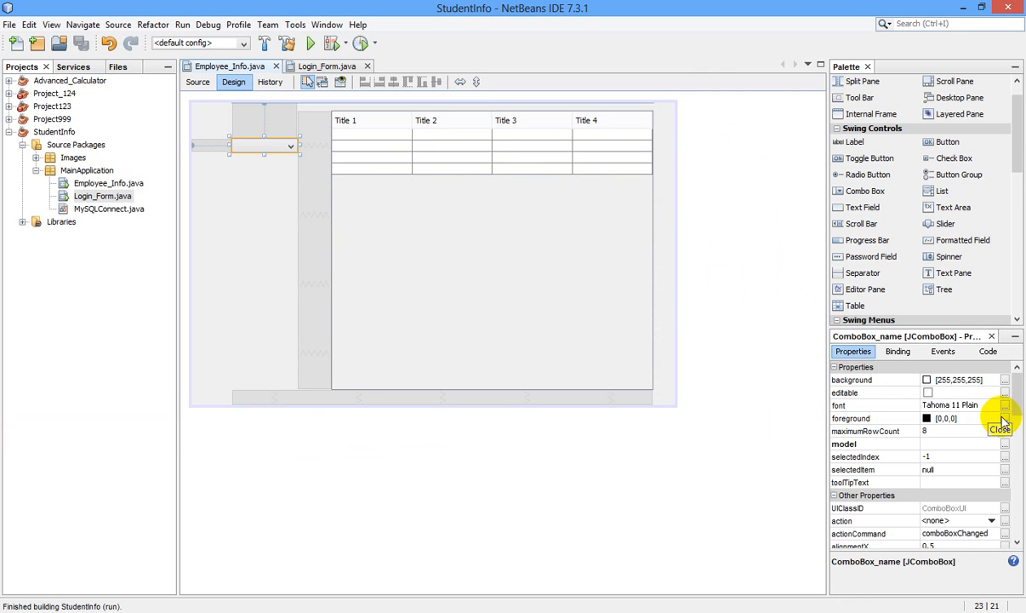
{"action": "mouse_move", "coordinate": [579, 468]}
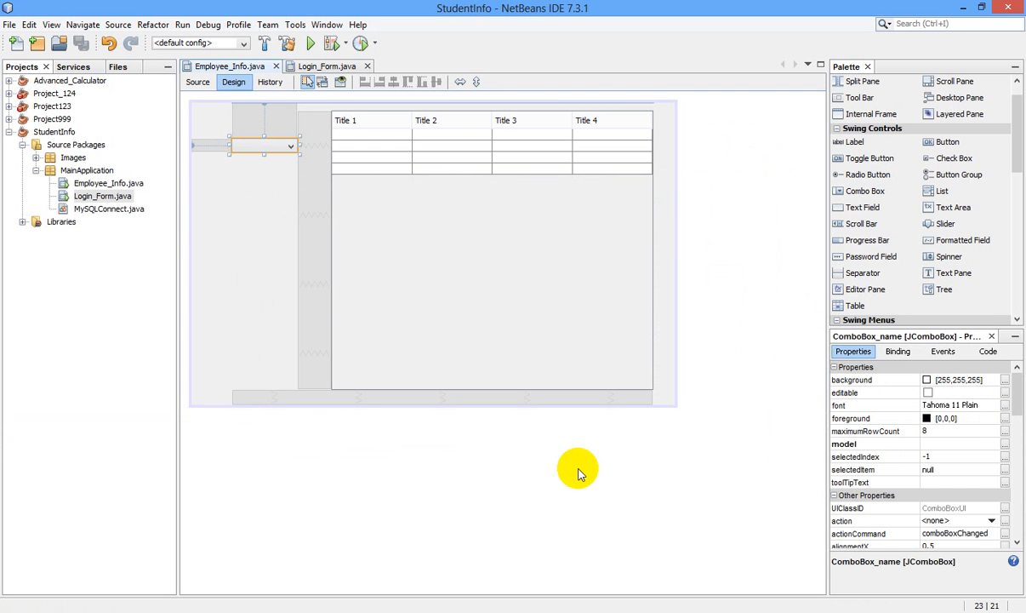
{"action": "mouse_move", "coordinate": [807, 543]}
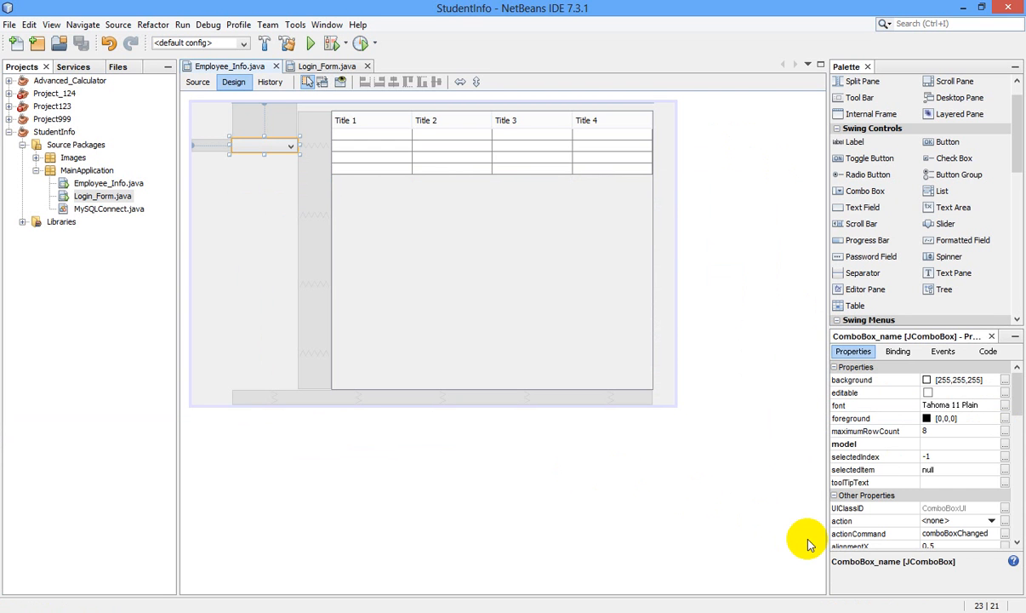
{"action": "mouse_move", "coordinate": [831, 497]}
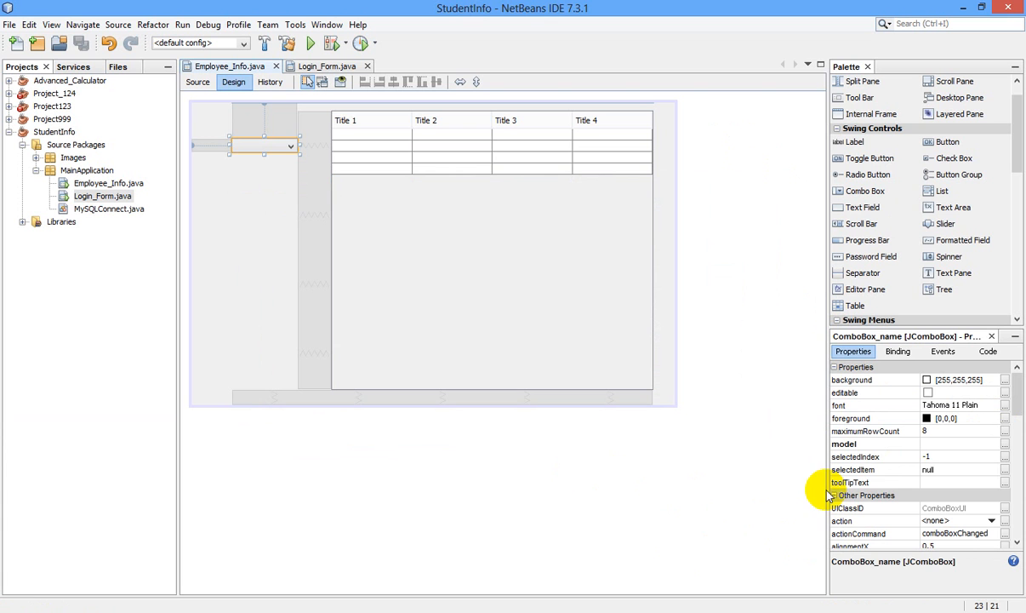
{"action": "mouse_move", "coordinate": [674, 507]}
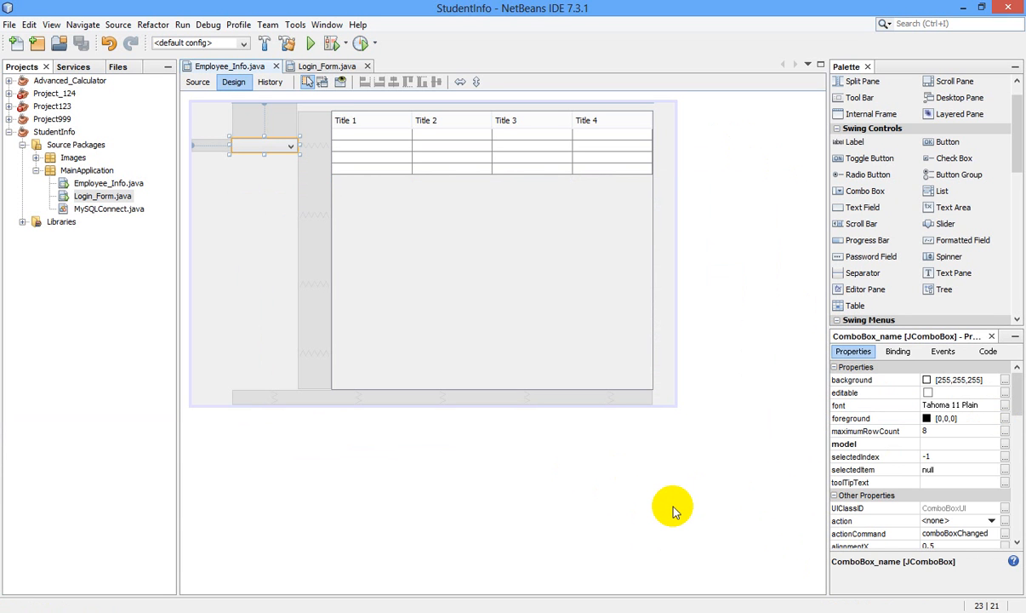
{"action": "mouse_move", "coordinate": [688, 497]}
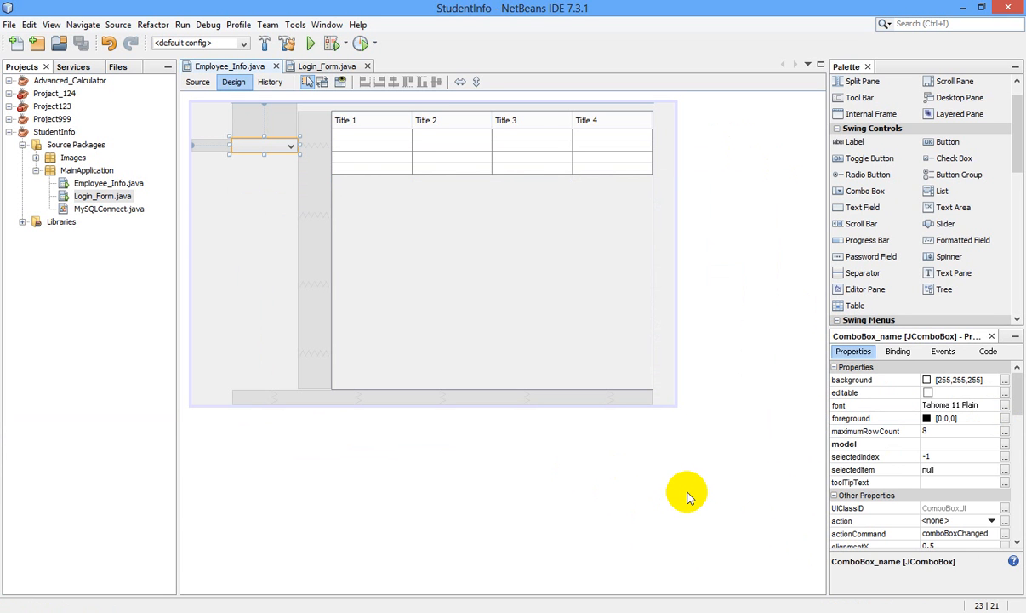